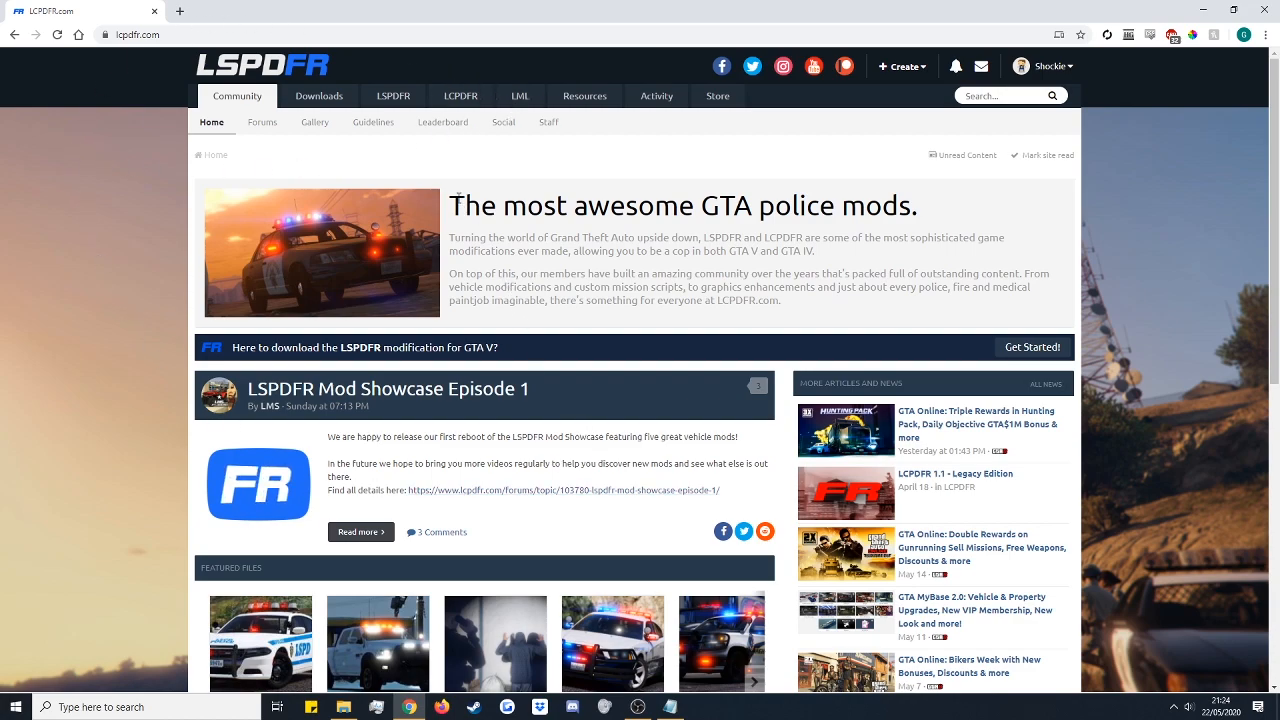
Open the LSPDFR section on LCPDFR.com and follow the 'Download LSPDFR 0.4.7' link.
left_click(392, 95)
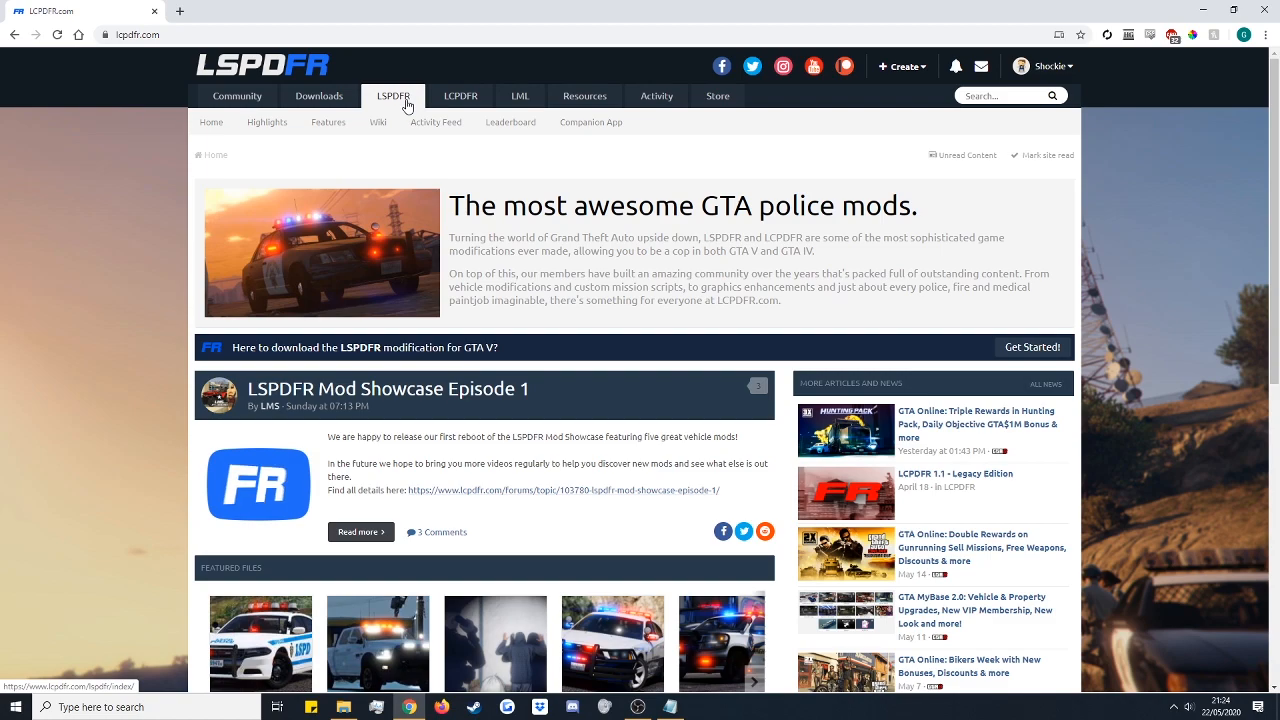
left_click(393, 95)
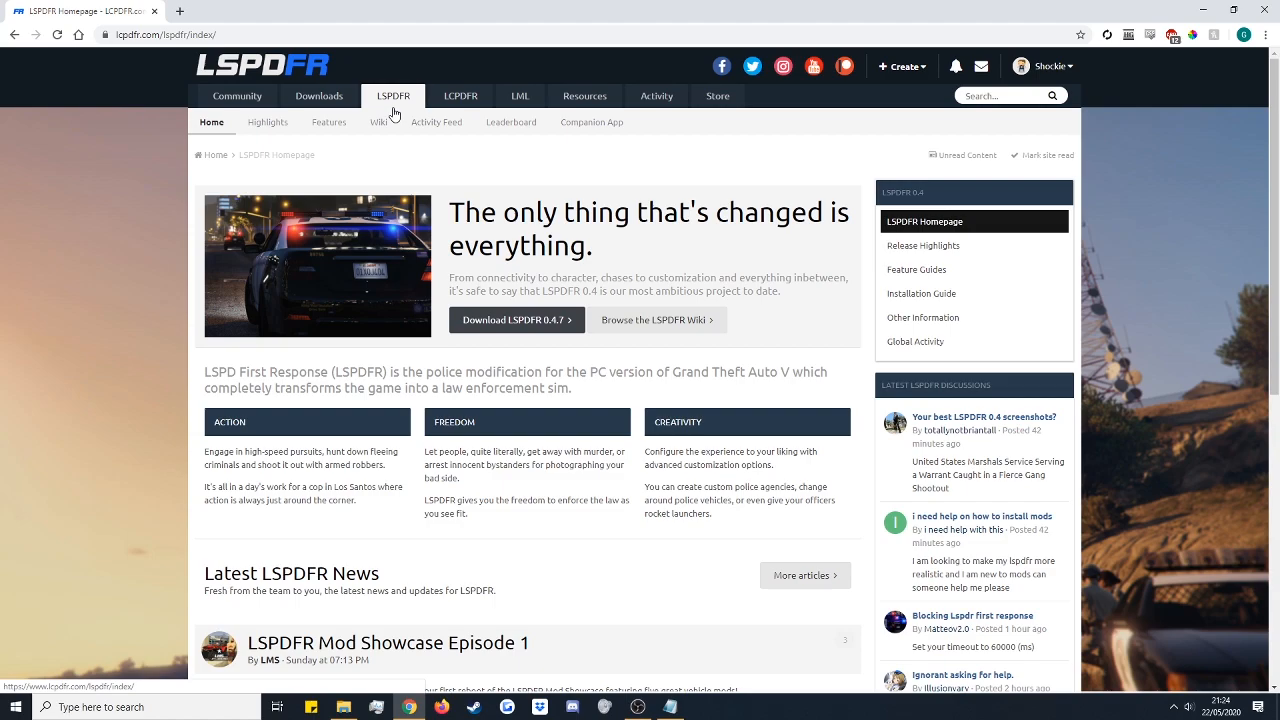
mouse_move(378, 149)
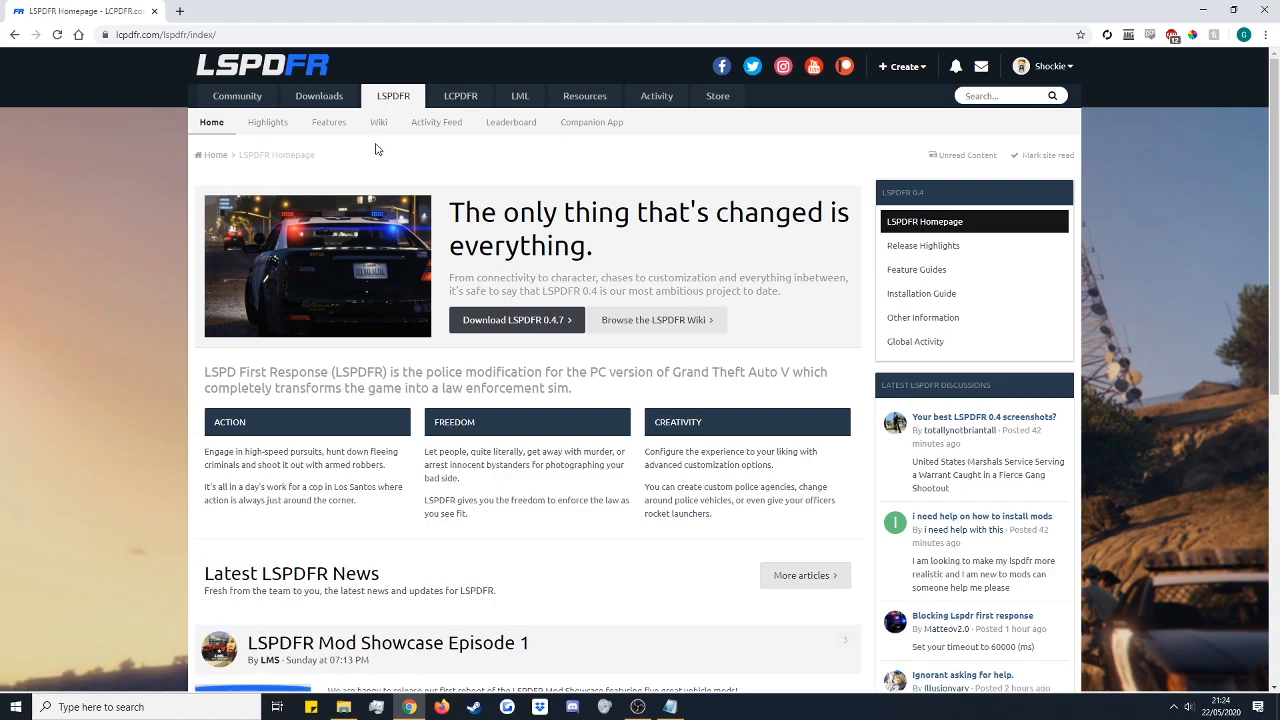
mouse_move(528, 327)
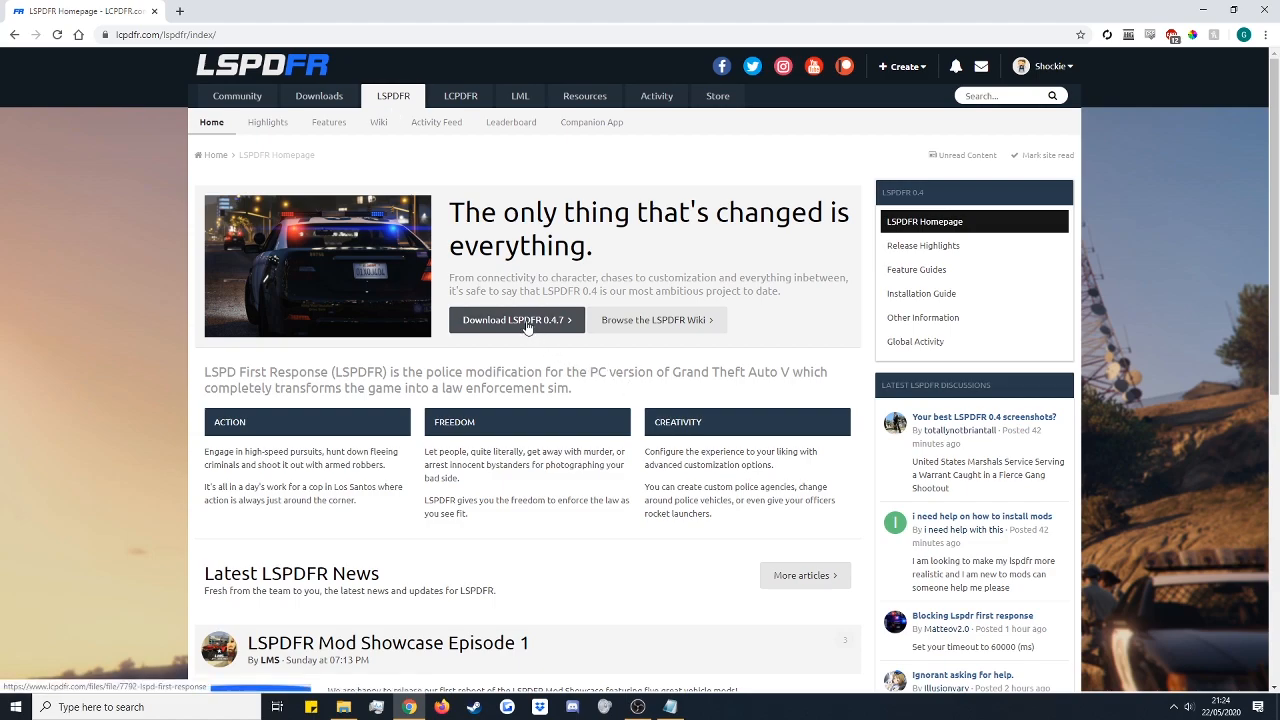
mouse_move(445, 286)
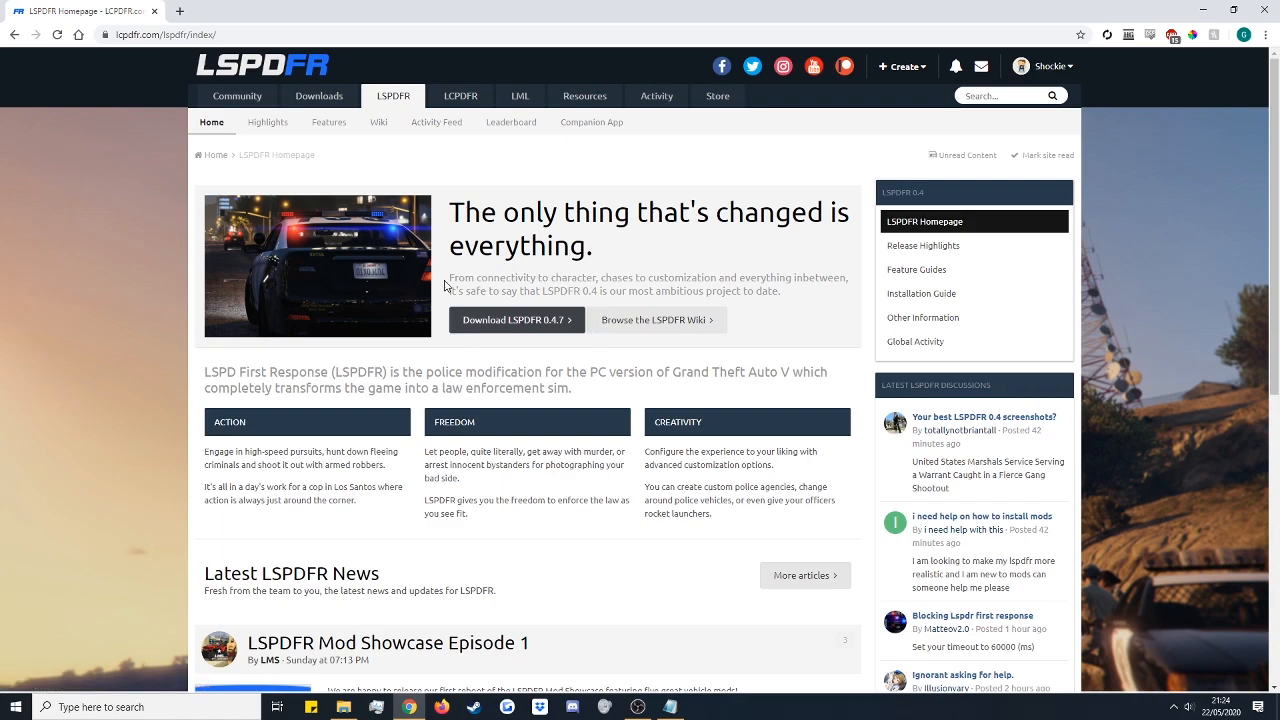
mouse_move(493, 287)
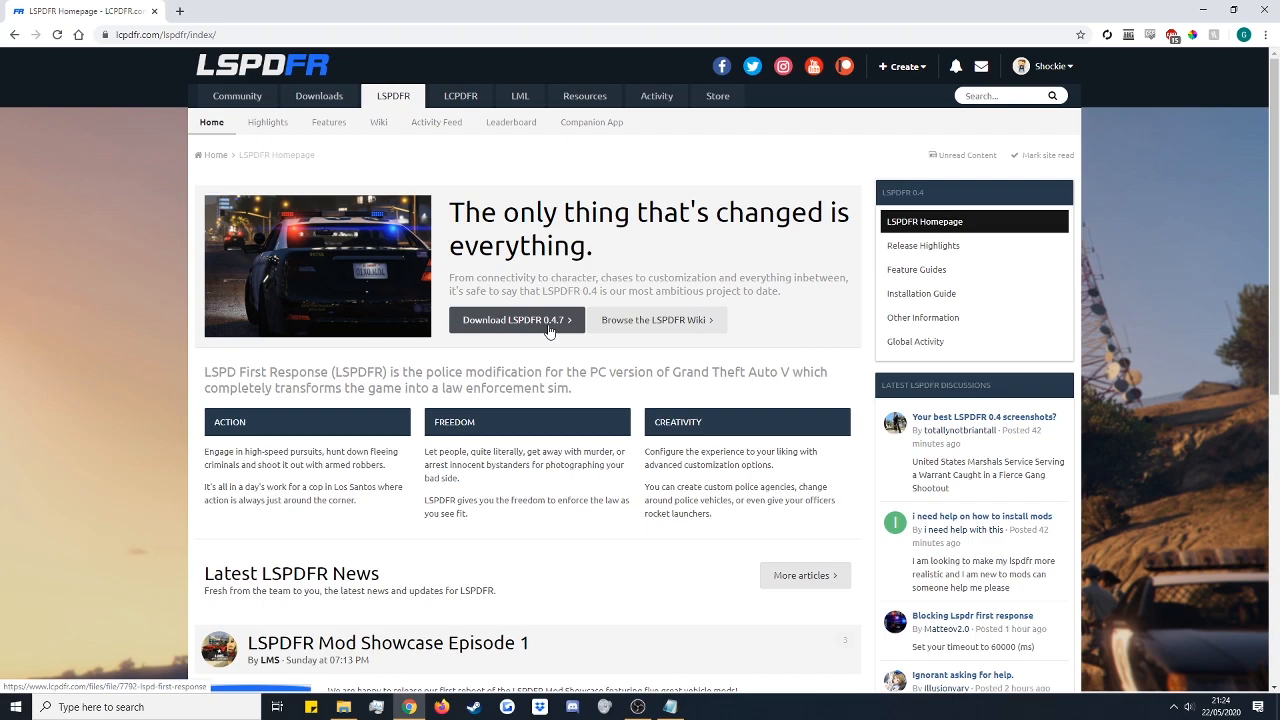
left_click(513, 320)
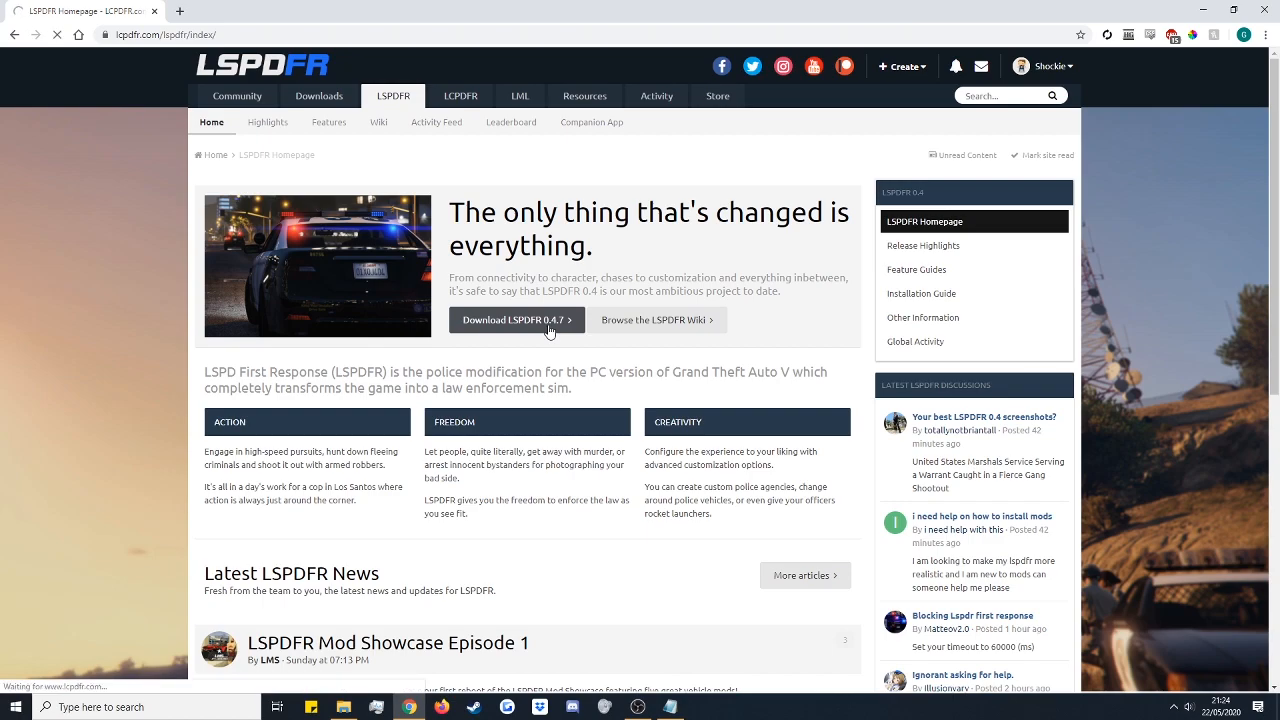
Review the LSPD First Response 0.4.7 (Build 7383) file page and request 'Download this file'.
left_click(516, 319)
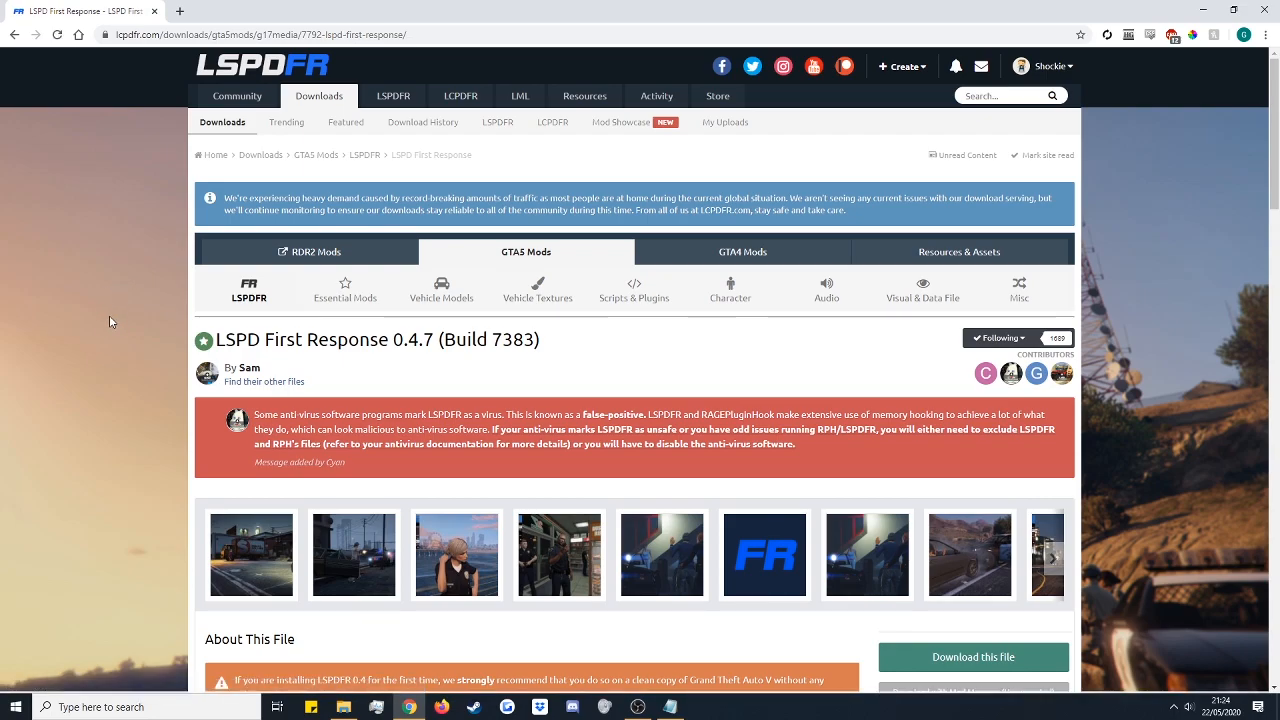
scroll("down", 3)
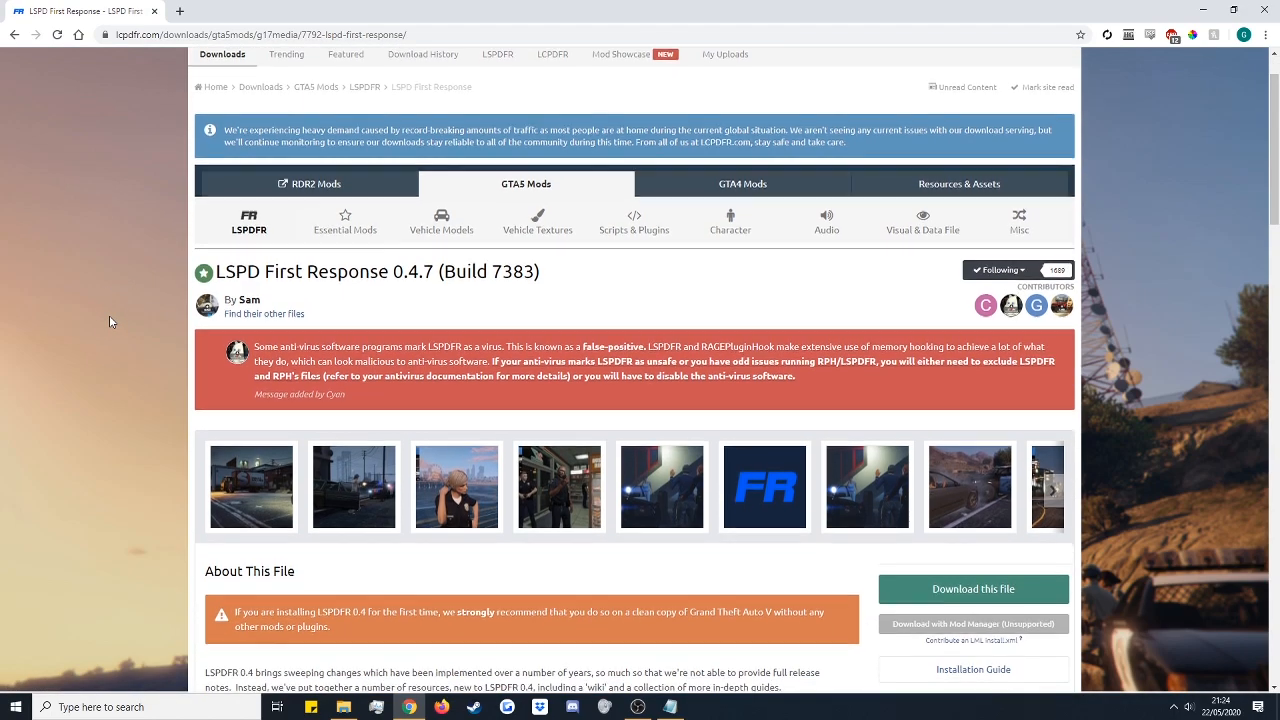
scroll("down", 3)
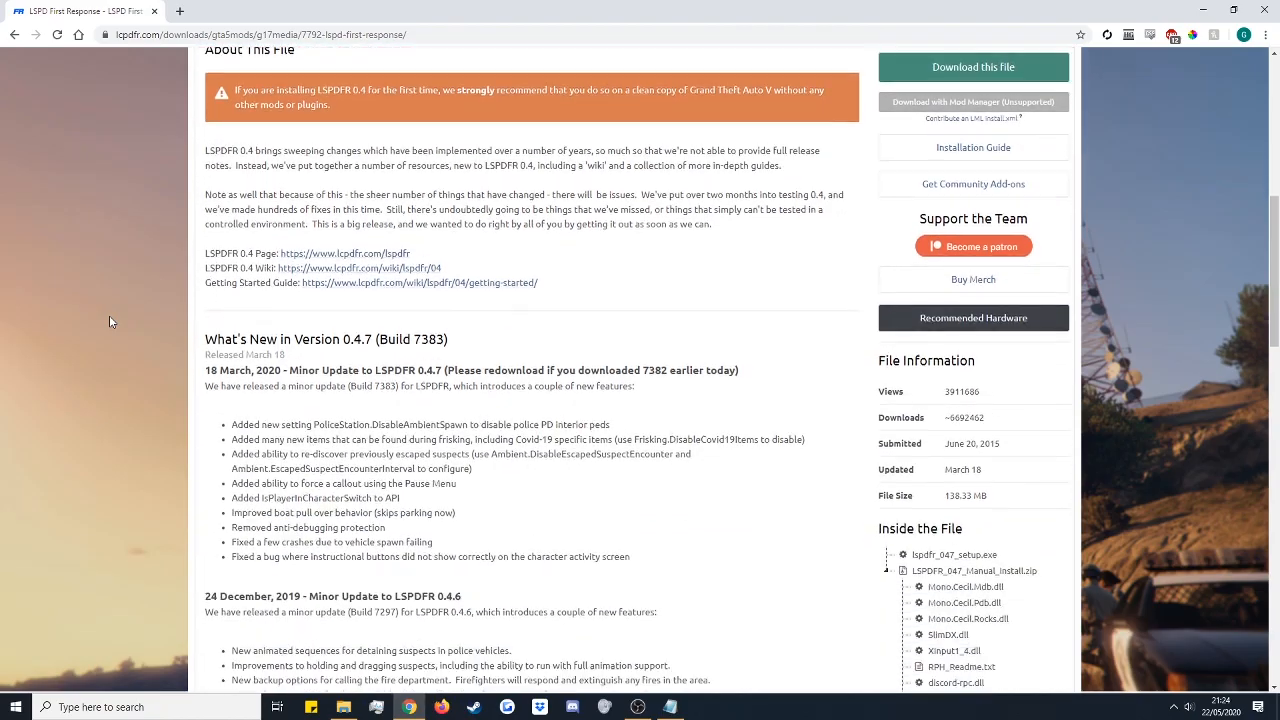
scroll("down", 3)
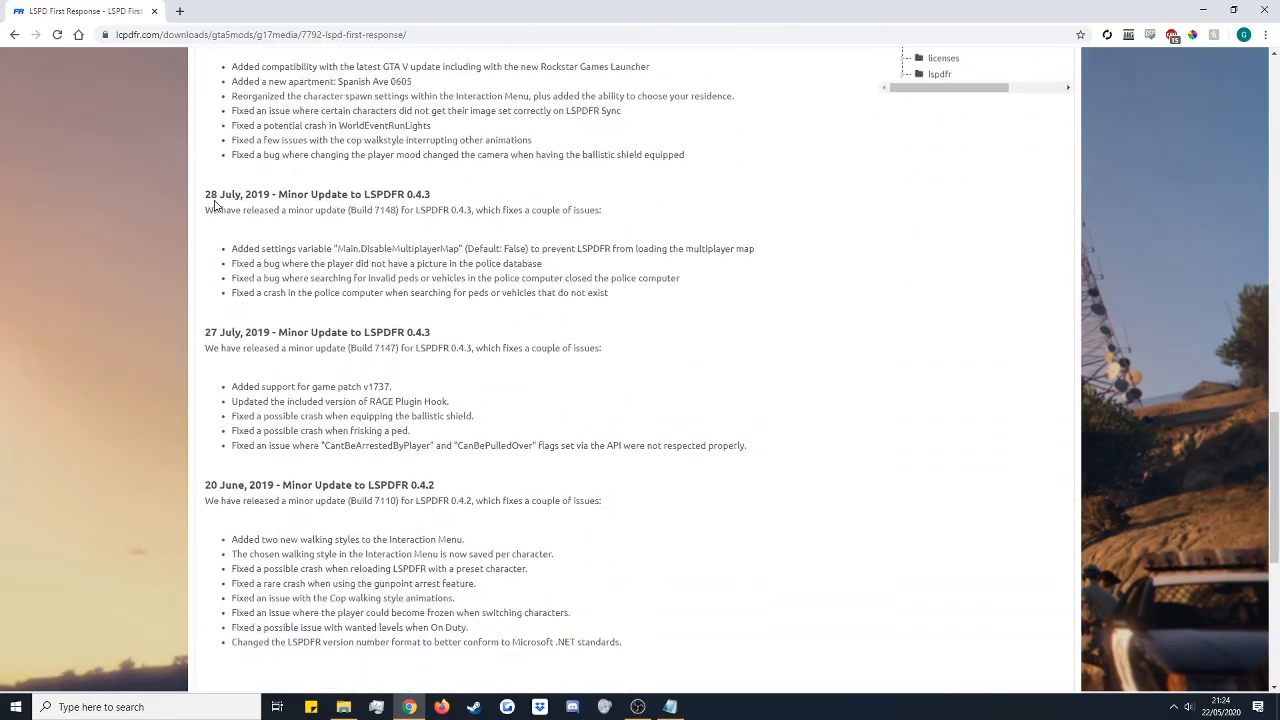
scroll("up", 3)
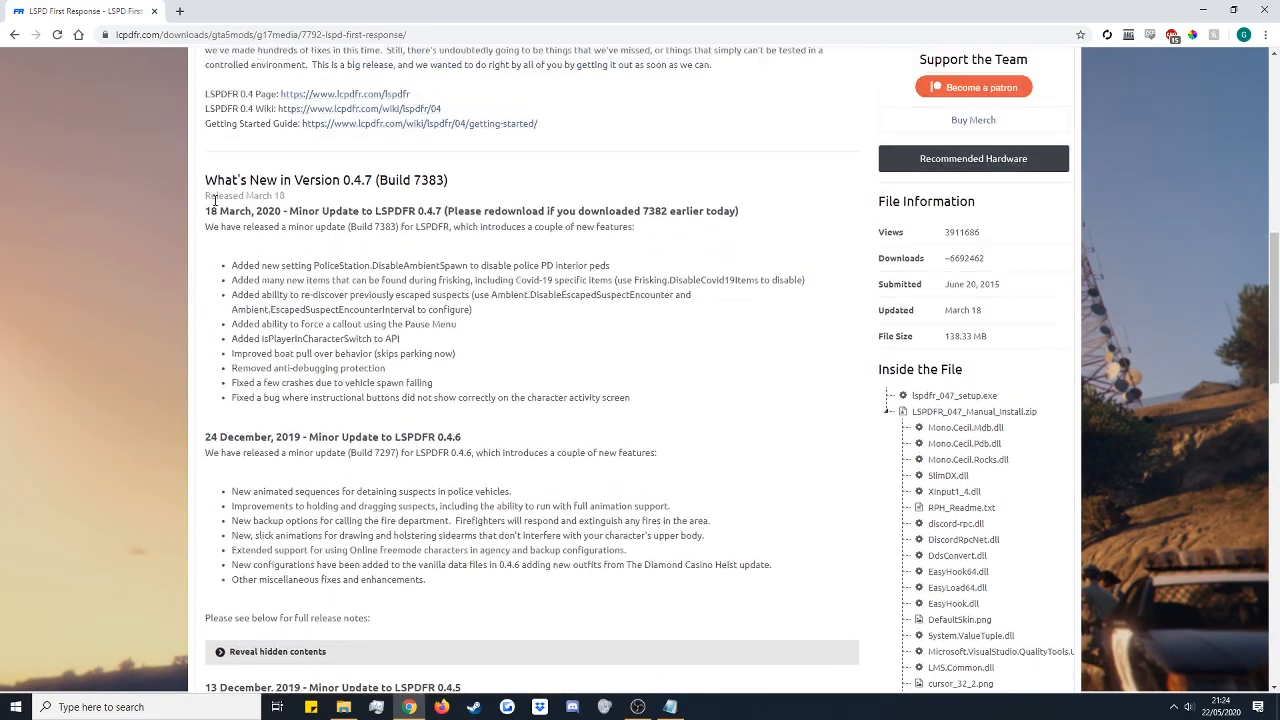
scroll("up", 3)
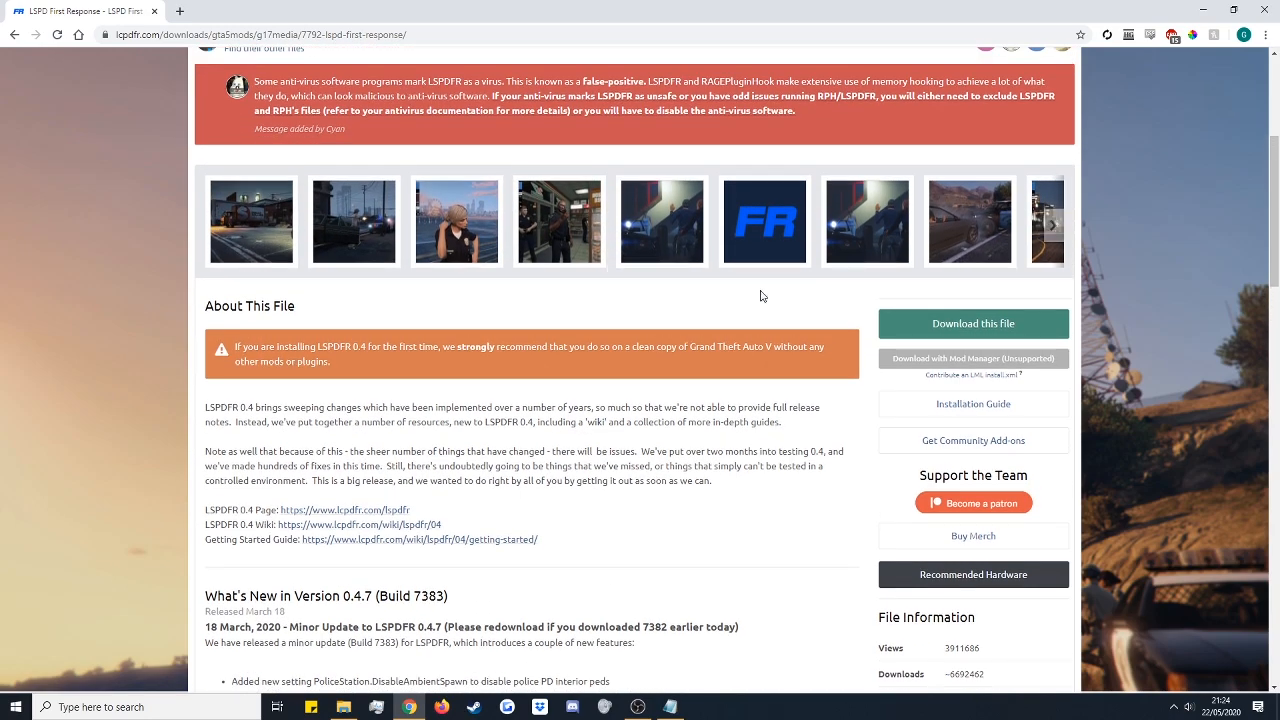
mouse_move(1031, 335)
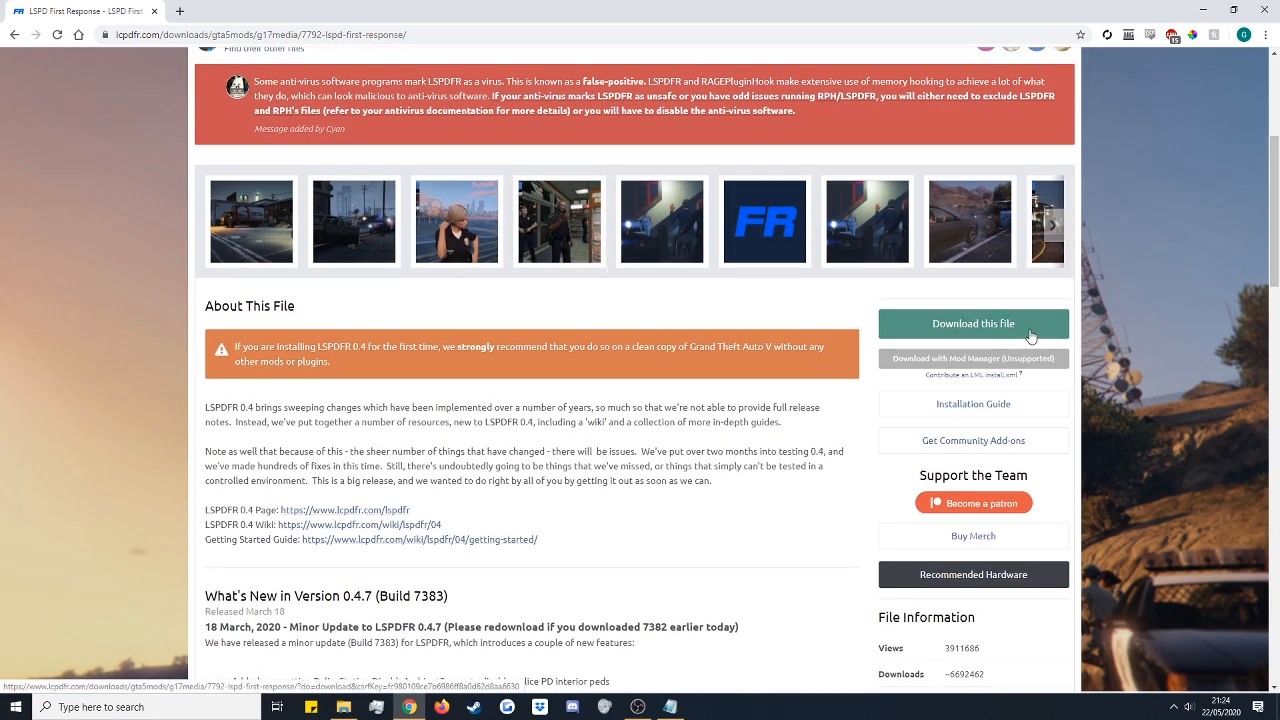
left_click(972, 323)
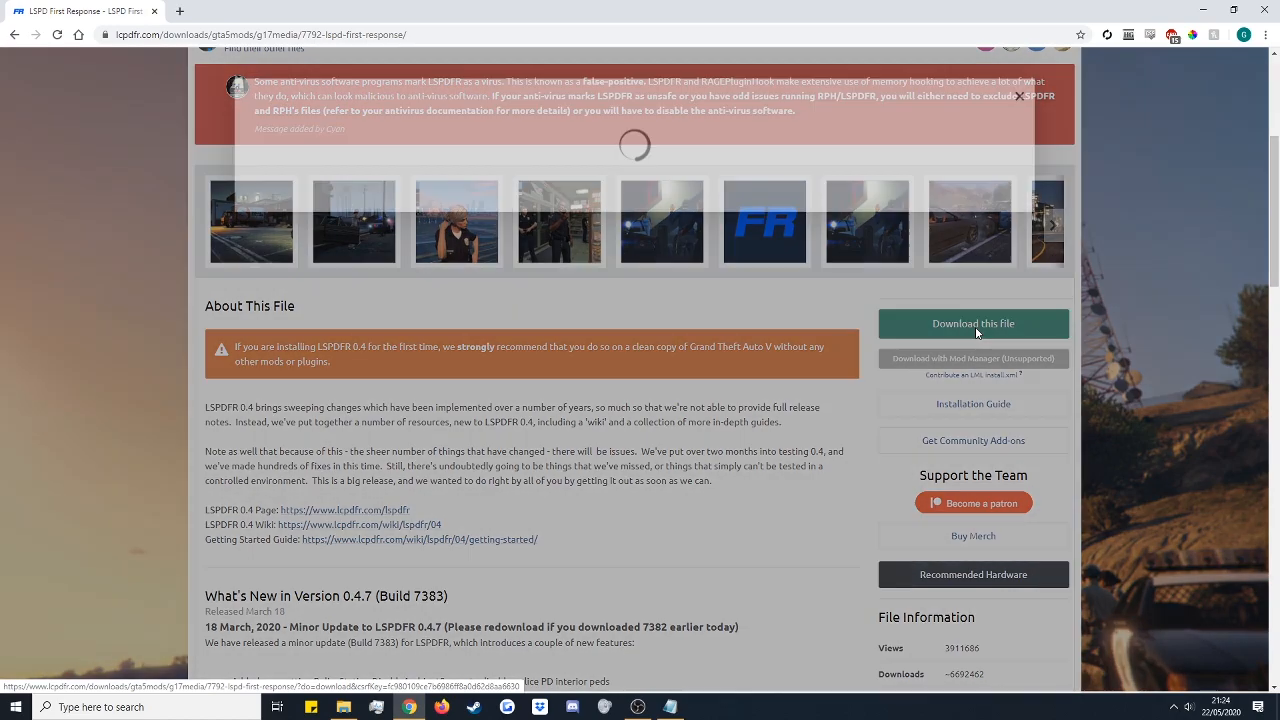
Read through the LSPDFR download terms and choose 'Agree & Download'.
left_click(972, 323)
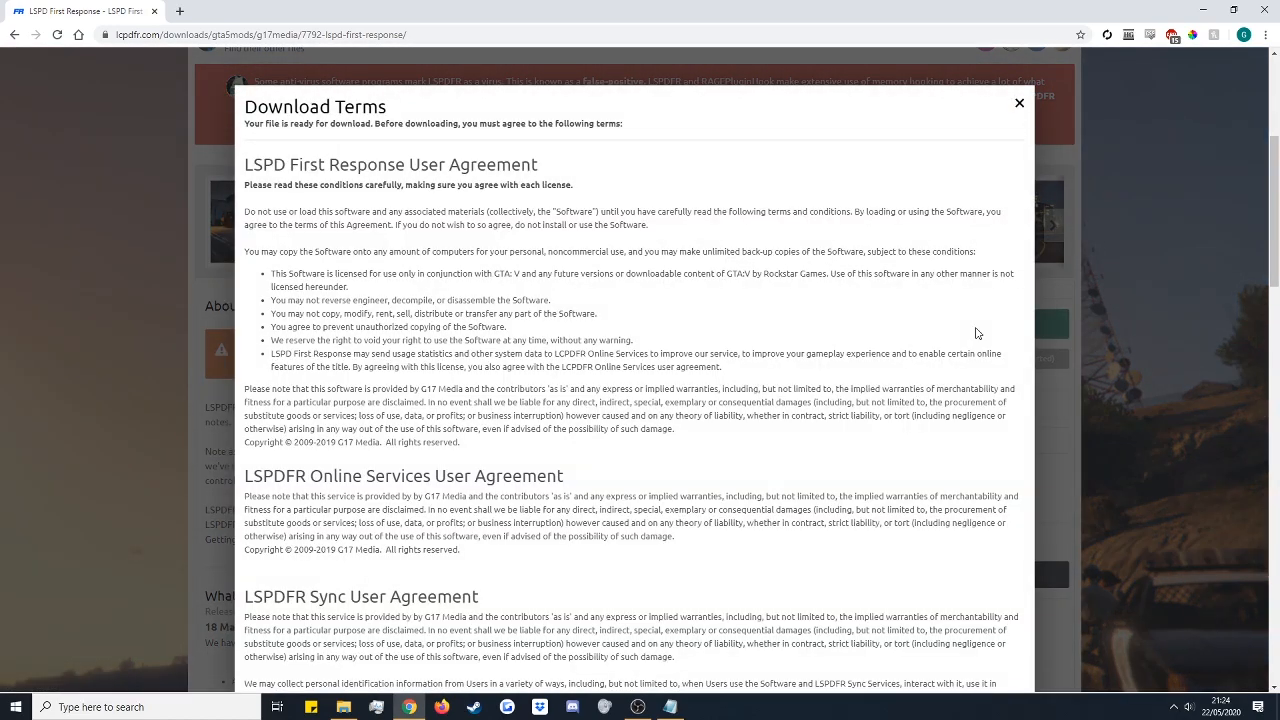
mouse_move(950, 333)
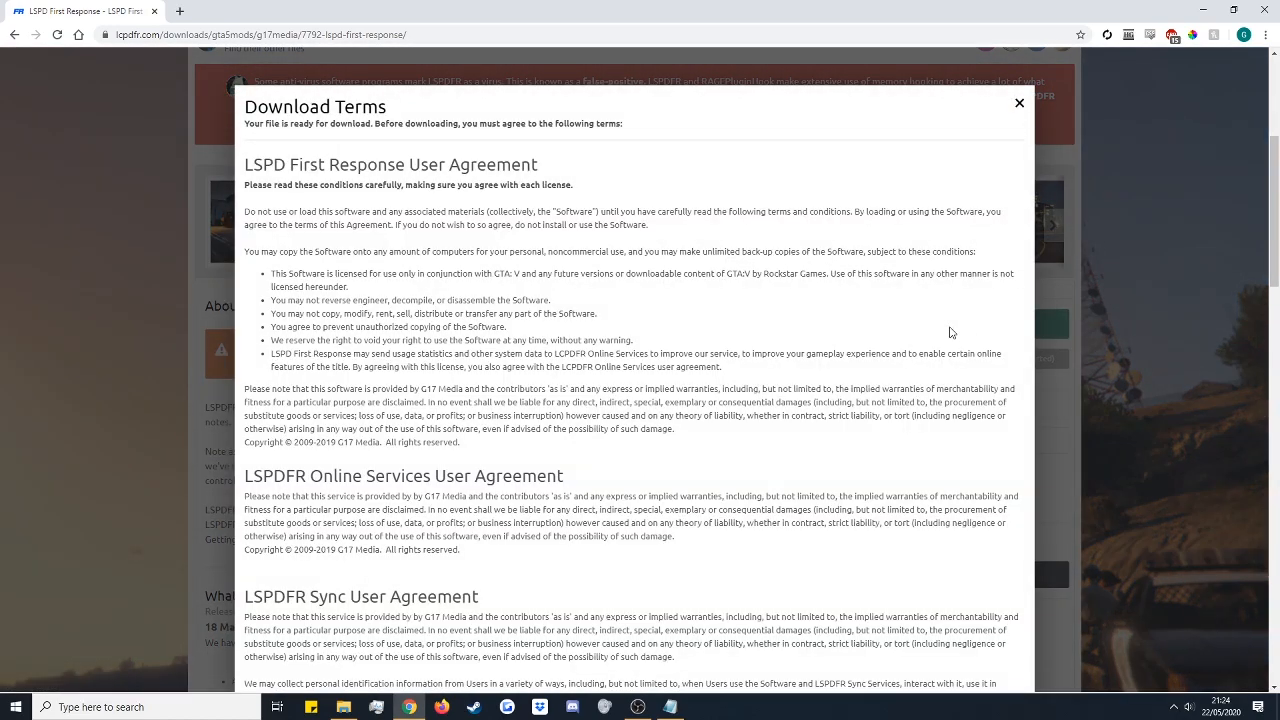
scroll("down", 3)
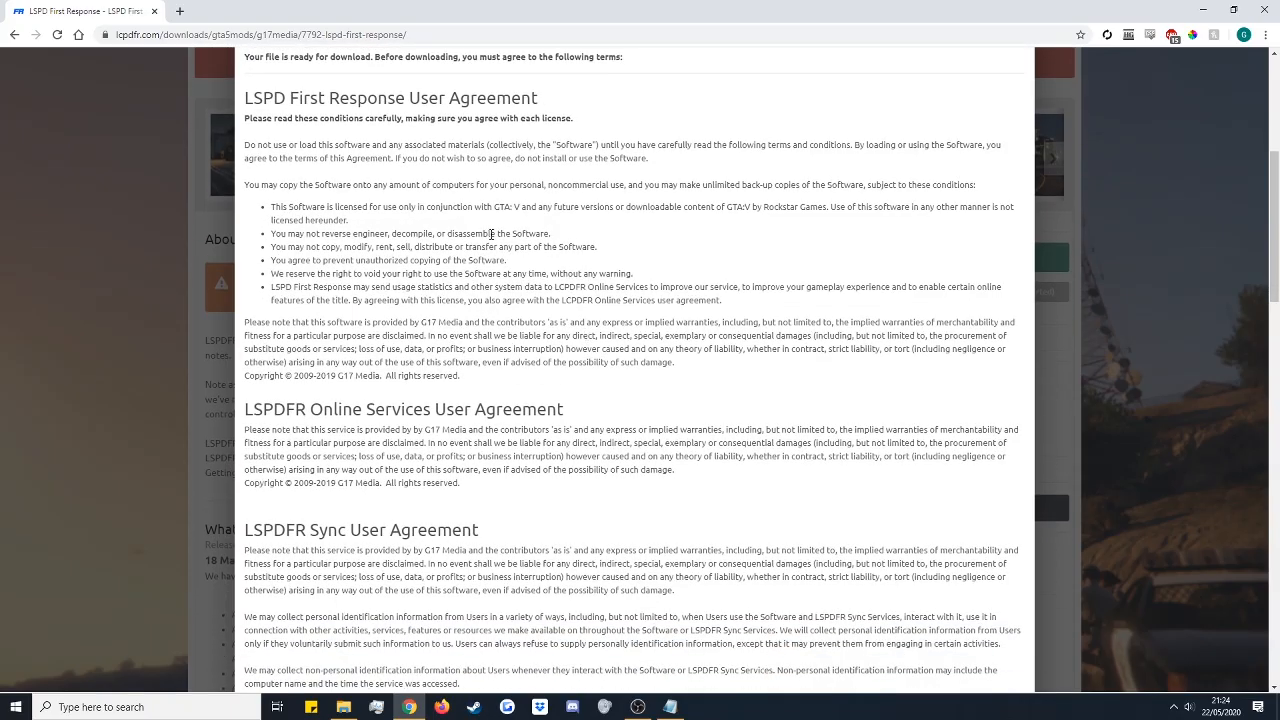
scroll("down", 3)
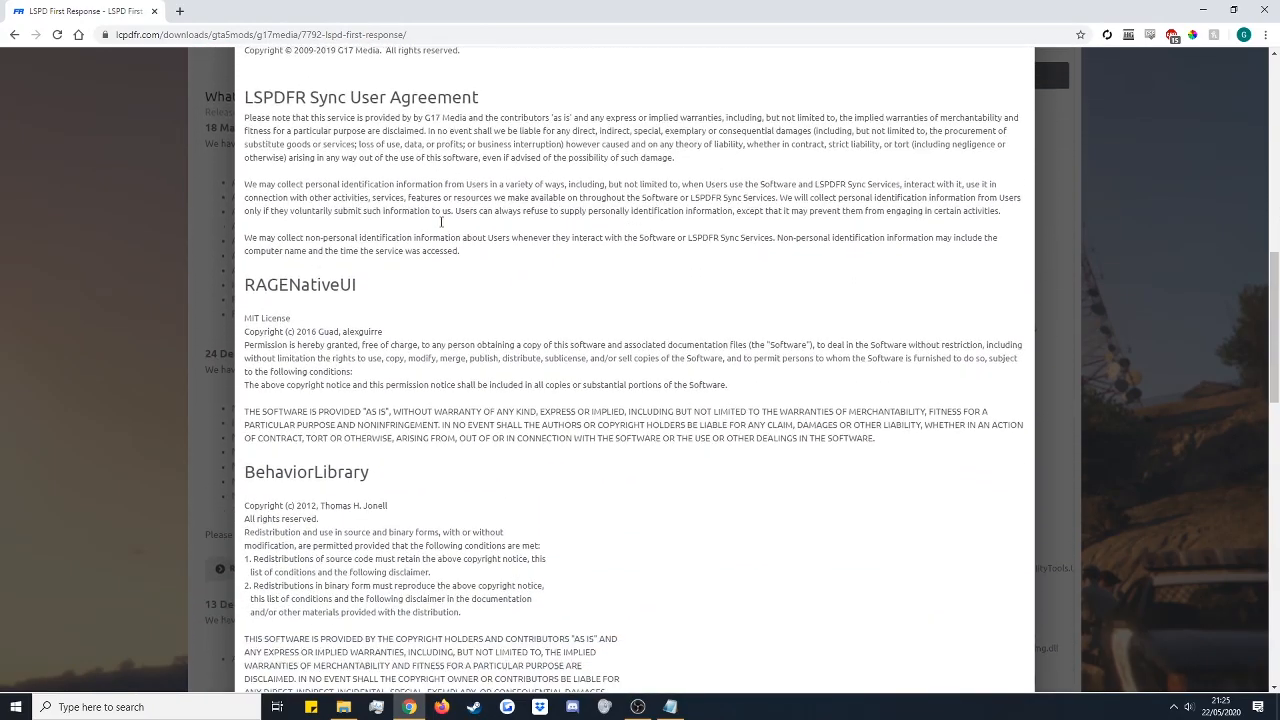
scroll("down", 3)
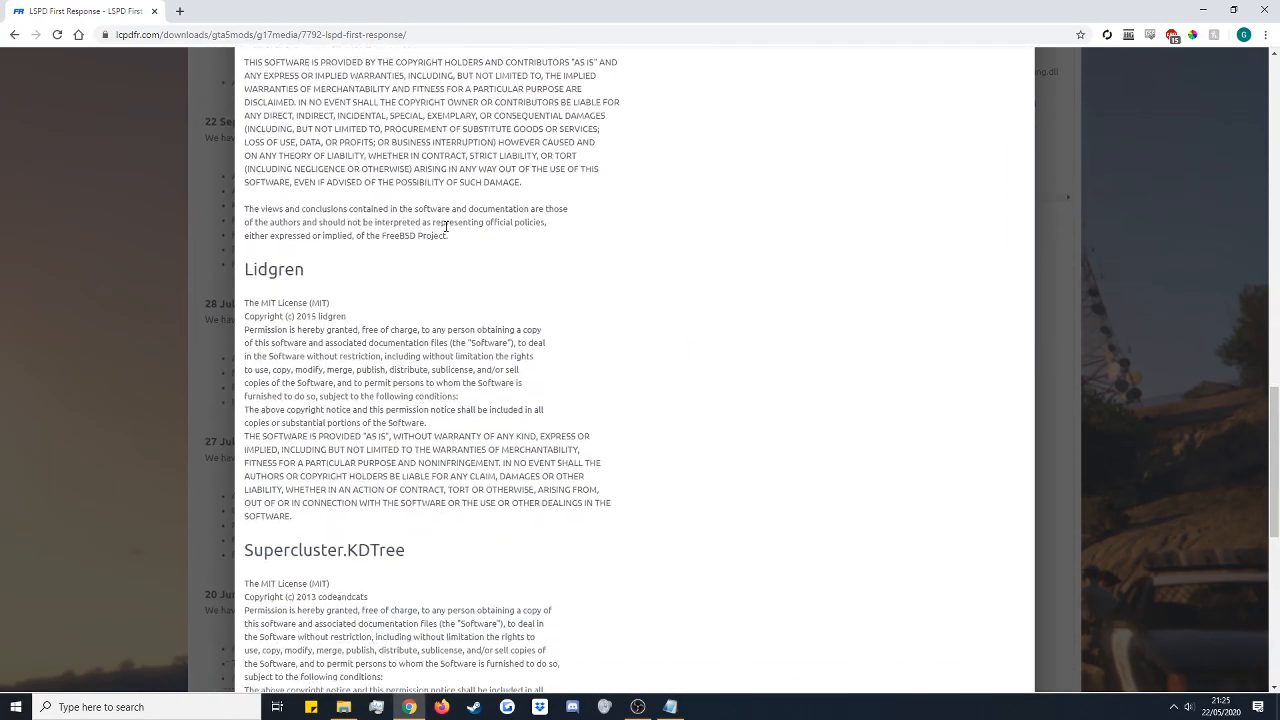
scroll("down", 3)
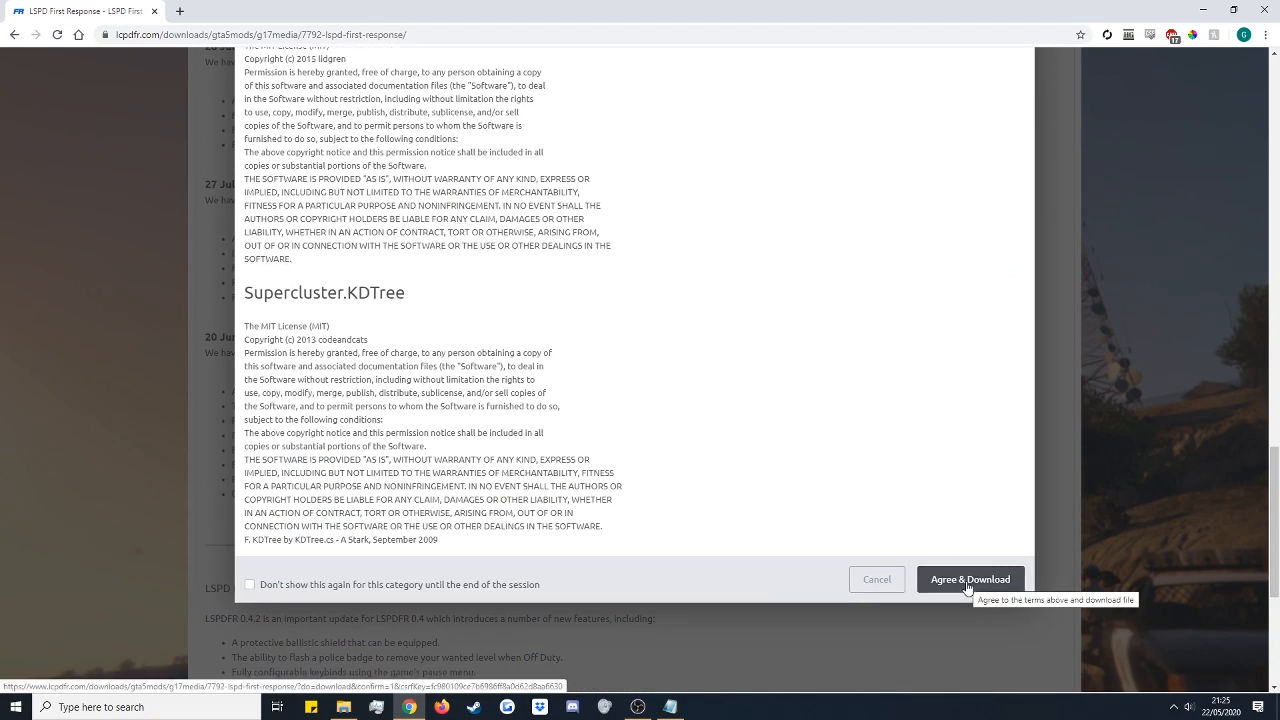
left_click(969, 579)
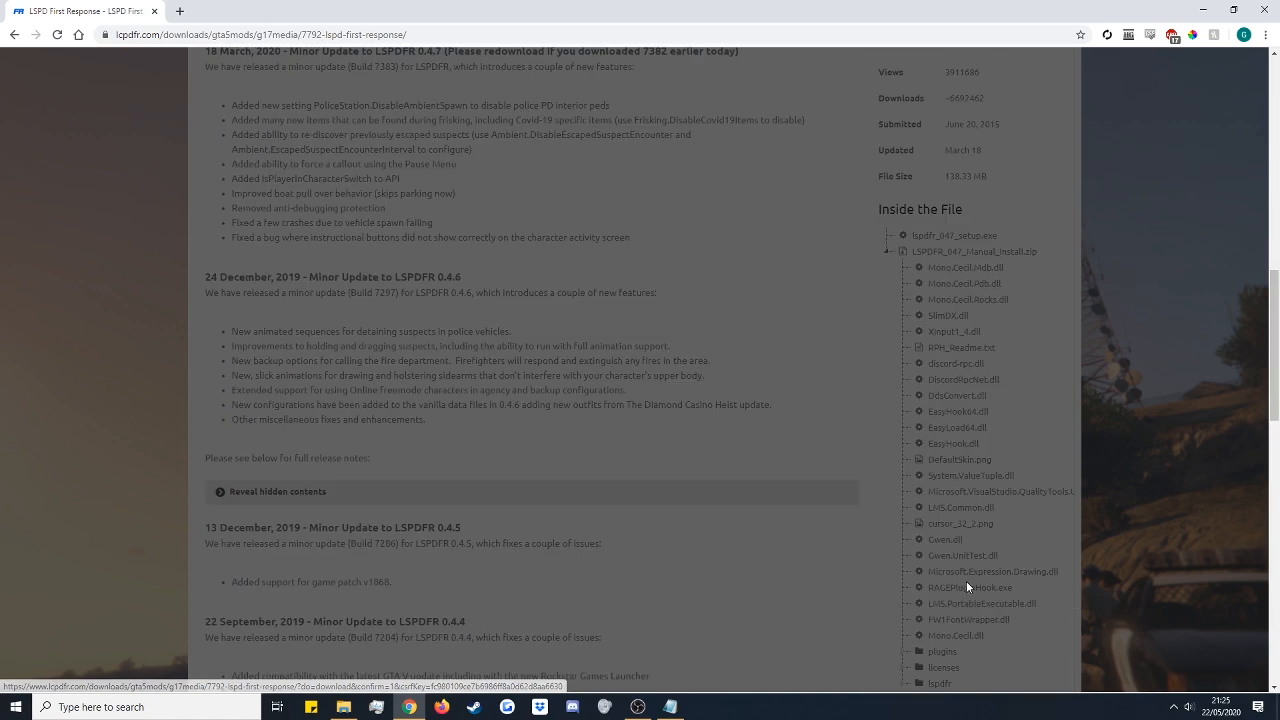
Start downloading lspdfr_047_setup.exe from the 'Download your files' list.
left_click(971, 323)
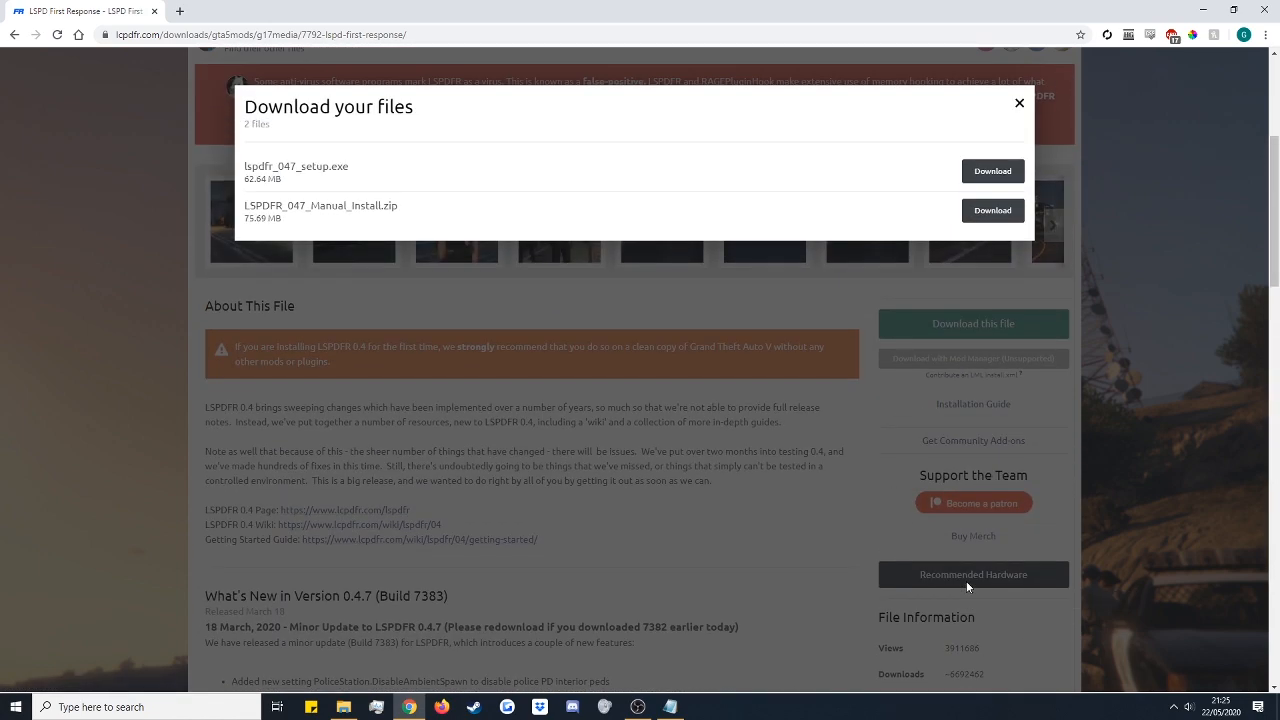
mouse_move(366, 180)
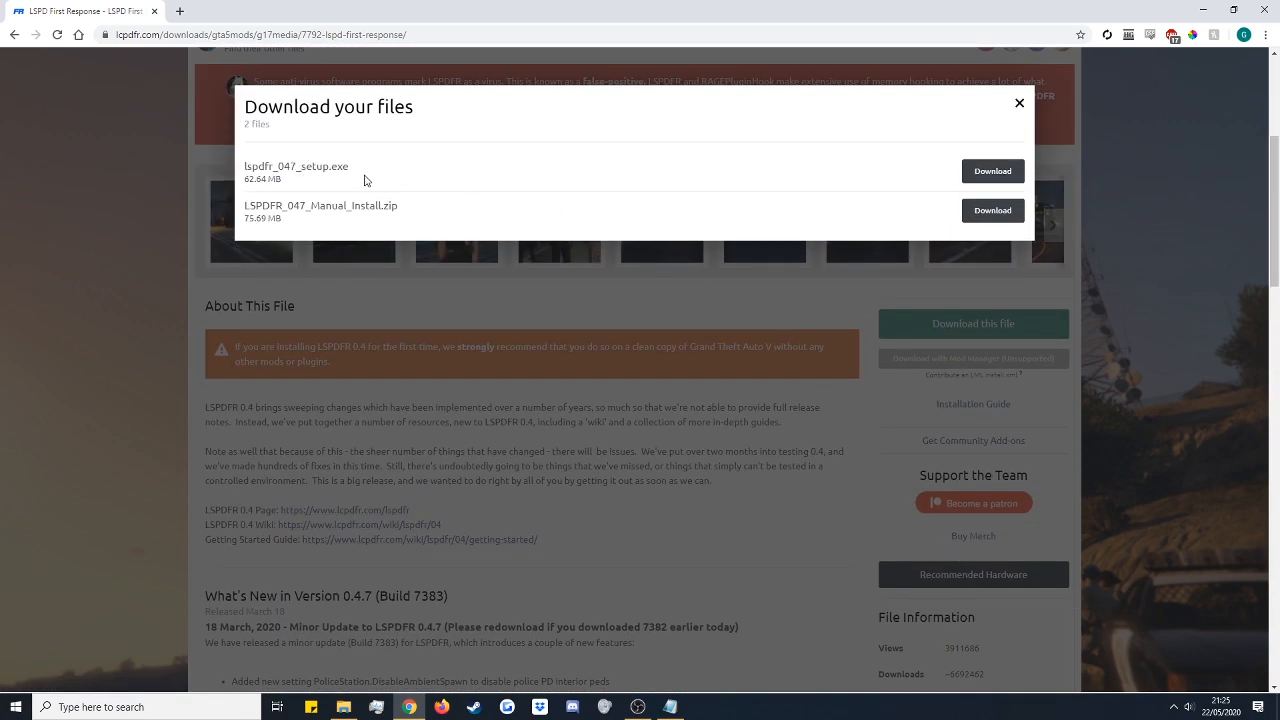
mouse_move(442, 186)
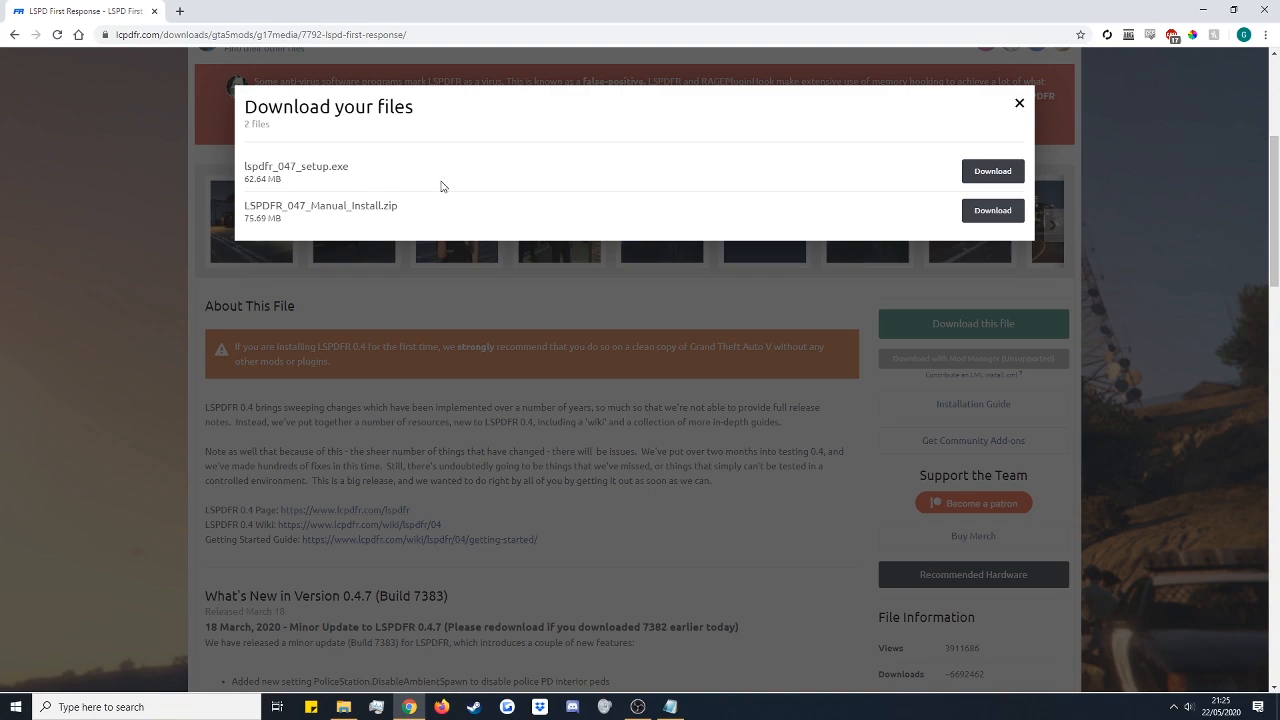
mouse_move(511, 153)
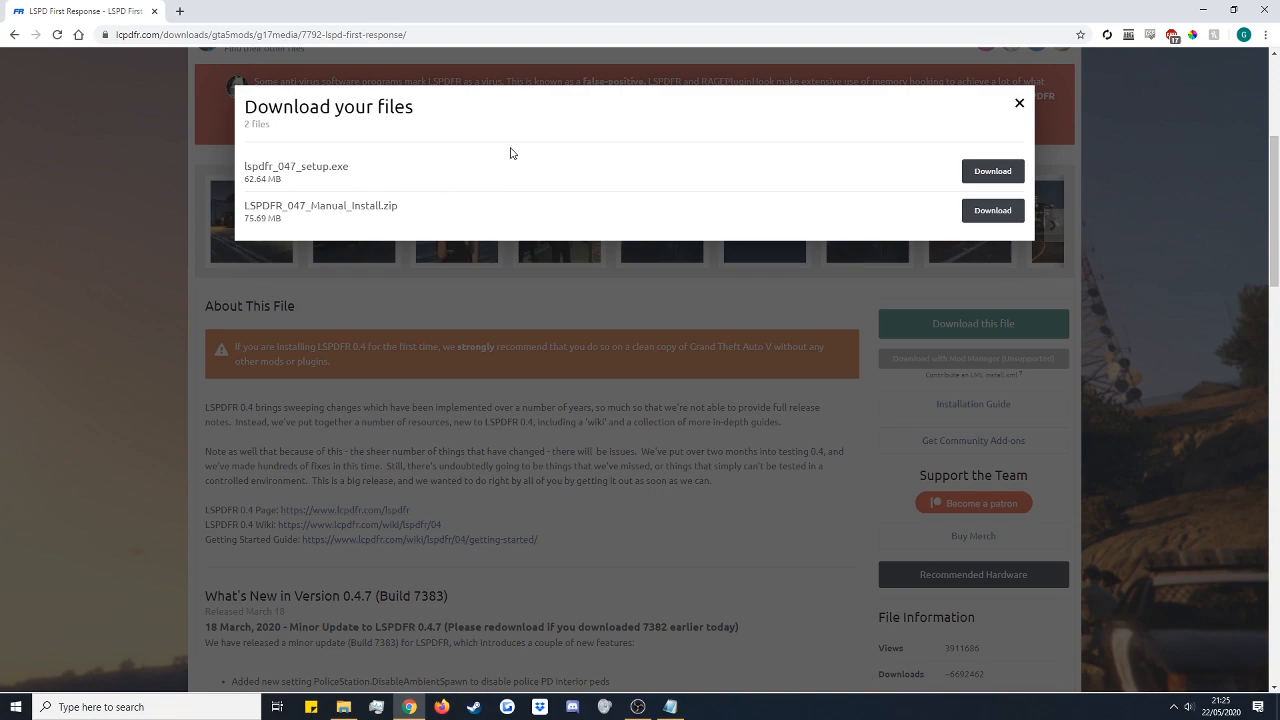
mouse_move(519, 153)
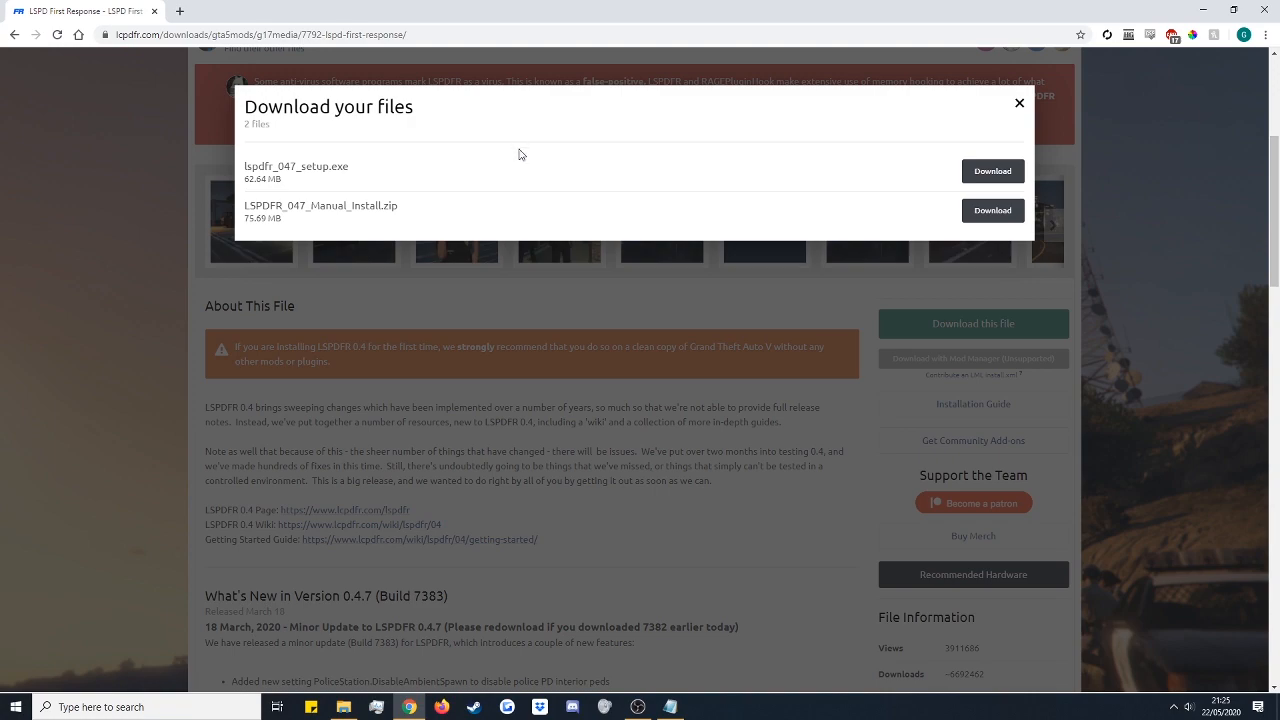
mouse_move(245, 170)
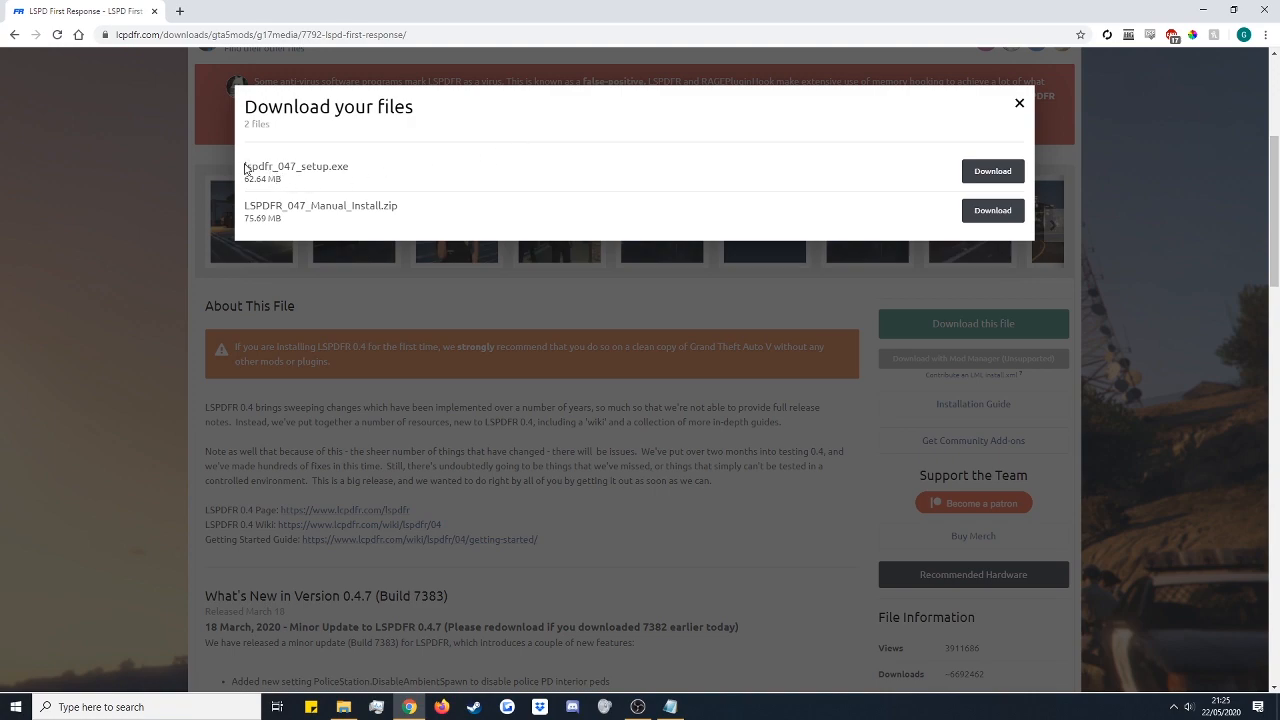
double_click(296, 166)
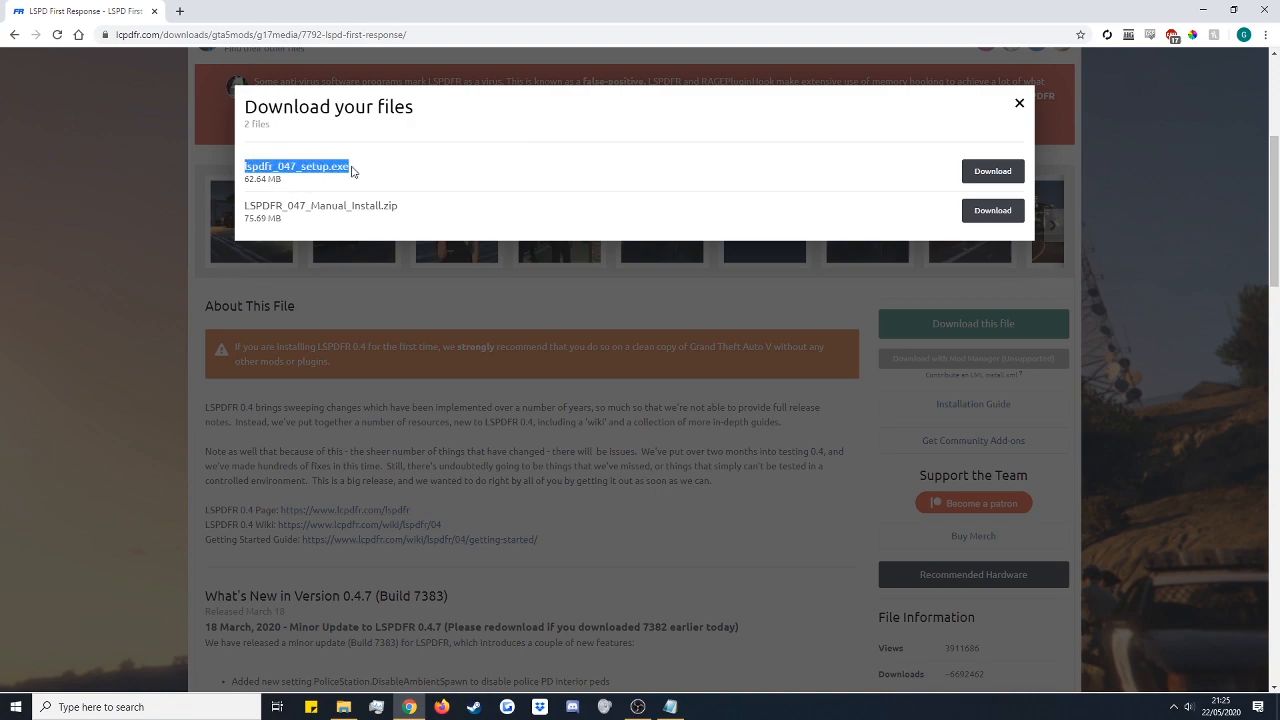
left_click(353, 176)
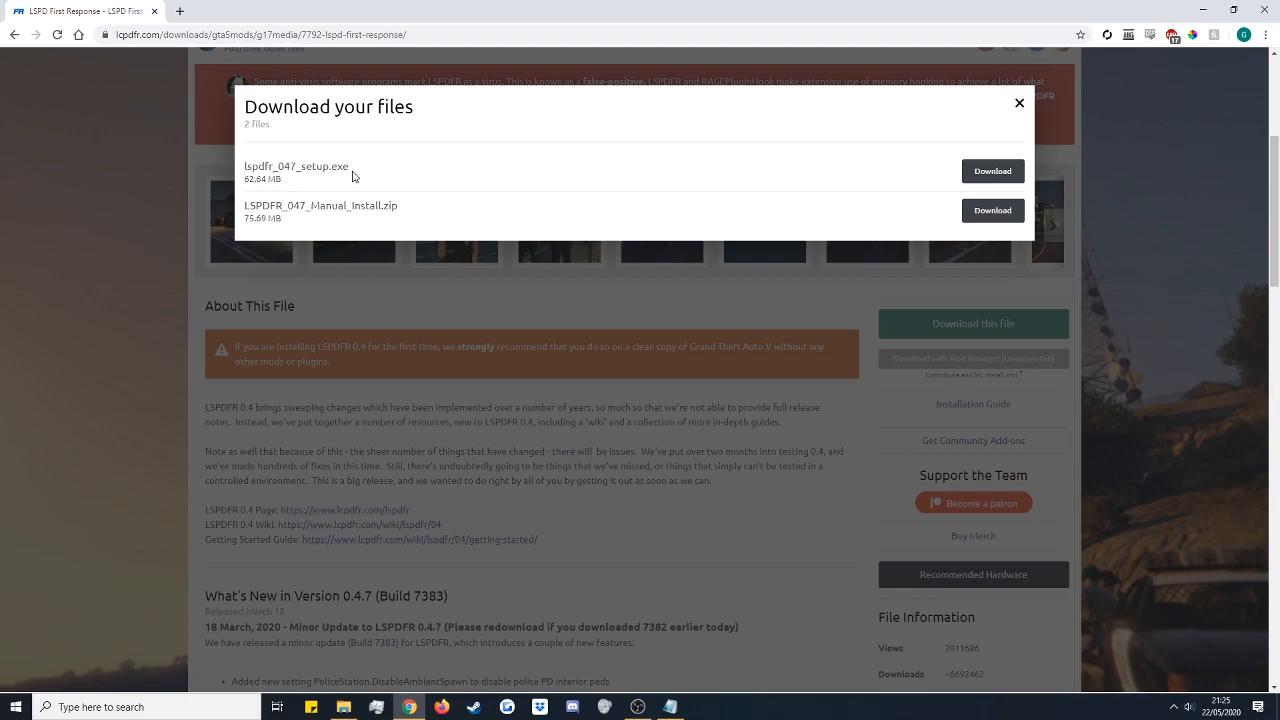
left_click(991, 170)
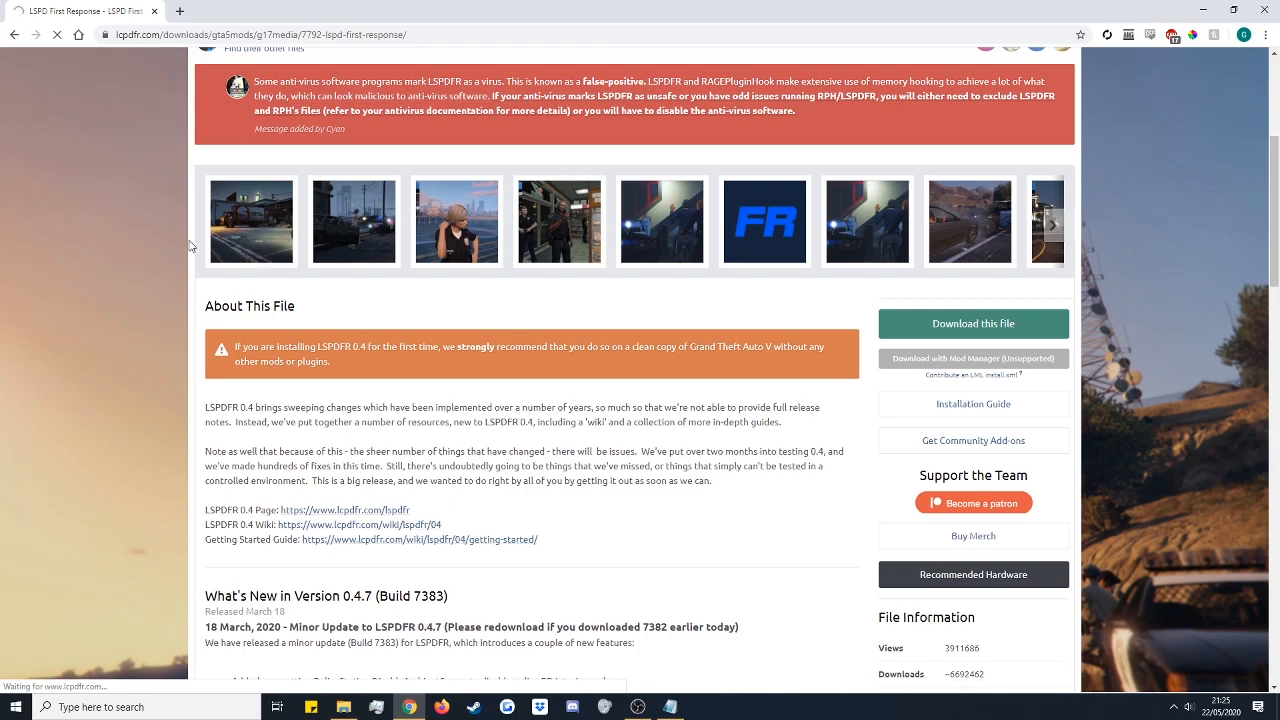
left_click(972, 323)
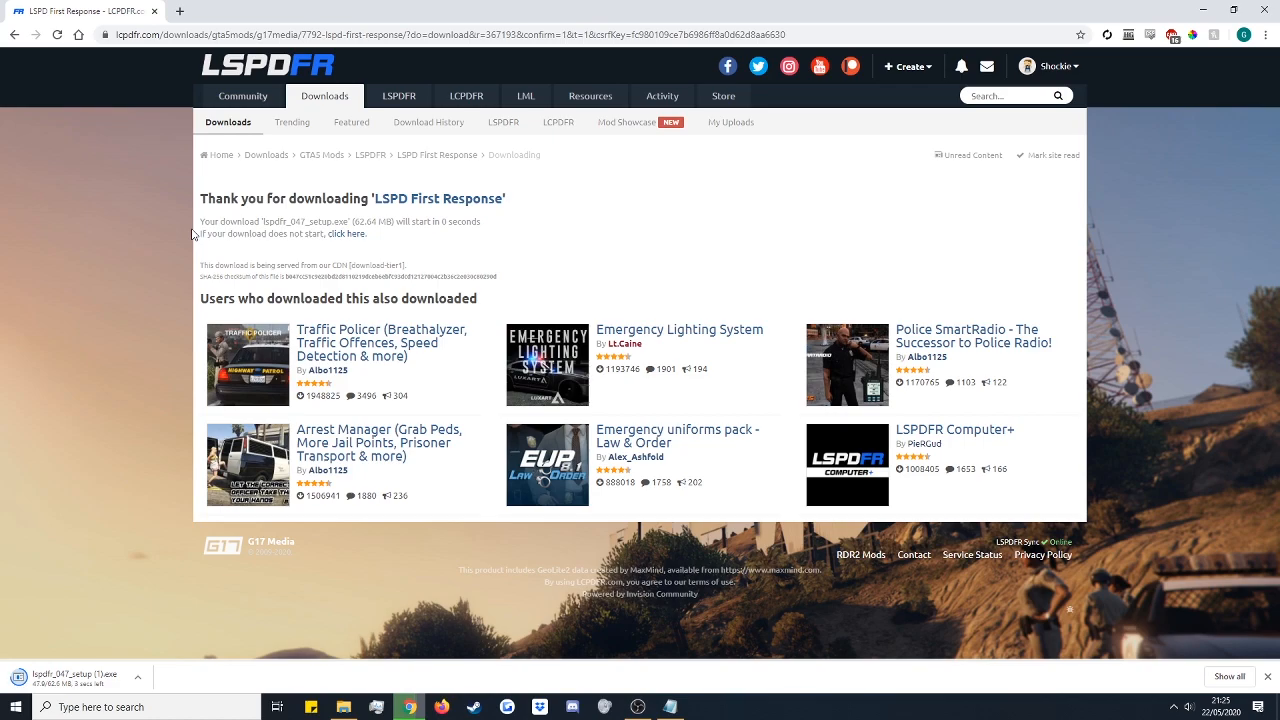
mouse_move(71, 620)
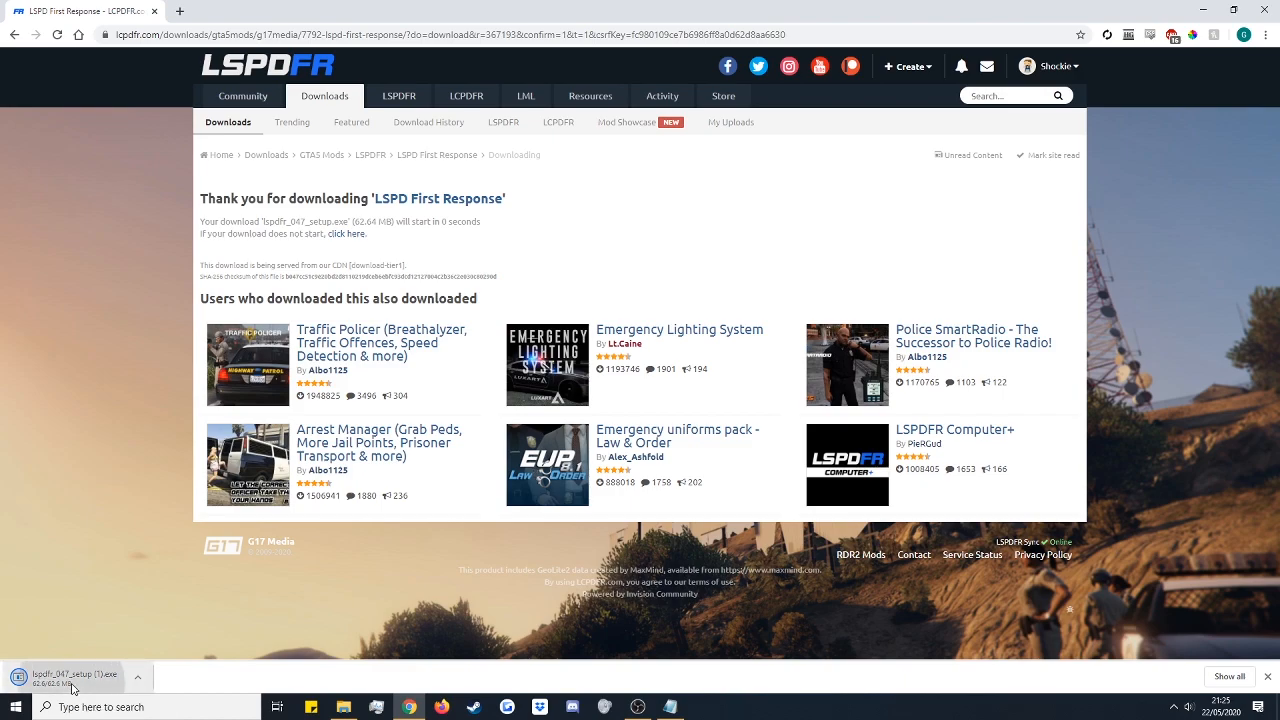
Run lspdfr_047_setup.exe, confirm English, pass the welcome page and accept the license.
left_click(70, 680)
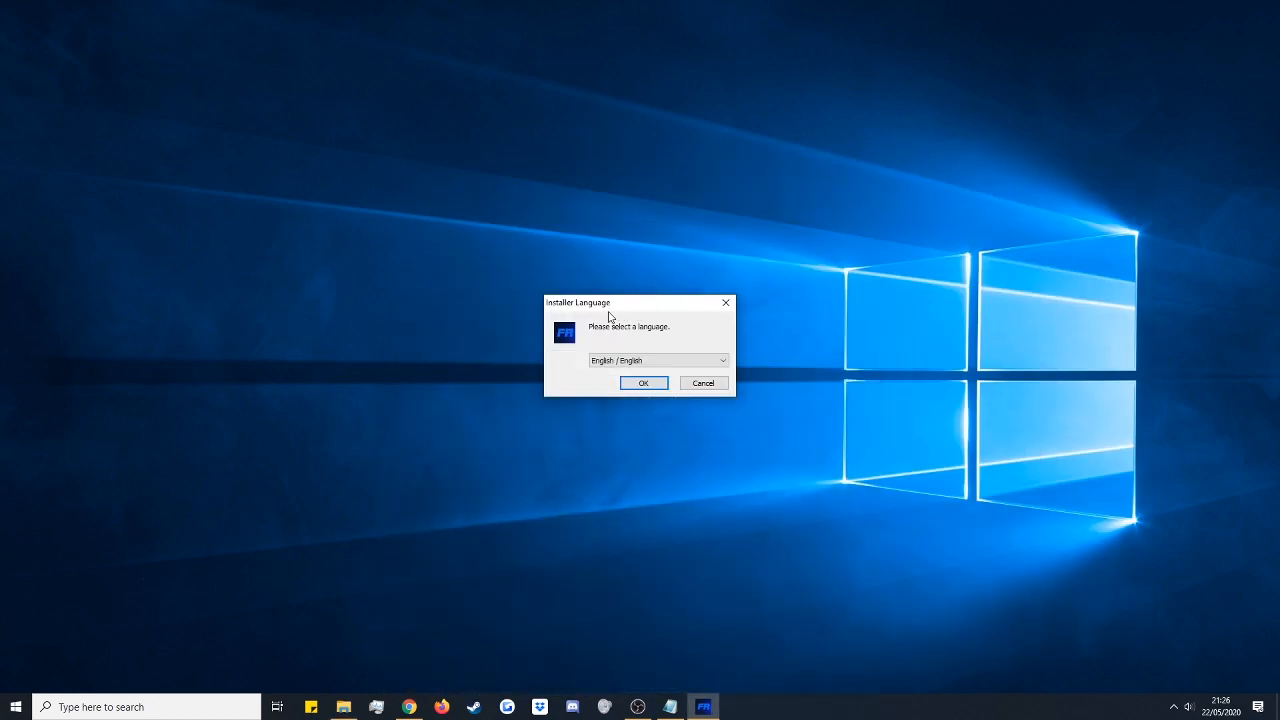
left_click(643, 383)
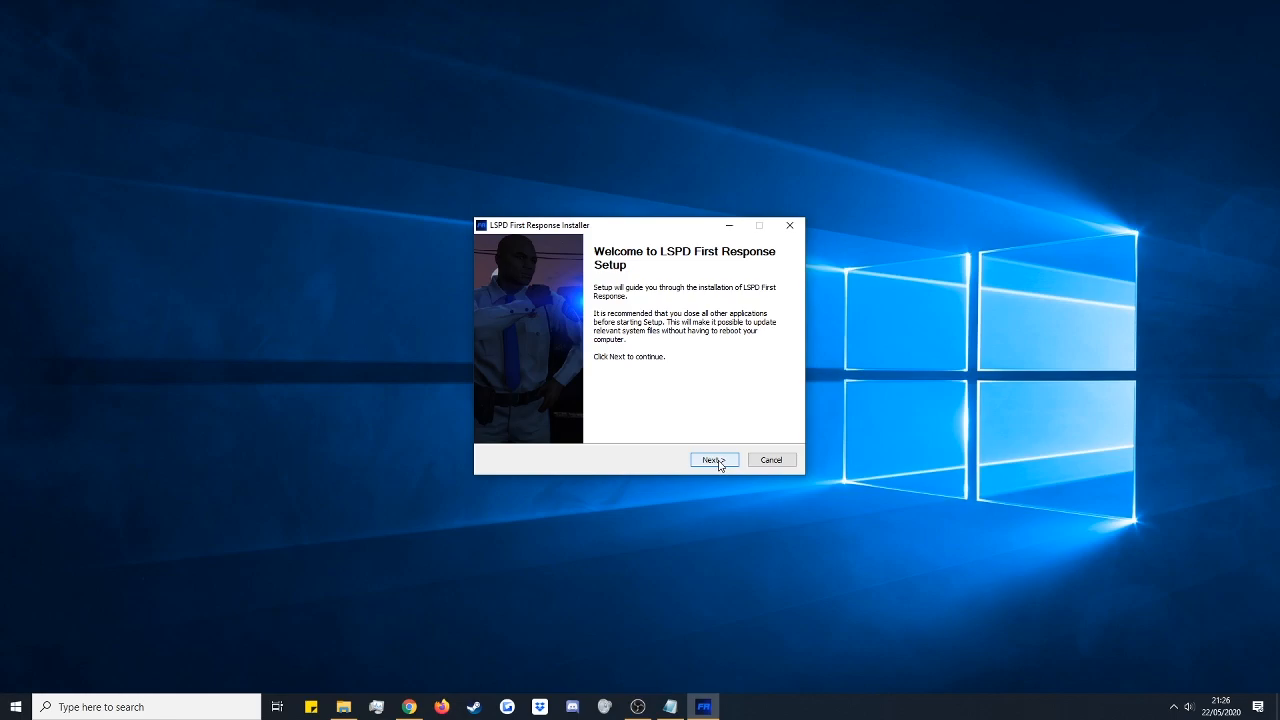
left_click(714, 459)
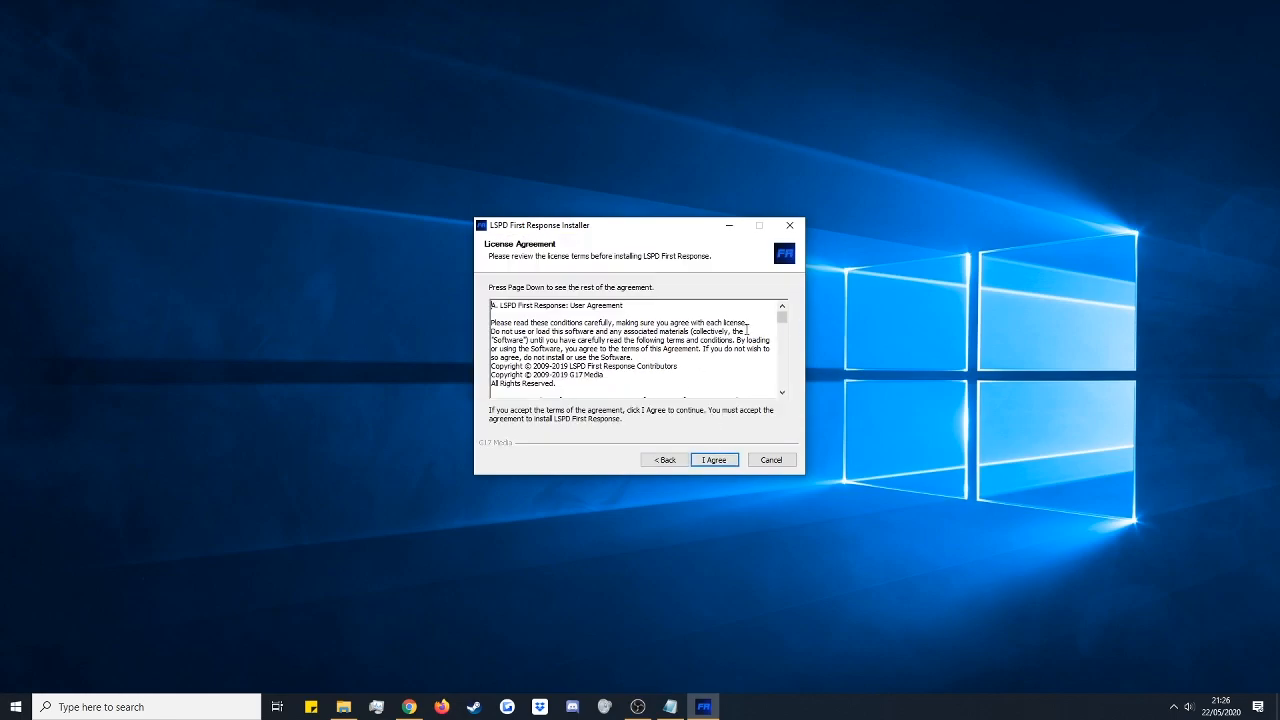
scroll("down", 3)
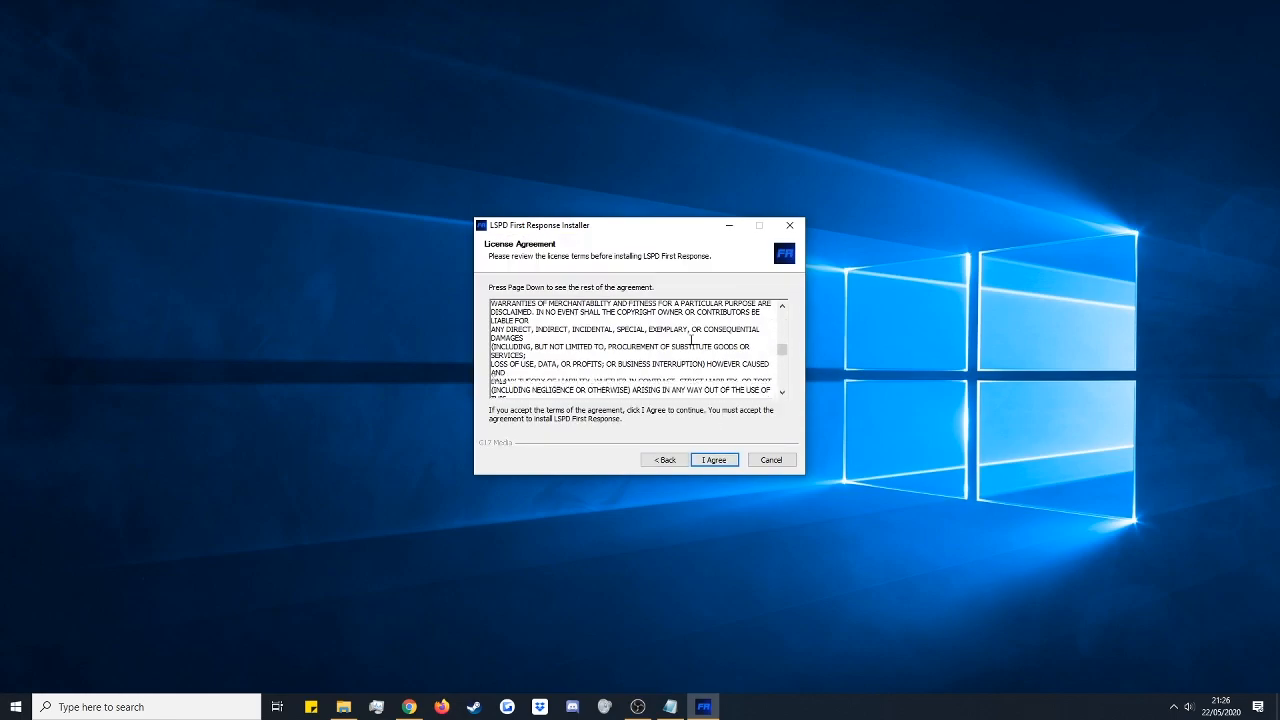
scroll("down", 3)
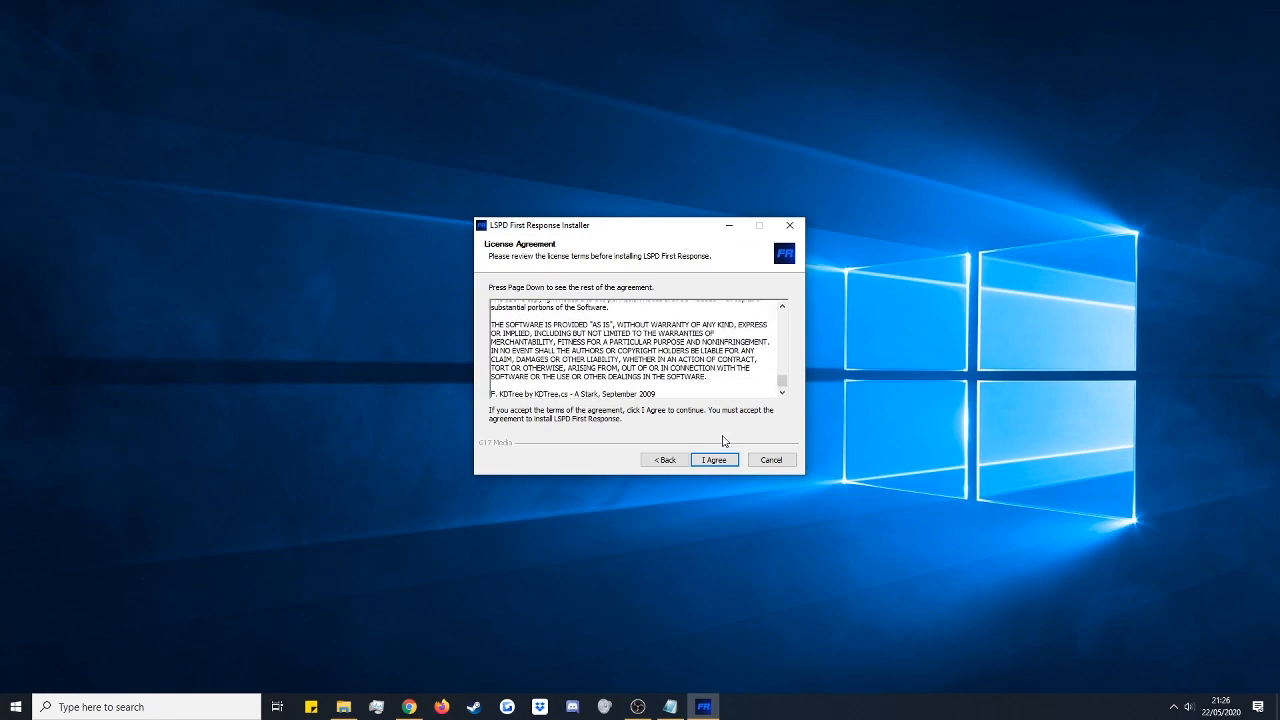
left_click(713, 459)
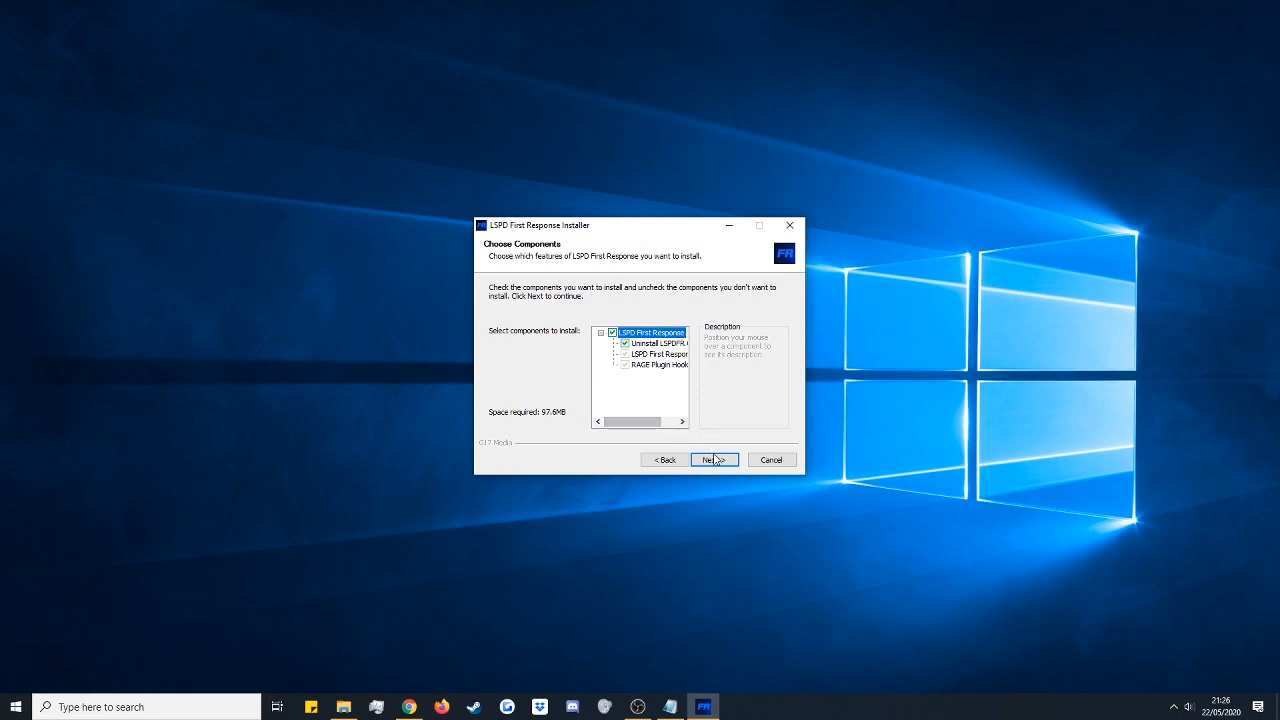
Accept the default components on Choose Components and continue.
left_click(714, 459)
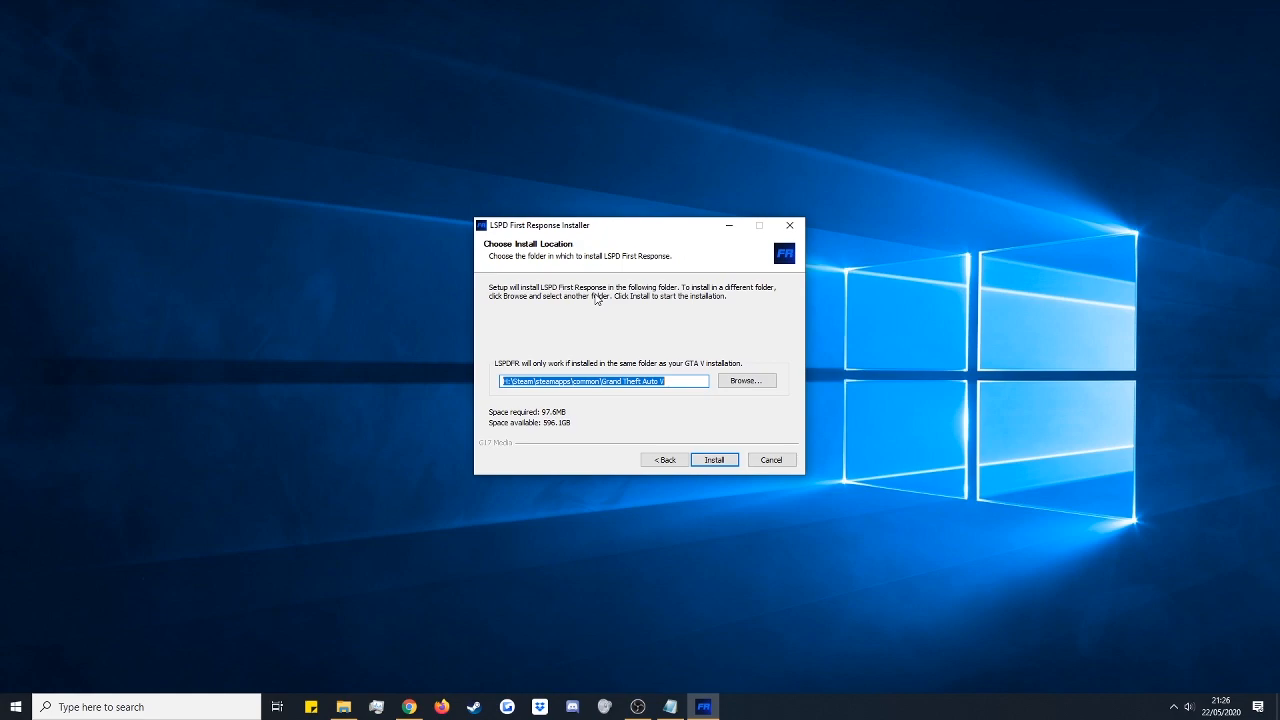
mouse_move(683, 657)
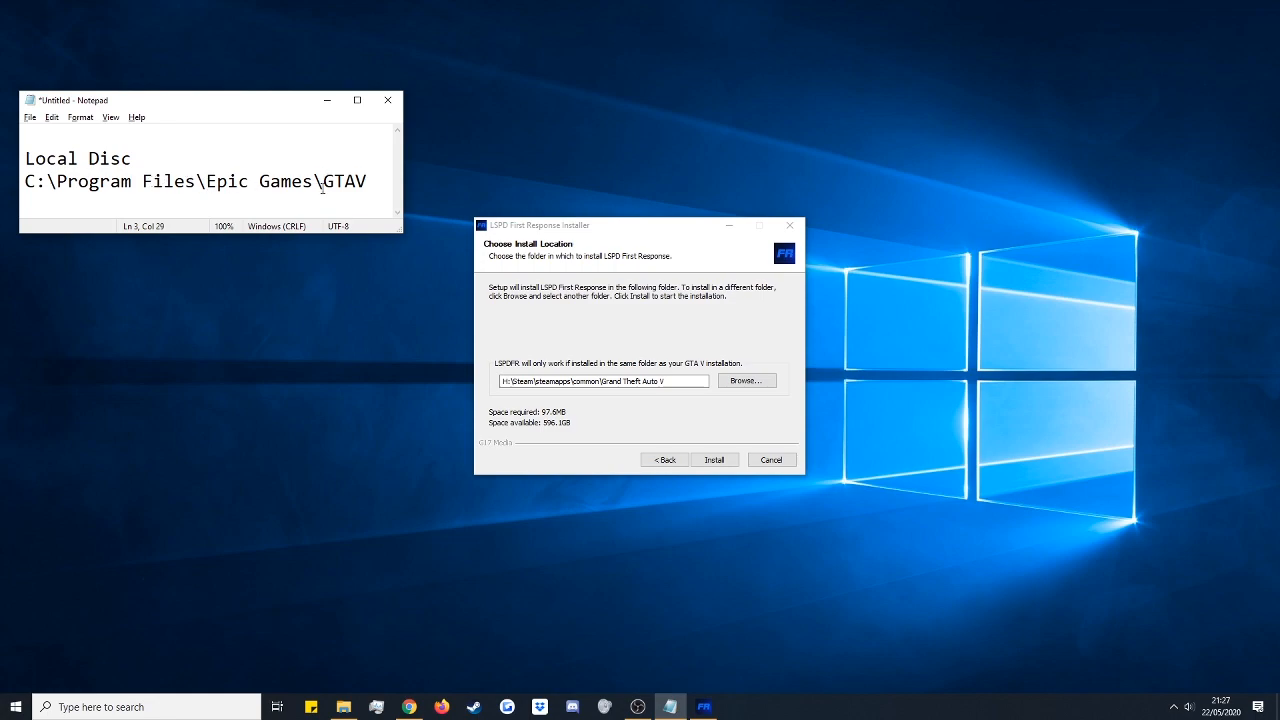
mouse_move(375, 195)
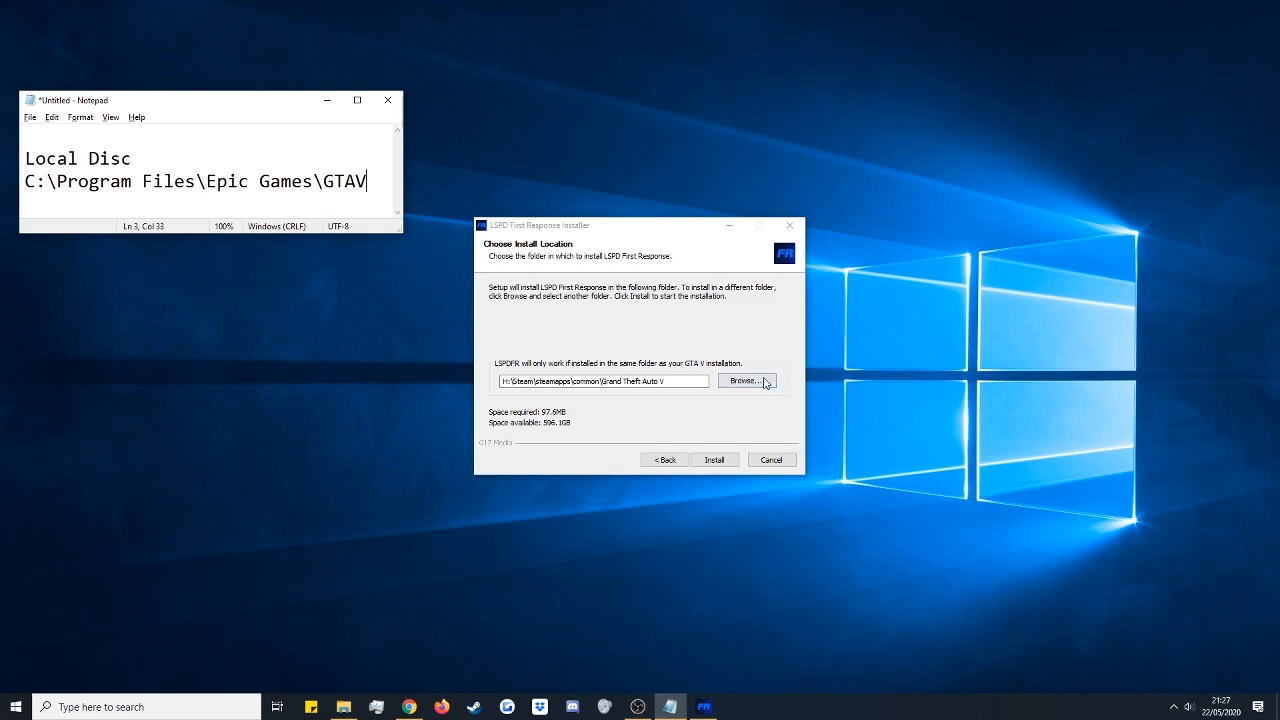
mouse_move(261, 264)
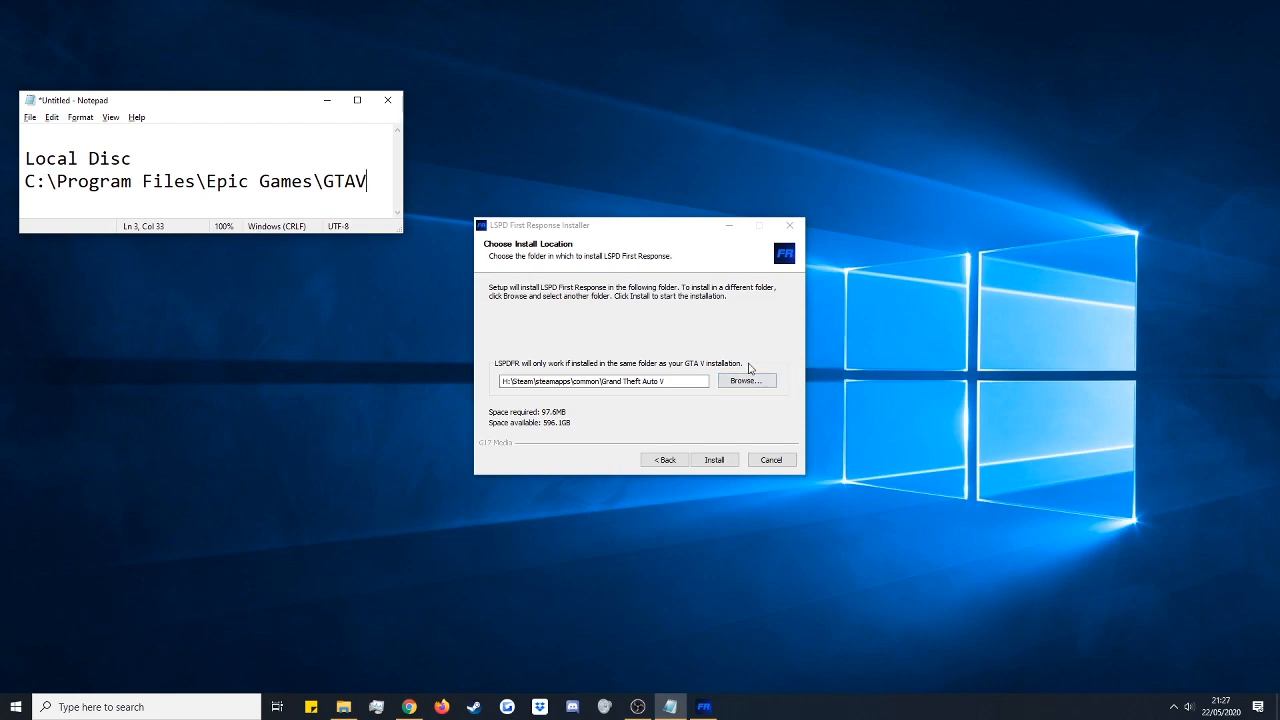
Browse to Games (H:) > Epic Games > GTAV and set it as the install folder.
left_click(746, 380)
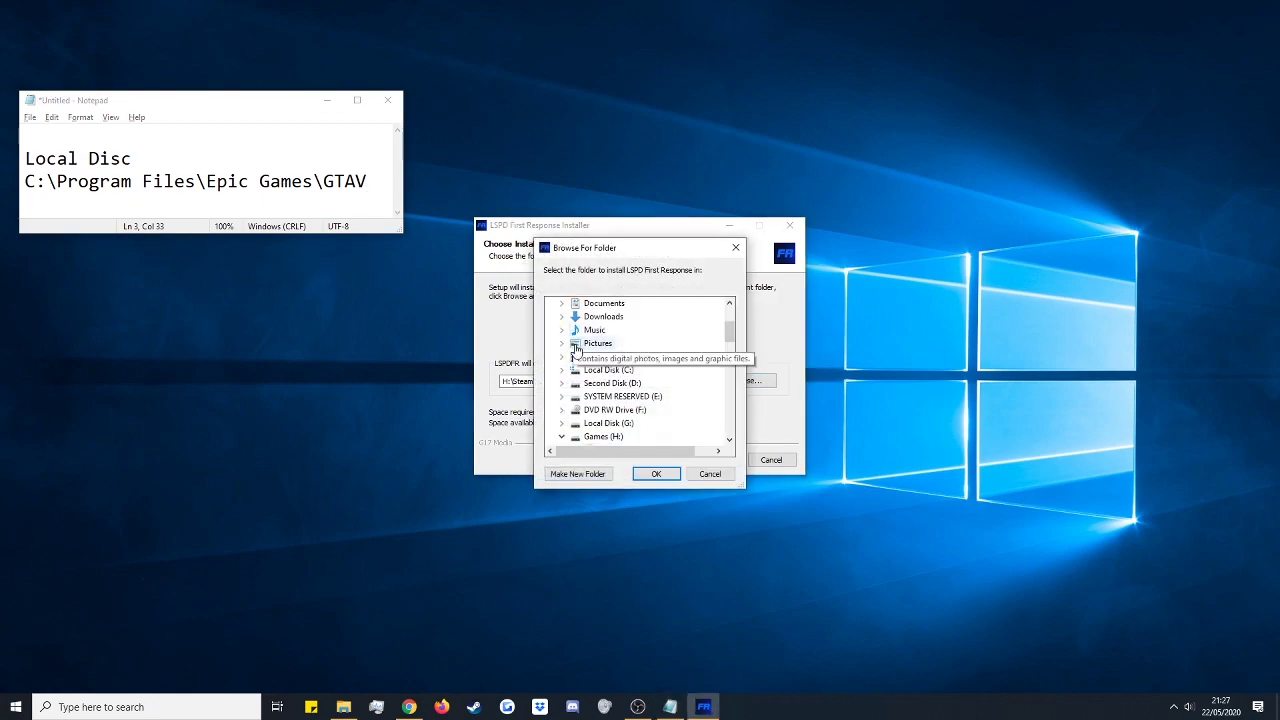
left_click(562, 436)
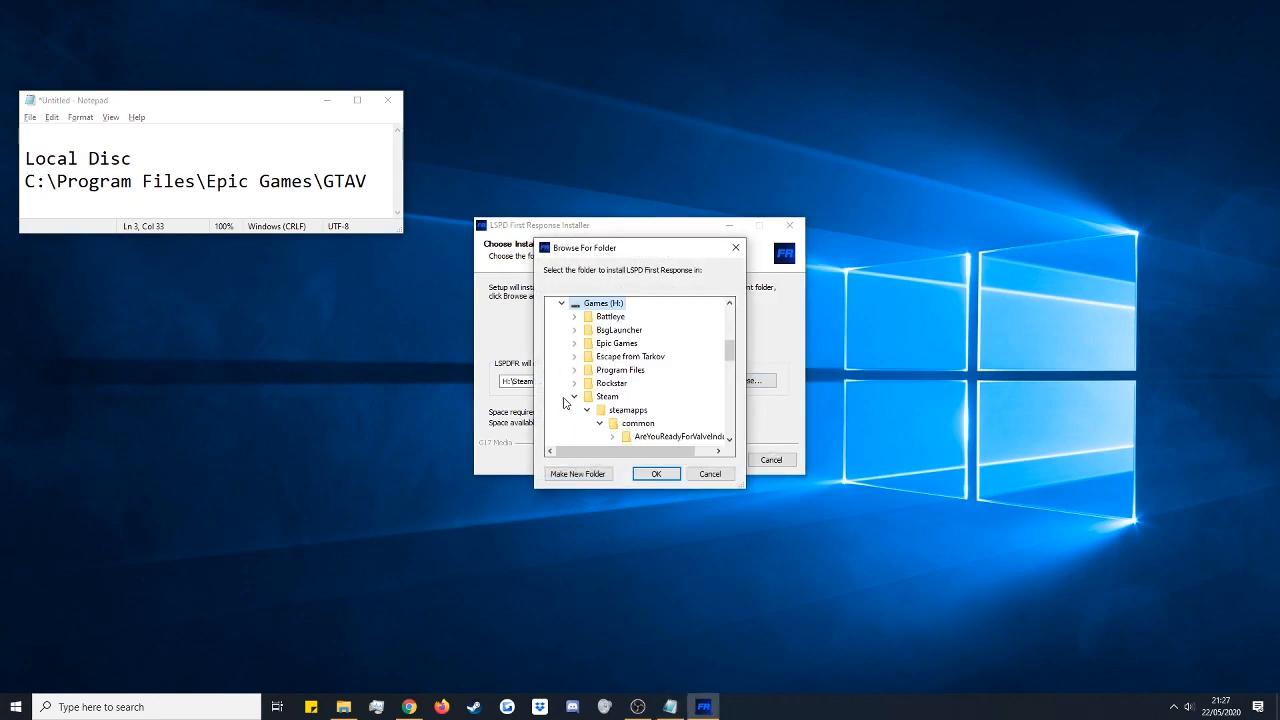
scroll("down", 3)
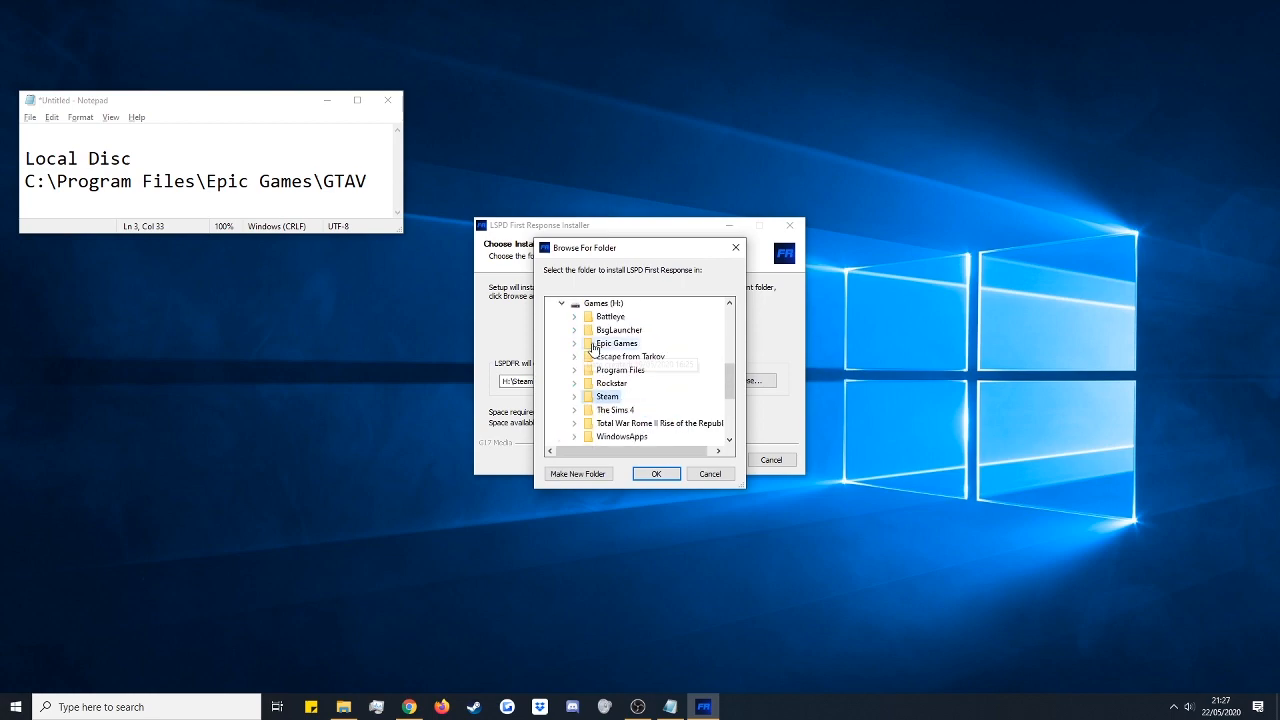
left_click(574, 343)
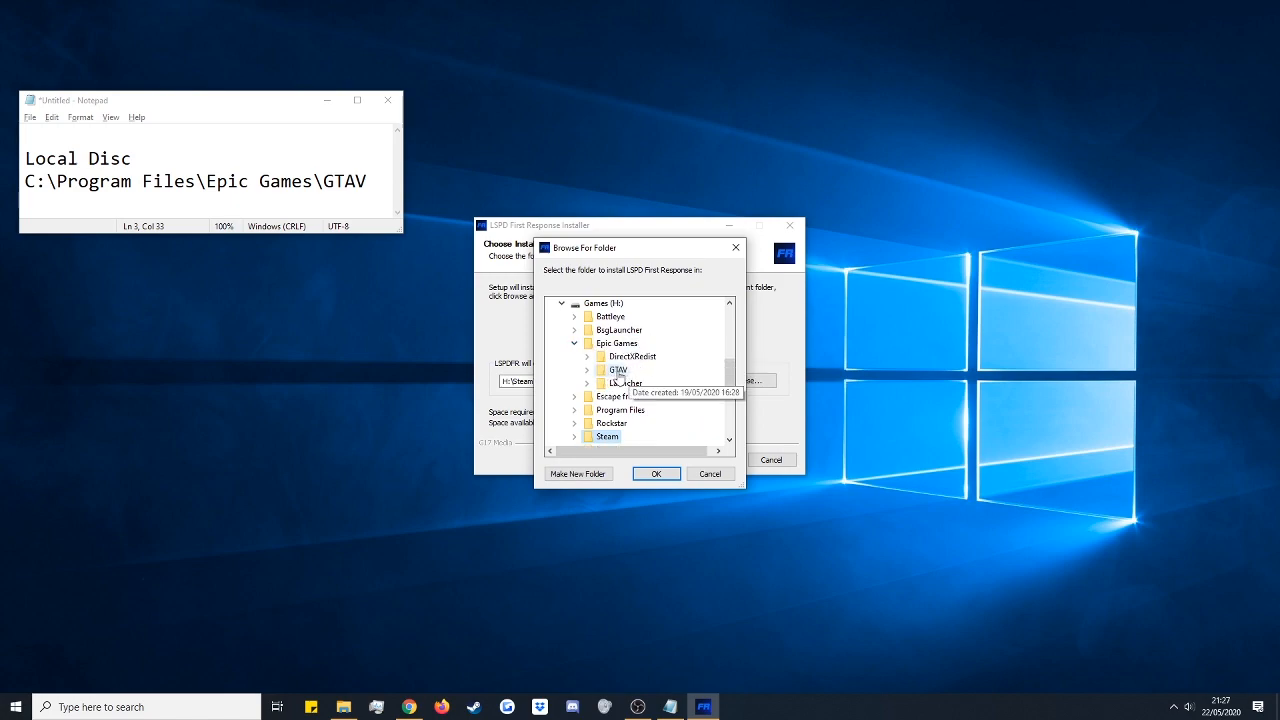
left_click(588, 369)
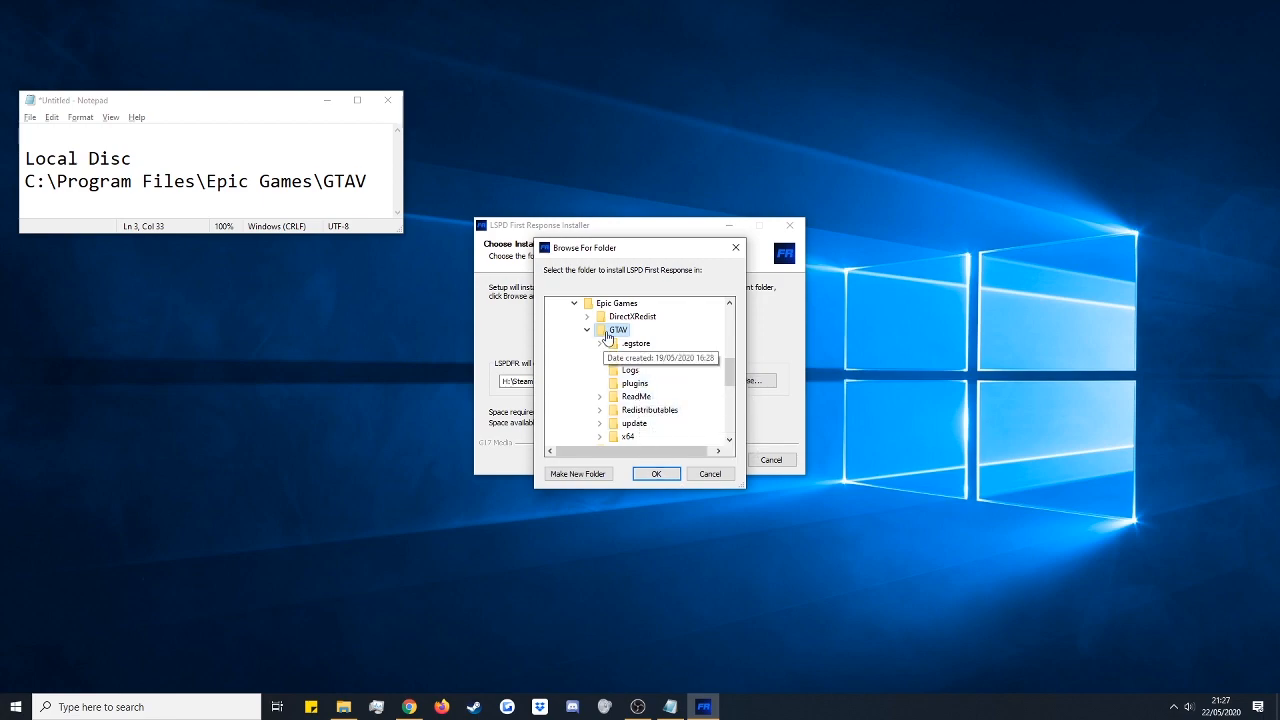
left_click(656, 473)
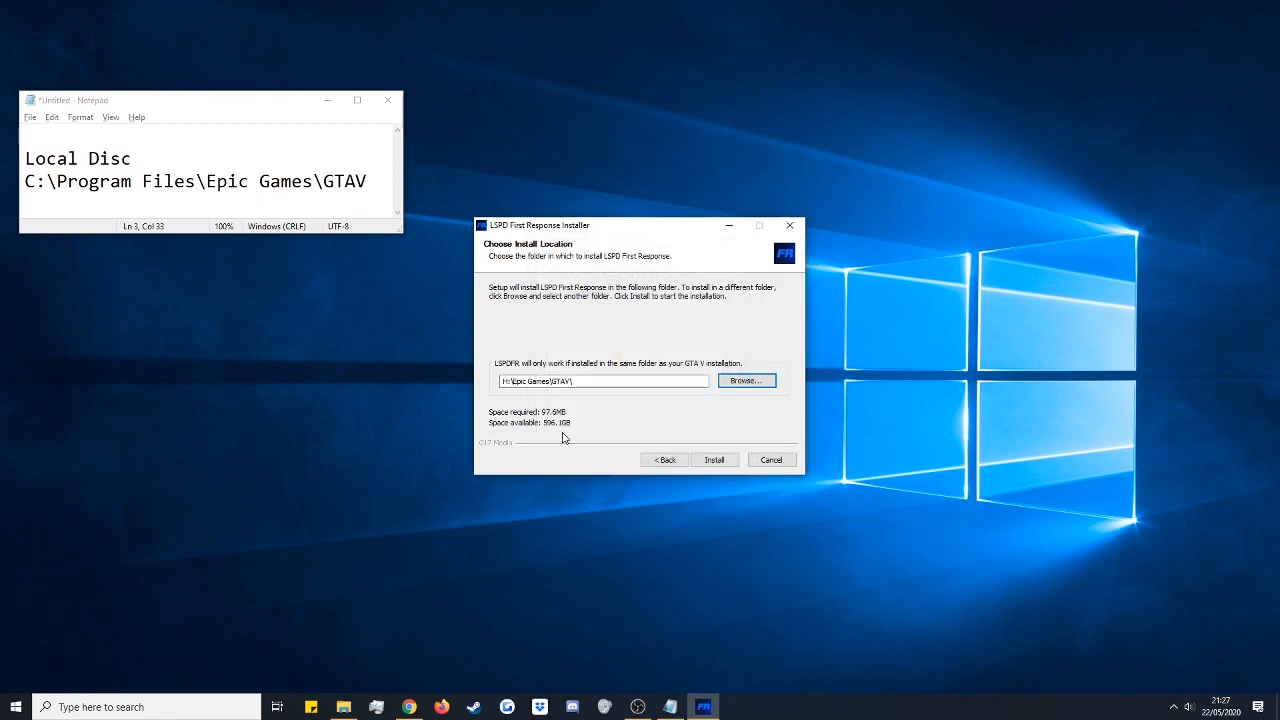
Install LSPDFR into GTAV and finish with Launch First Time Configurator ticked.
left_click(603, 381)
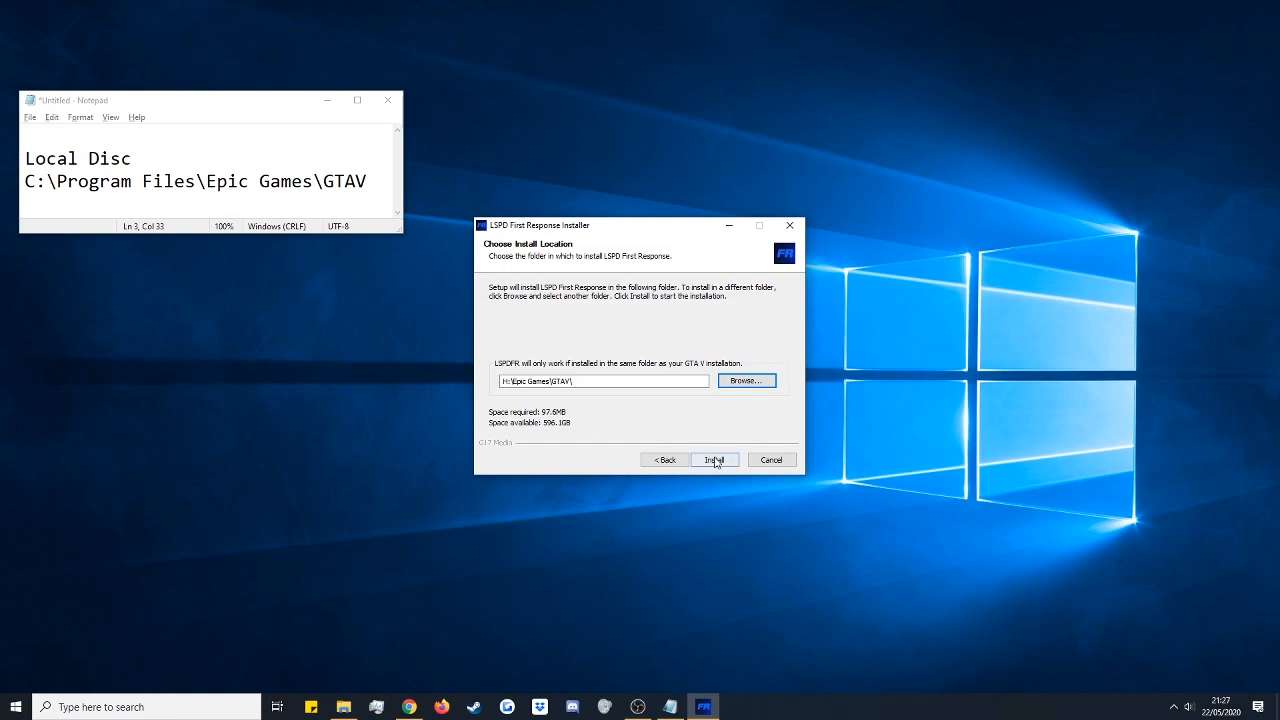
left_click(713, 459)
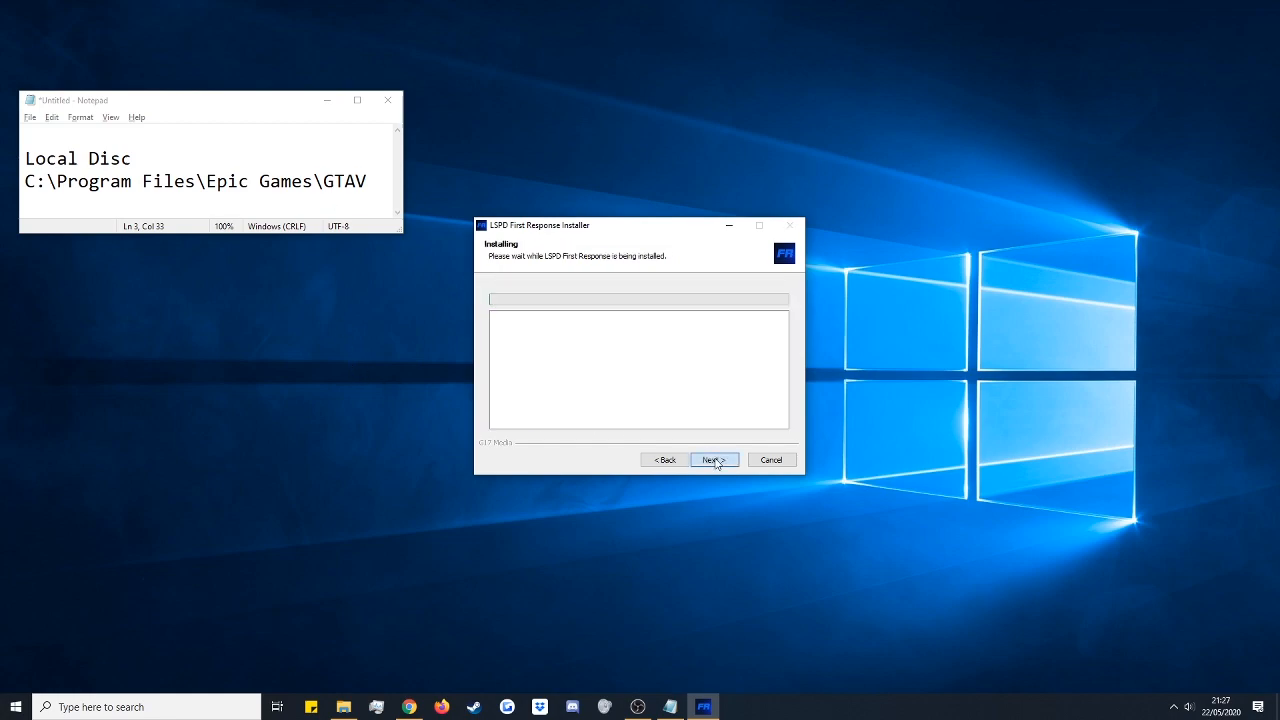
left_click(713, 459)
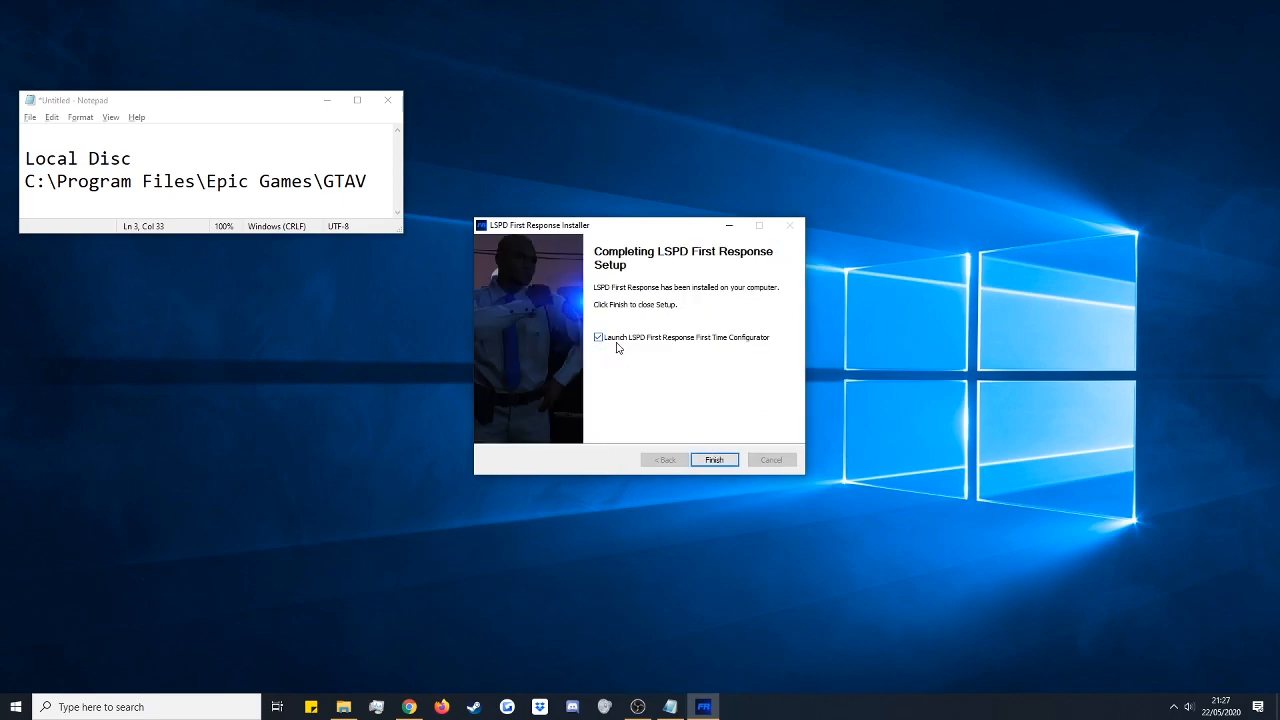
mouse_move(763, 350)
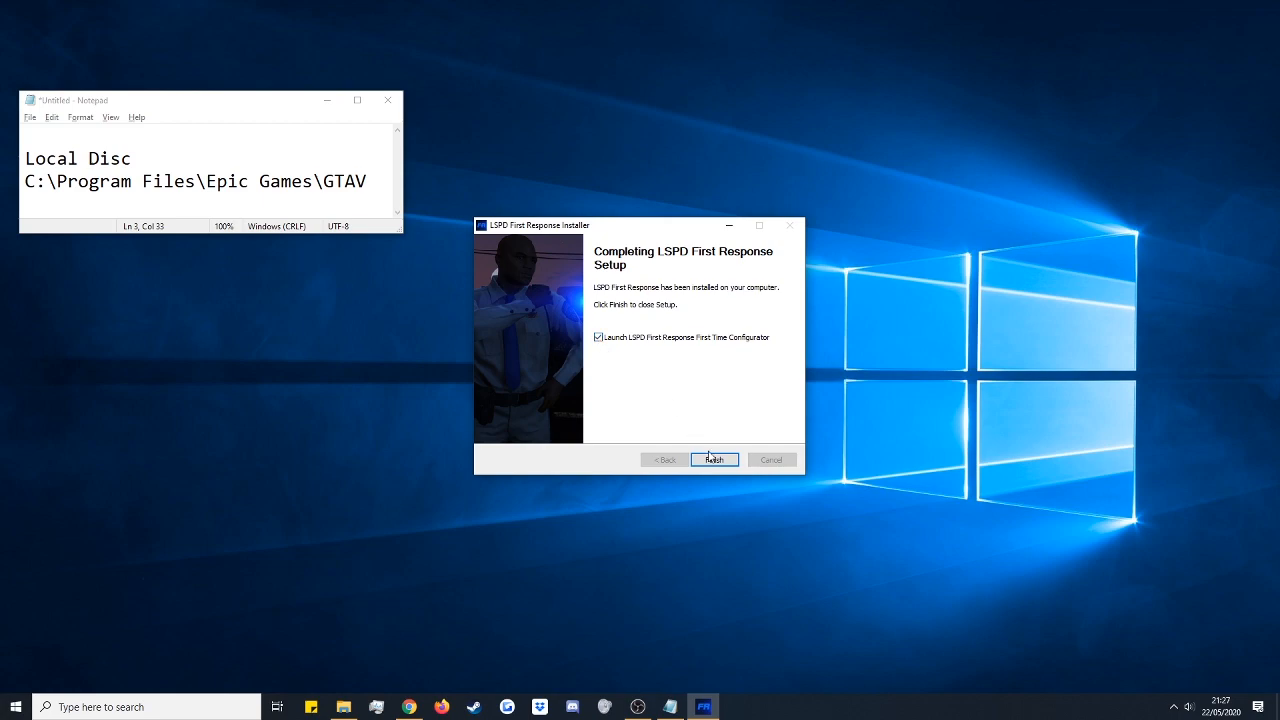
left_click(714, 459)
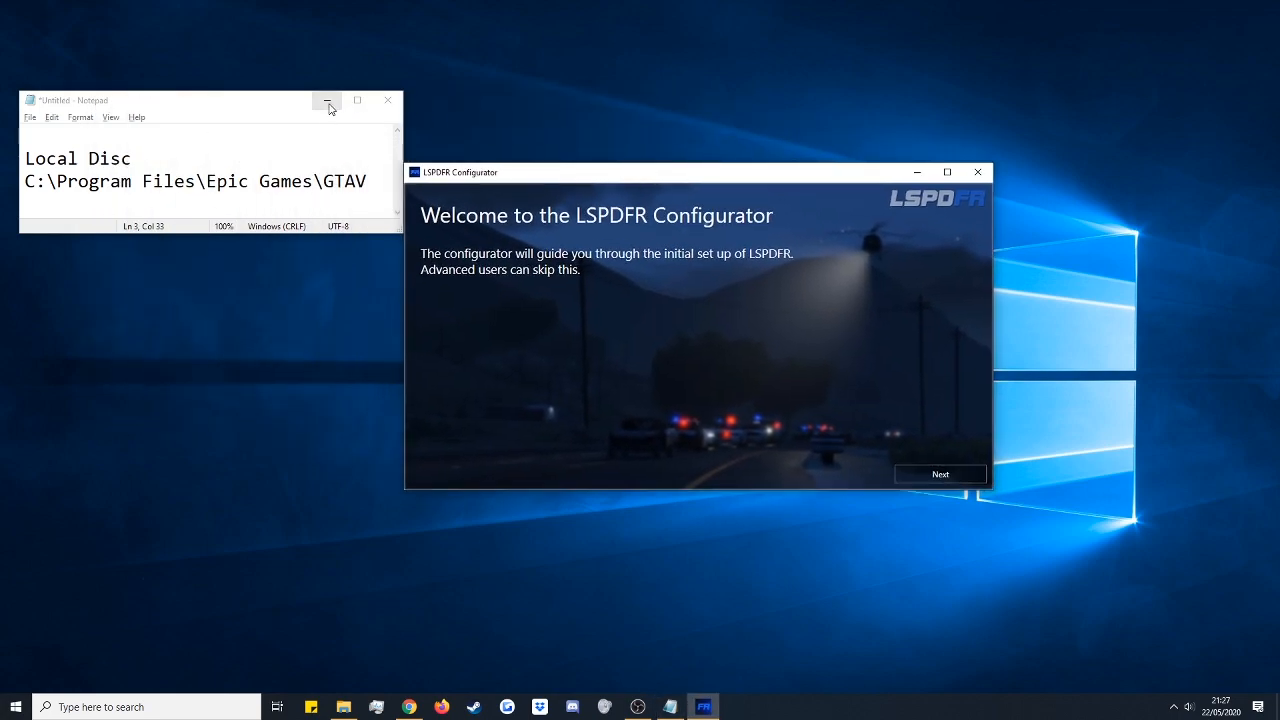
Hide the Notepad note and advance past the configurator welcome to the RAGE Plugin Hook step.
left_click(328, 101)
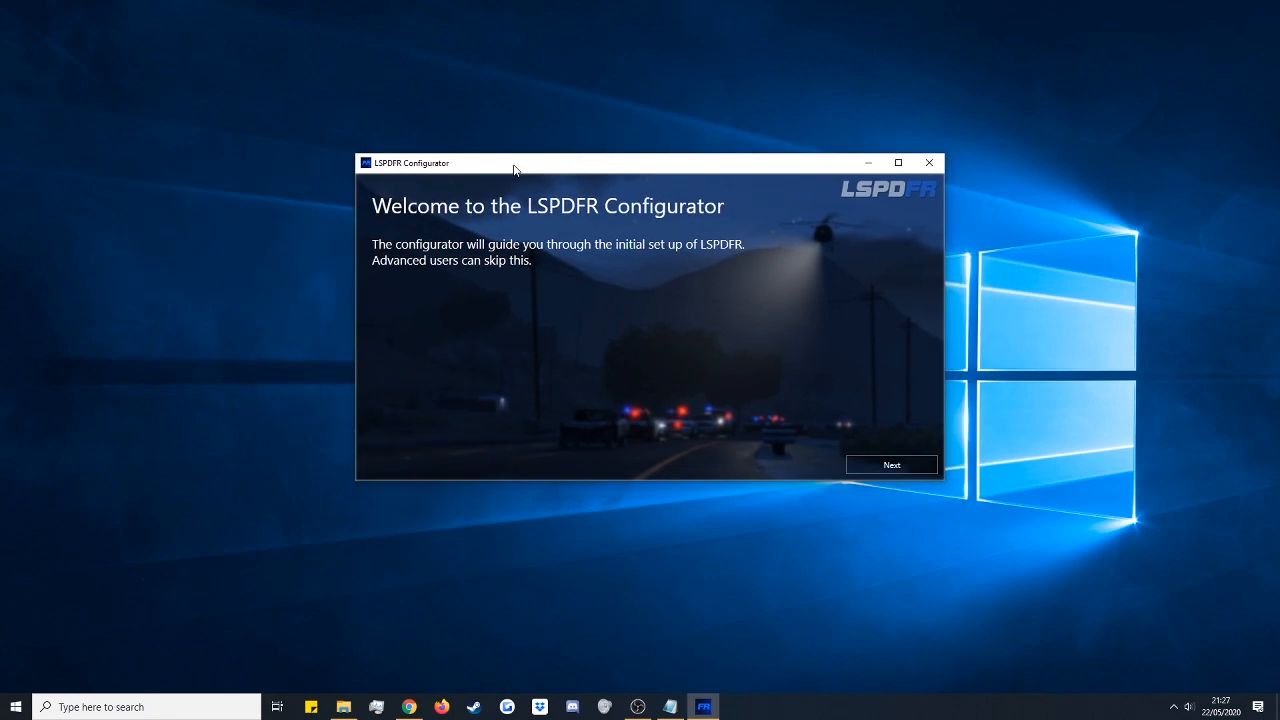
mouse_move(891, 464)
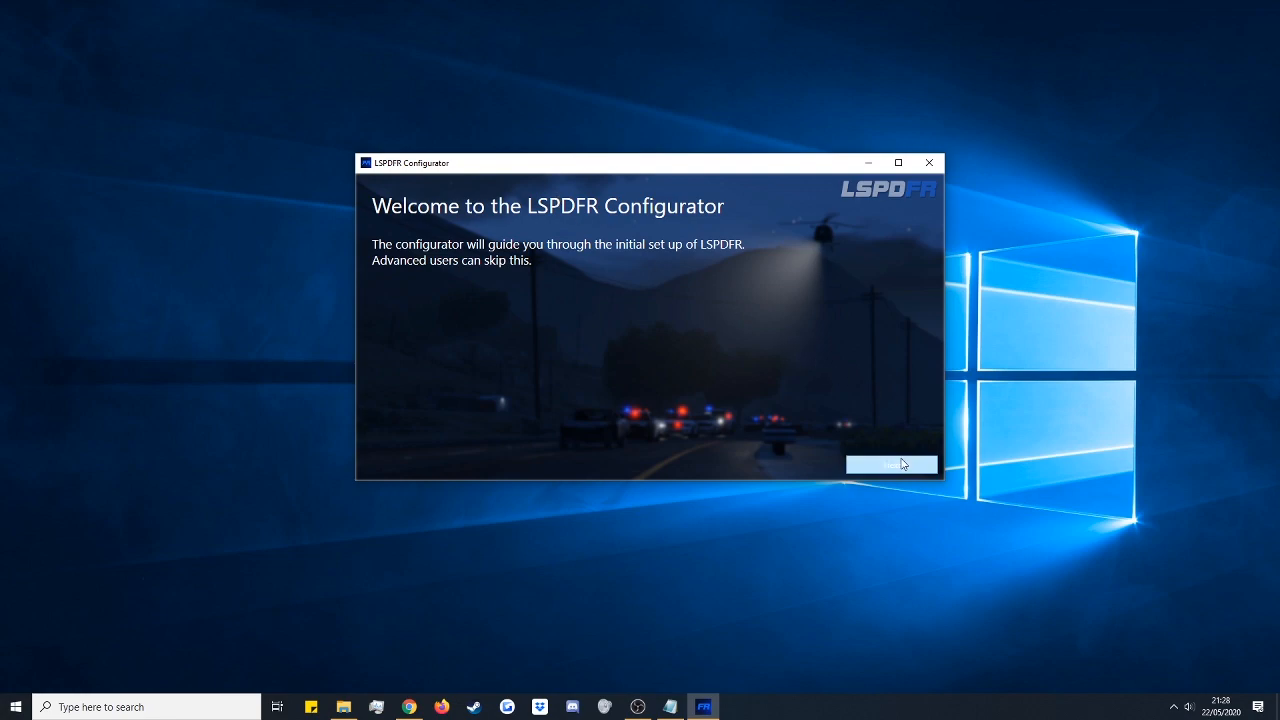
left_click(891, 464)
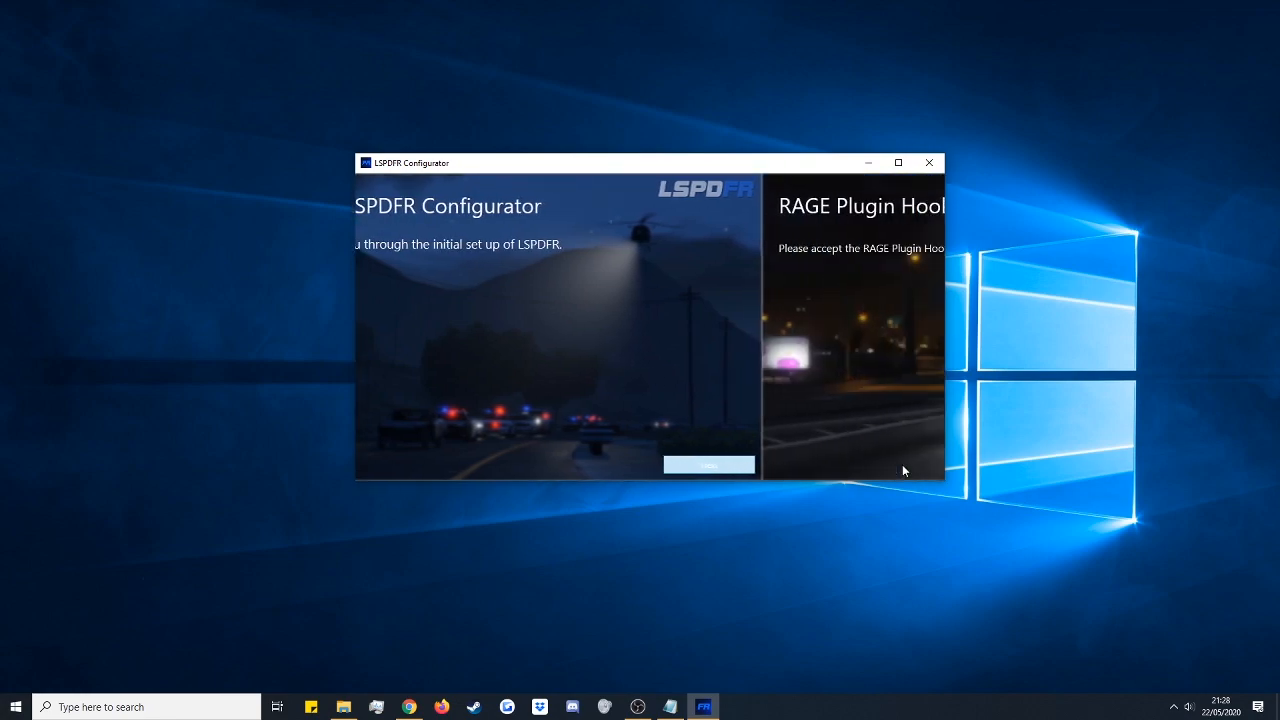
left_click(709, 465)
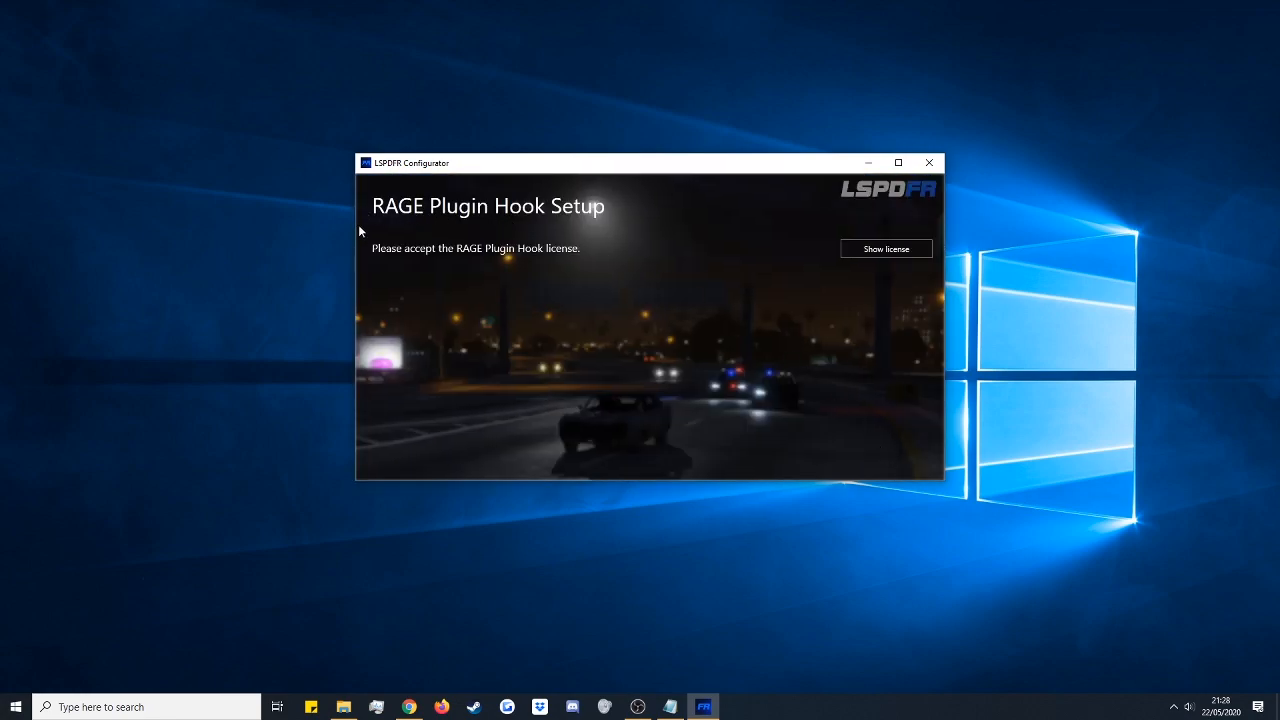
mouse_move(392, 234)
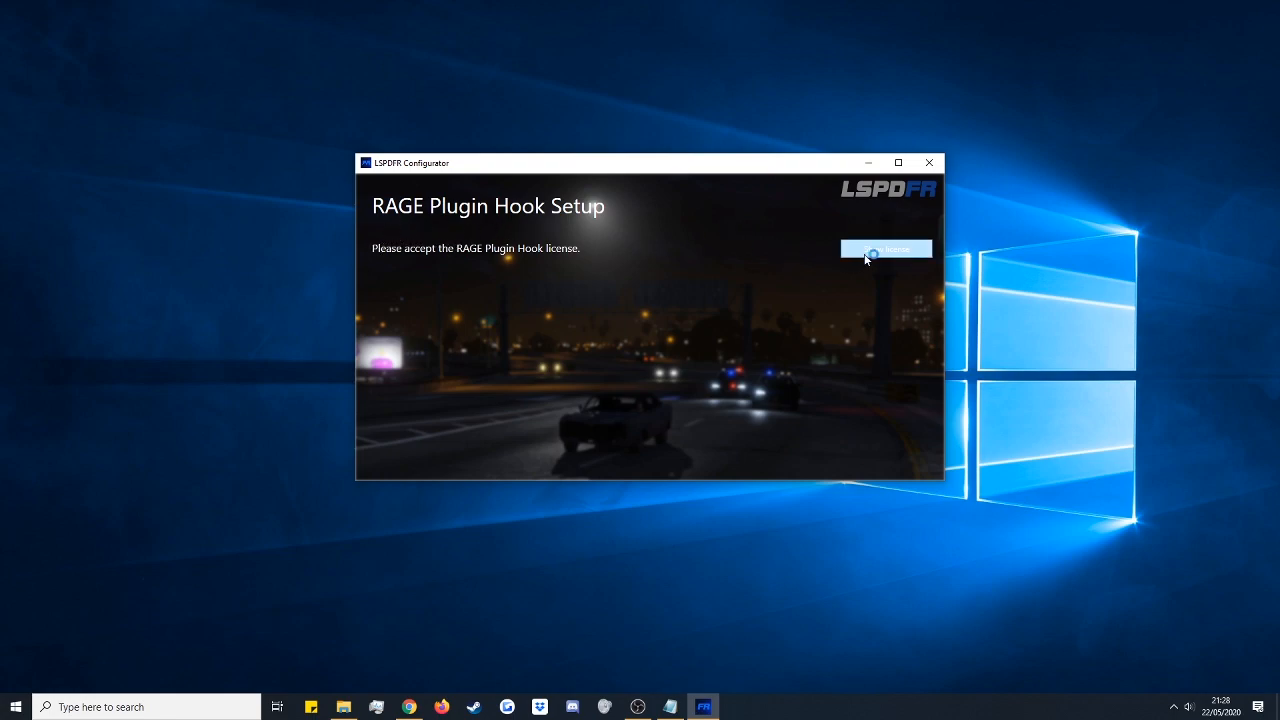
Accept the RAGE Plugin Hook license, apply 'Do it for me' settings, and confirm success.
left_click(886, 249)
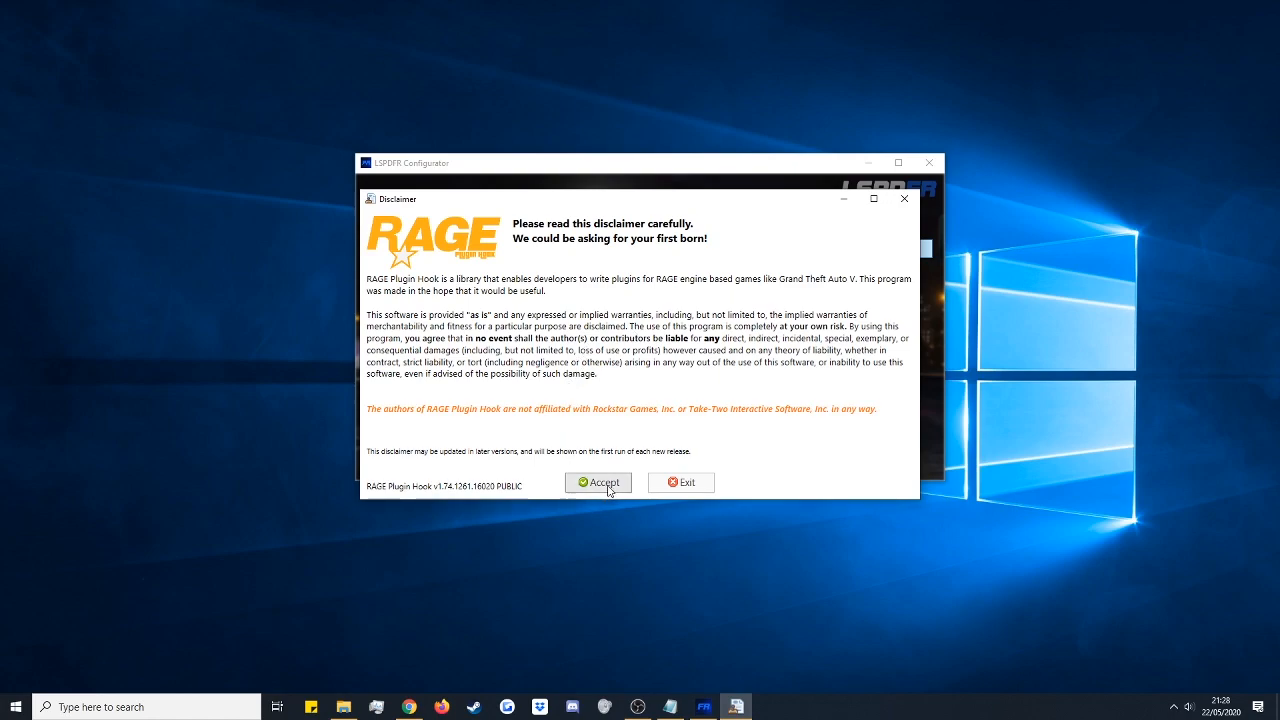
left_click(598, 482)
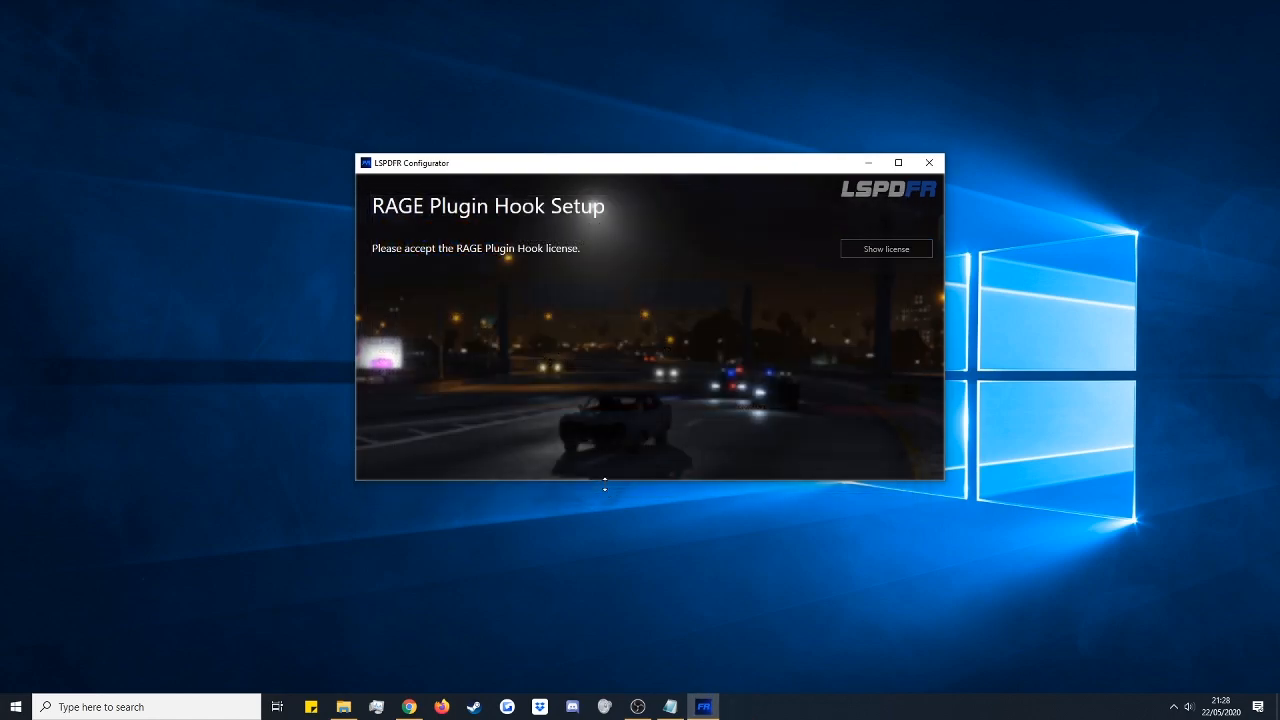
left_click(885, 248)
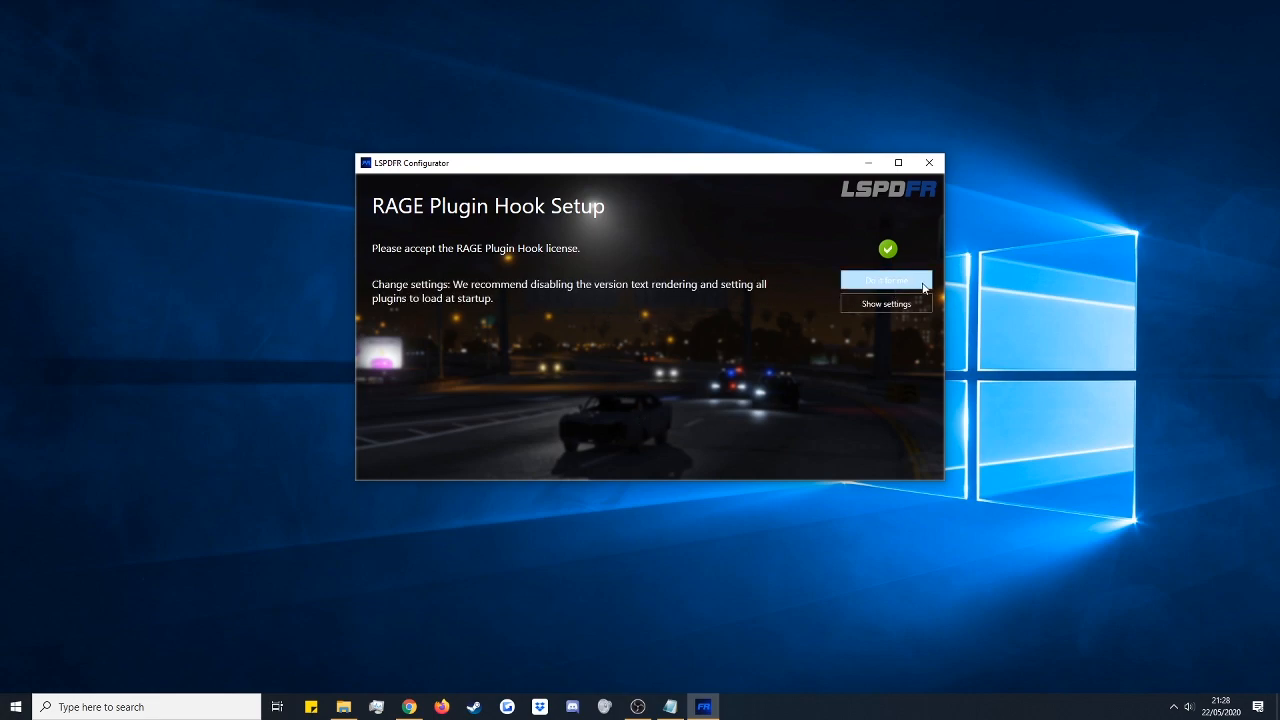
mouse_move(895, 398)
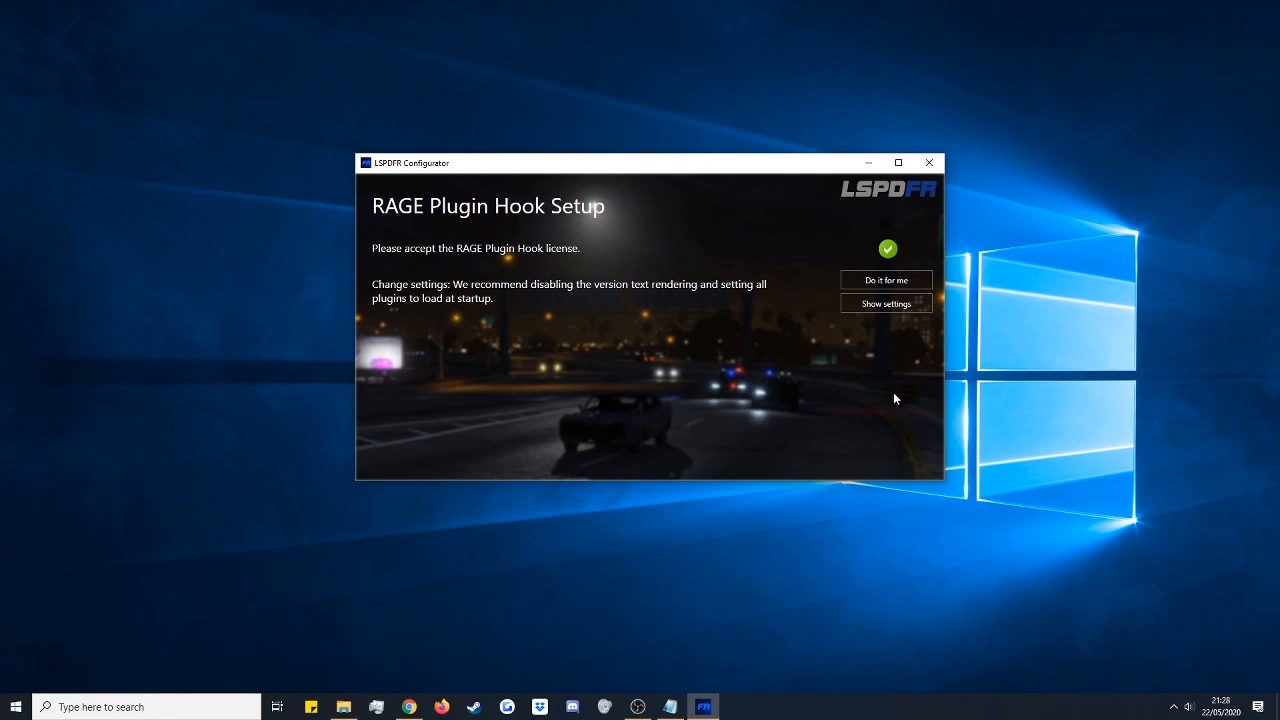
mouse_move(970, 307)
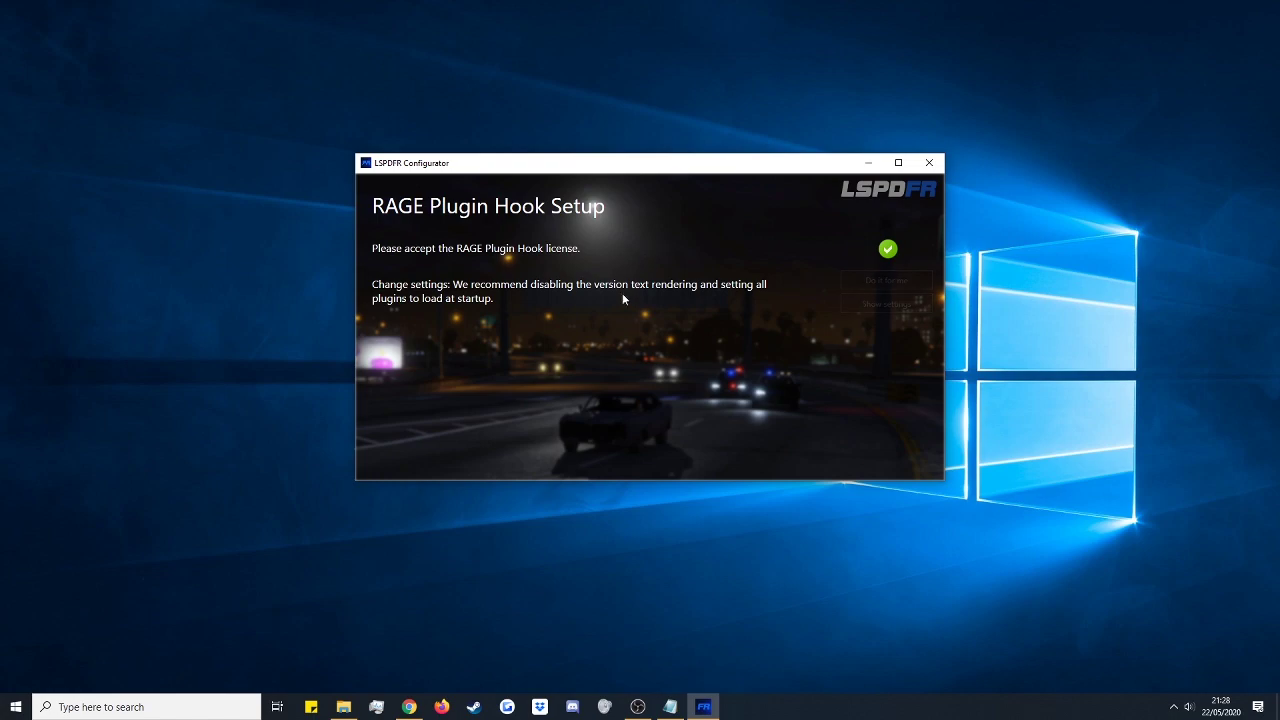
left_click(886, 280)
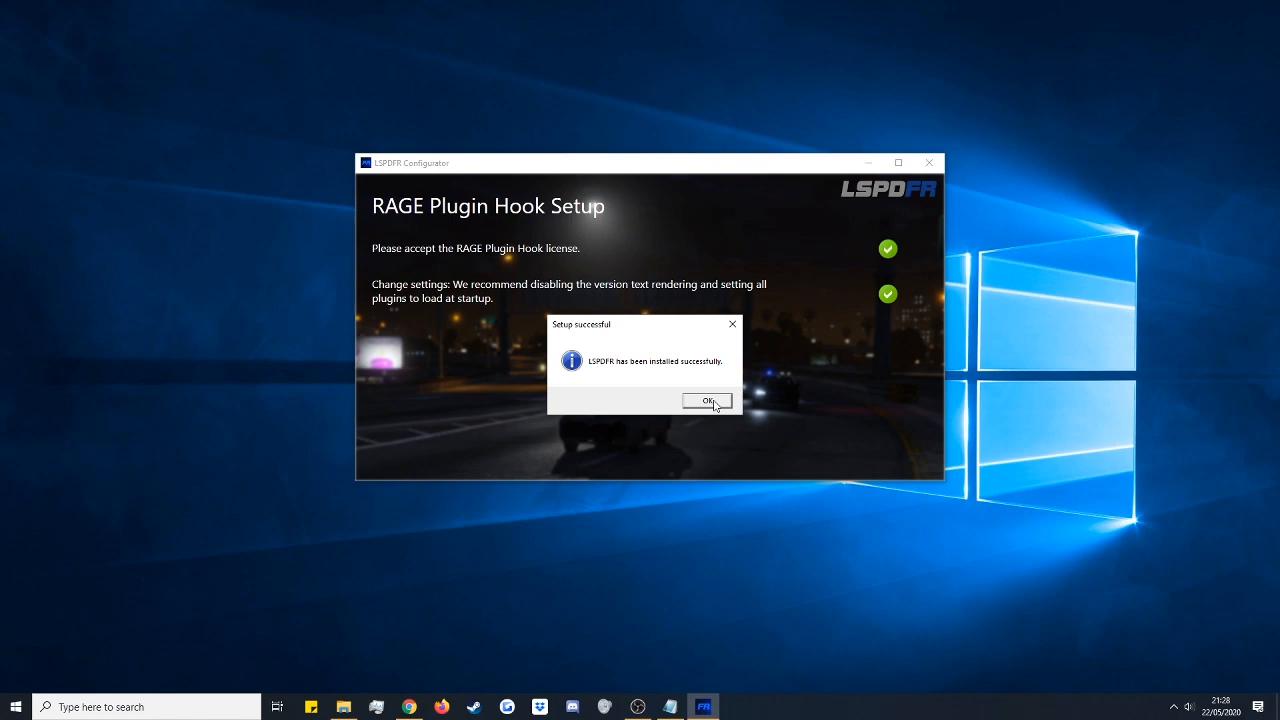
left_click(708, 401)
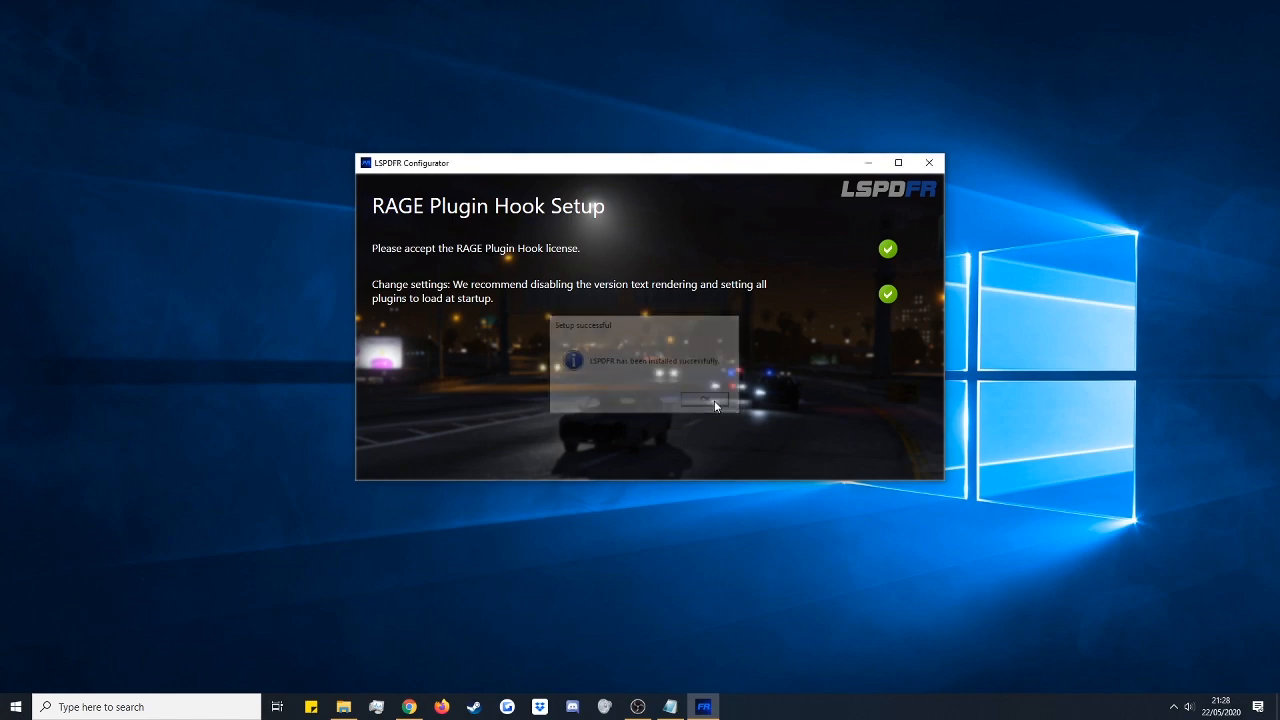
Close the configurator and open the GTAV game folder in File Explorer.
left_click(703, 401)
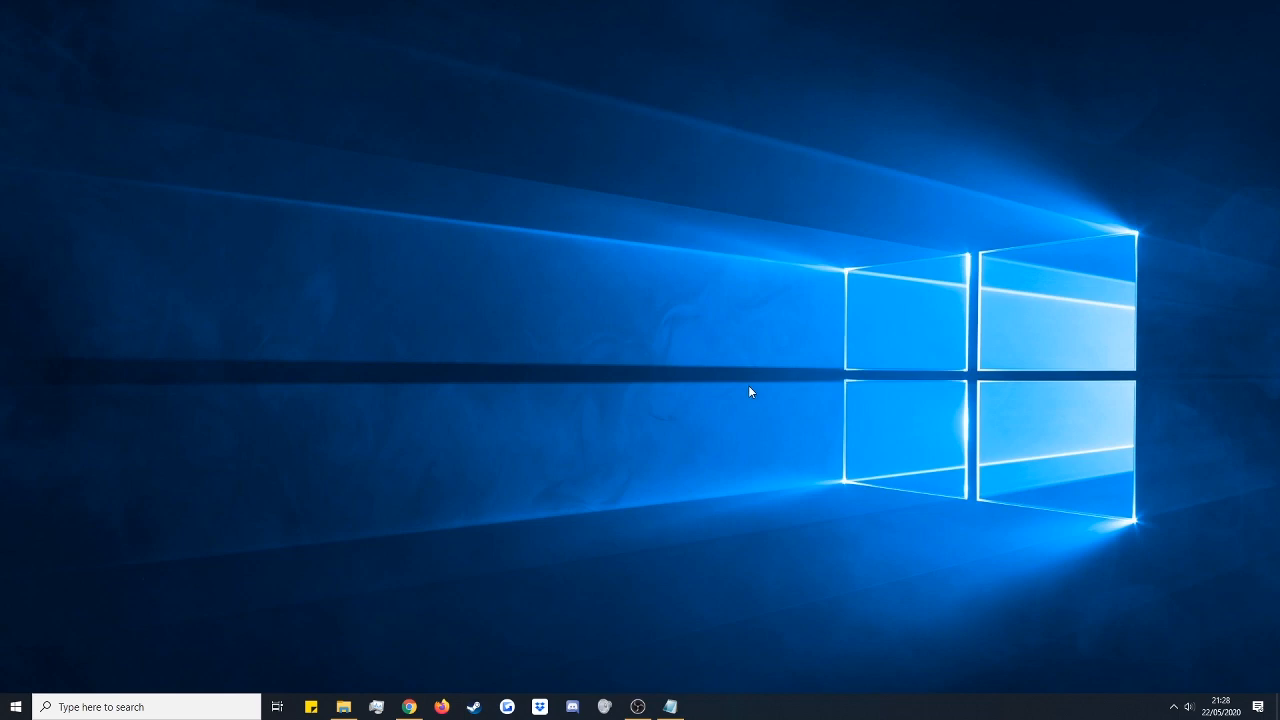
mouse_move(343, 707)
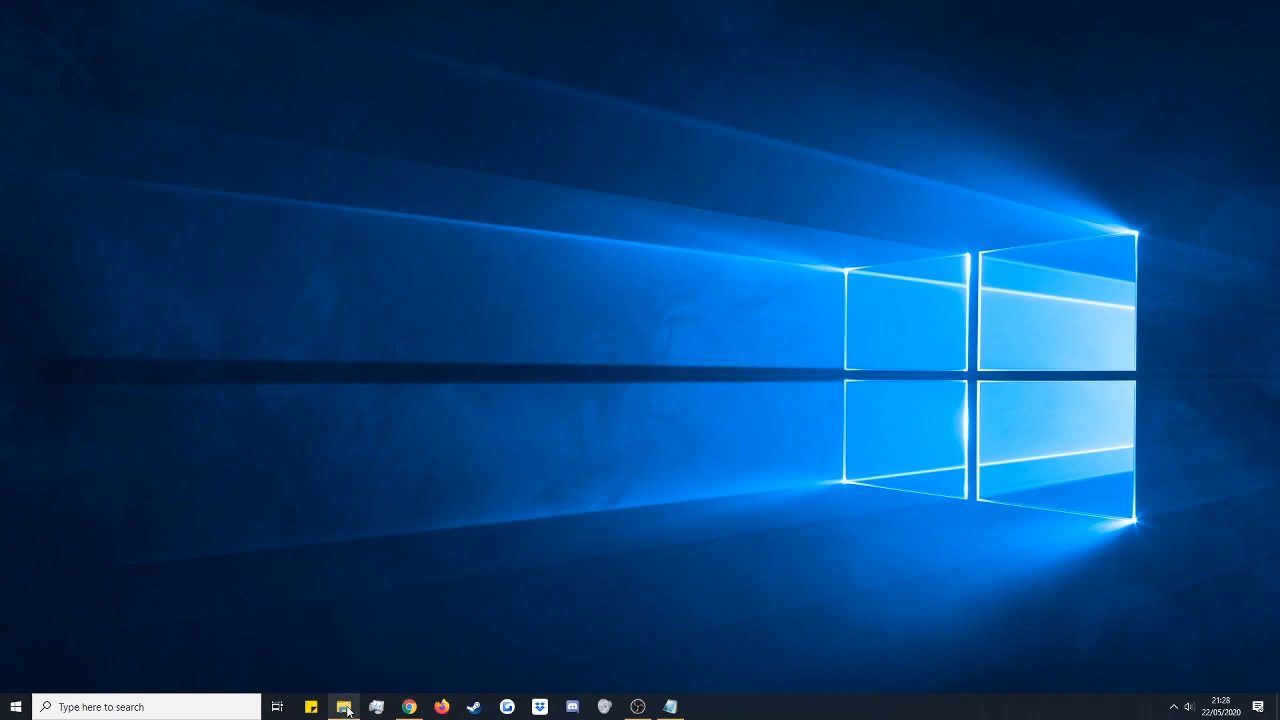
left_click(345, 707)
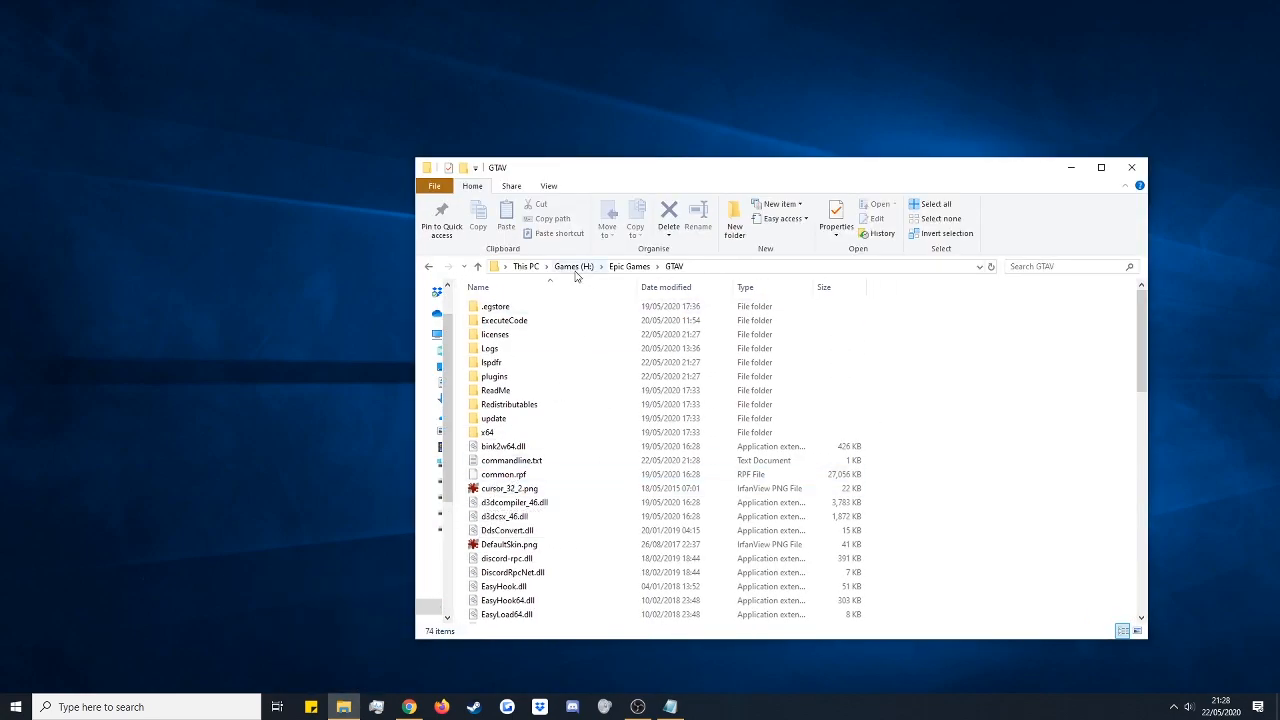
left_click(573, 266)
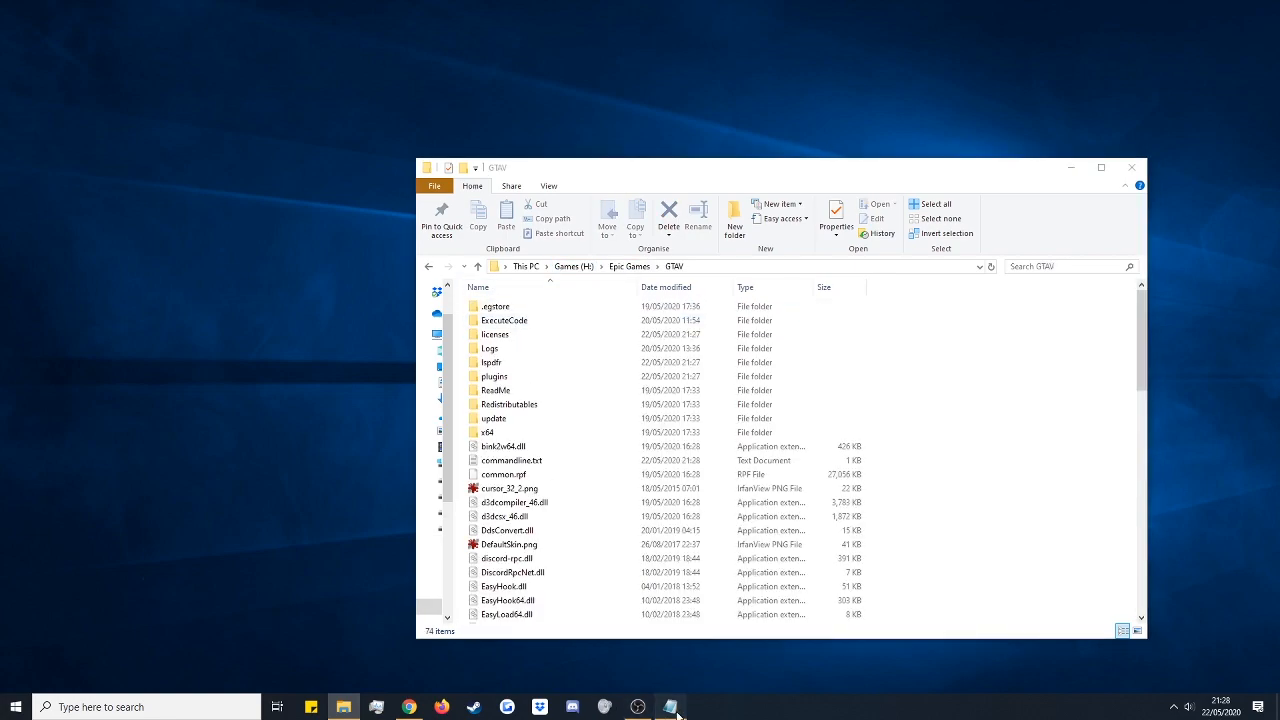
left_click(670, 707)
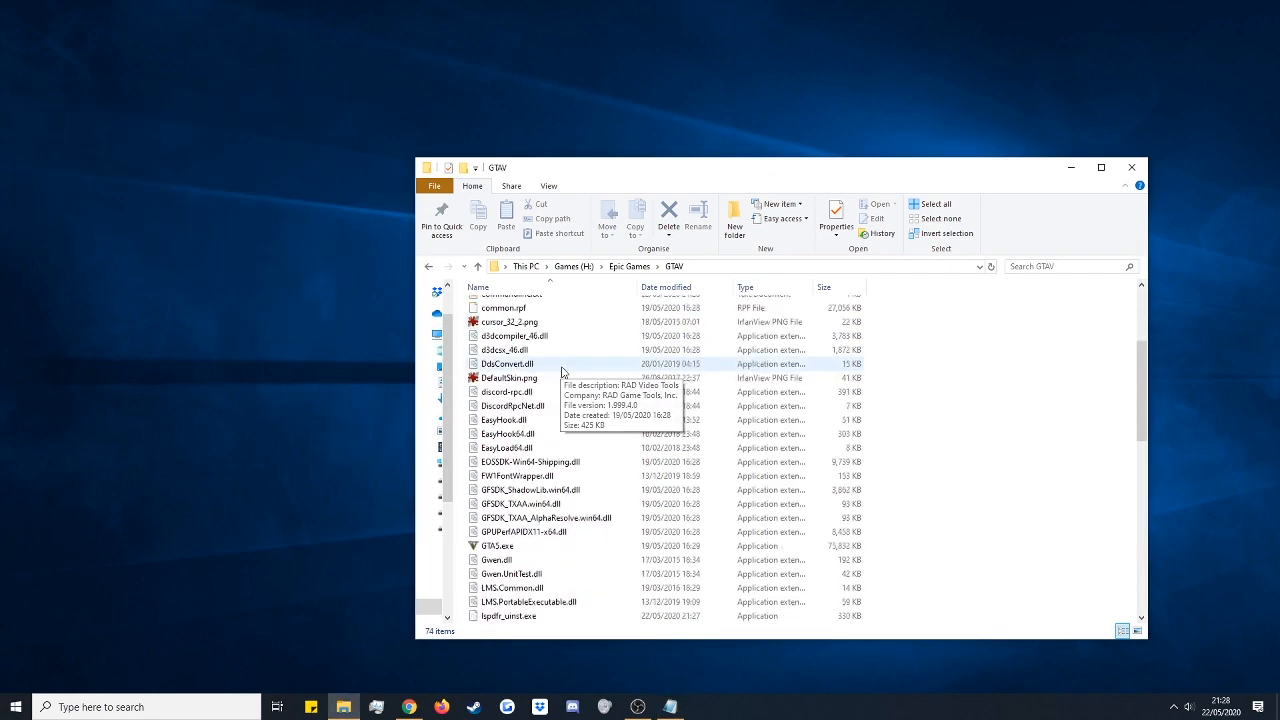
Locate the new lspdfr folder and RAGEPluginHook.exe in the GTAV folder.
scroll("up", 3)
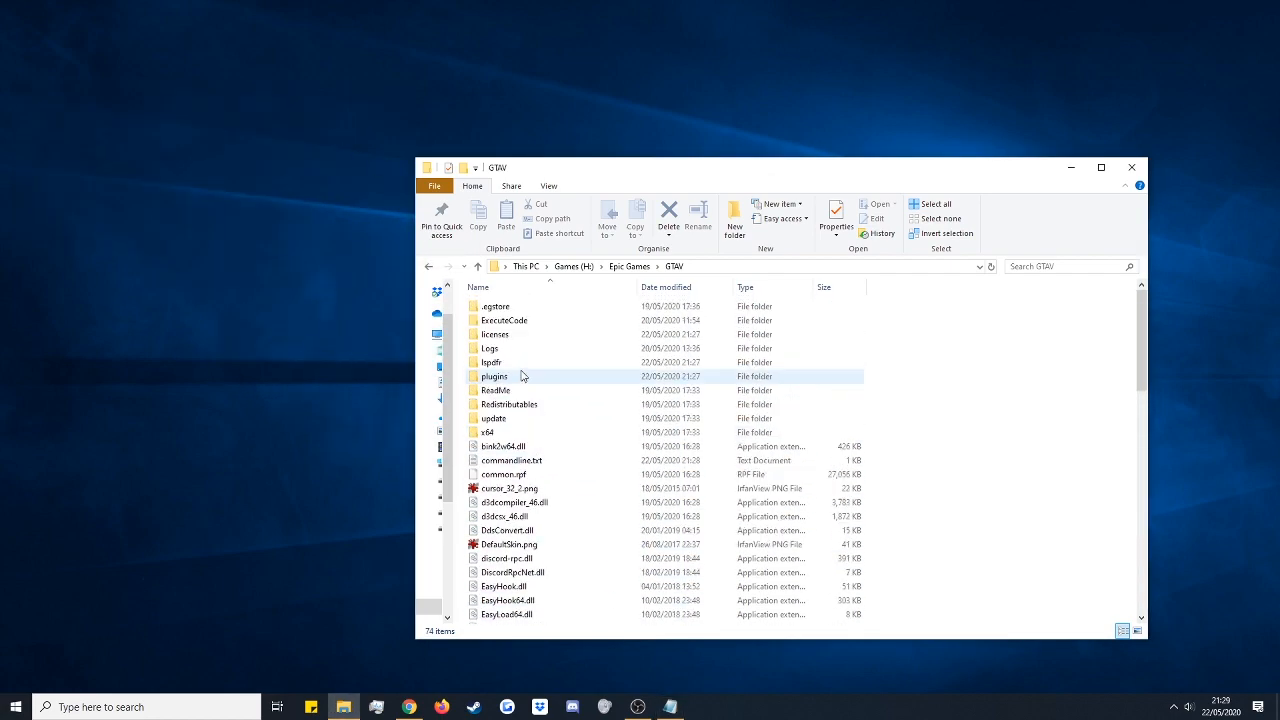
left_click(491, 362)
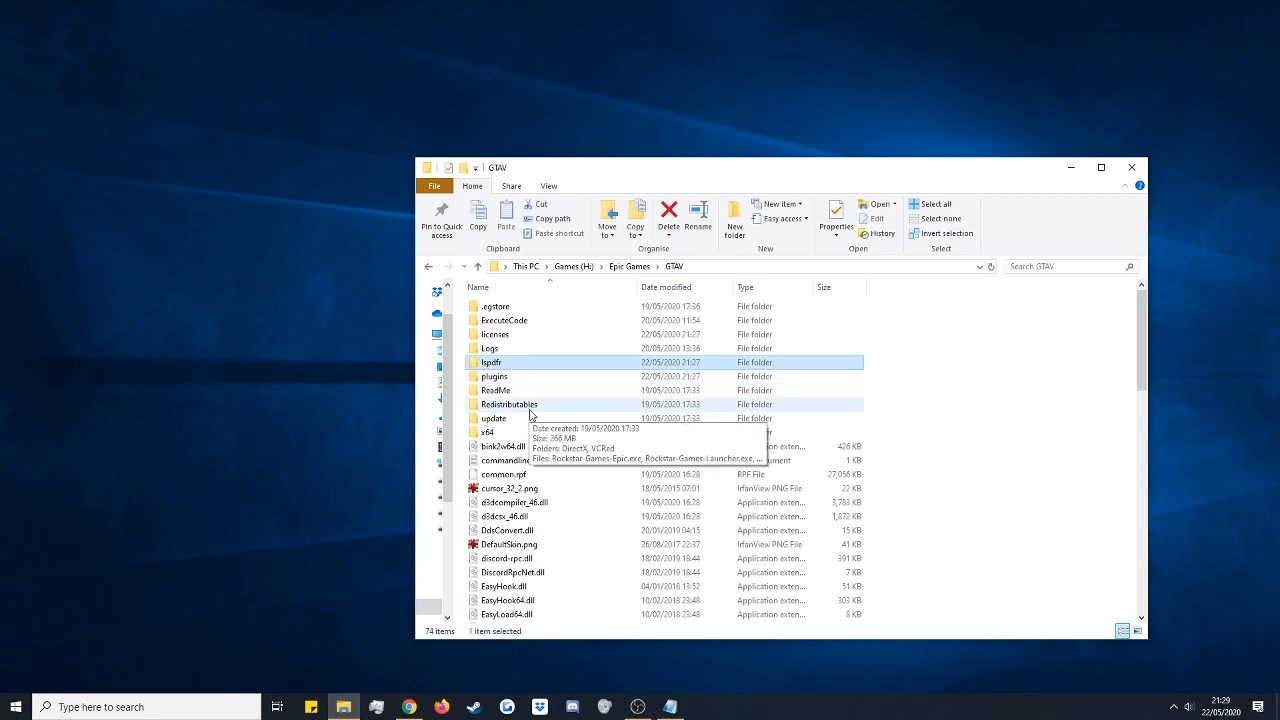
scroll("down", 3)
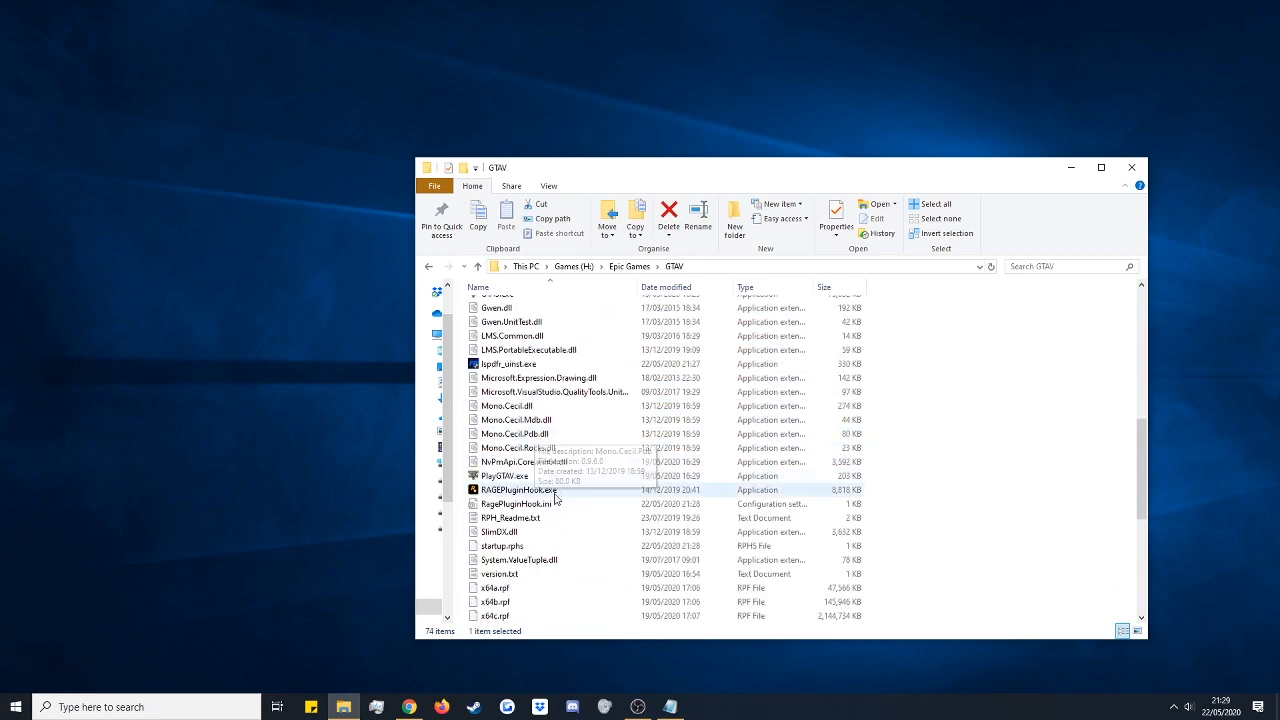
left_click(520, 489)
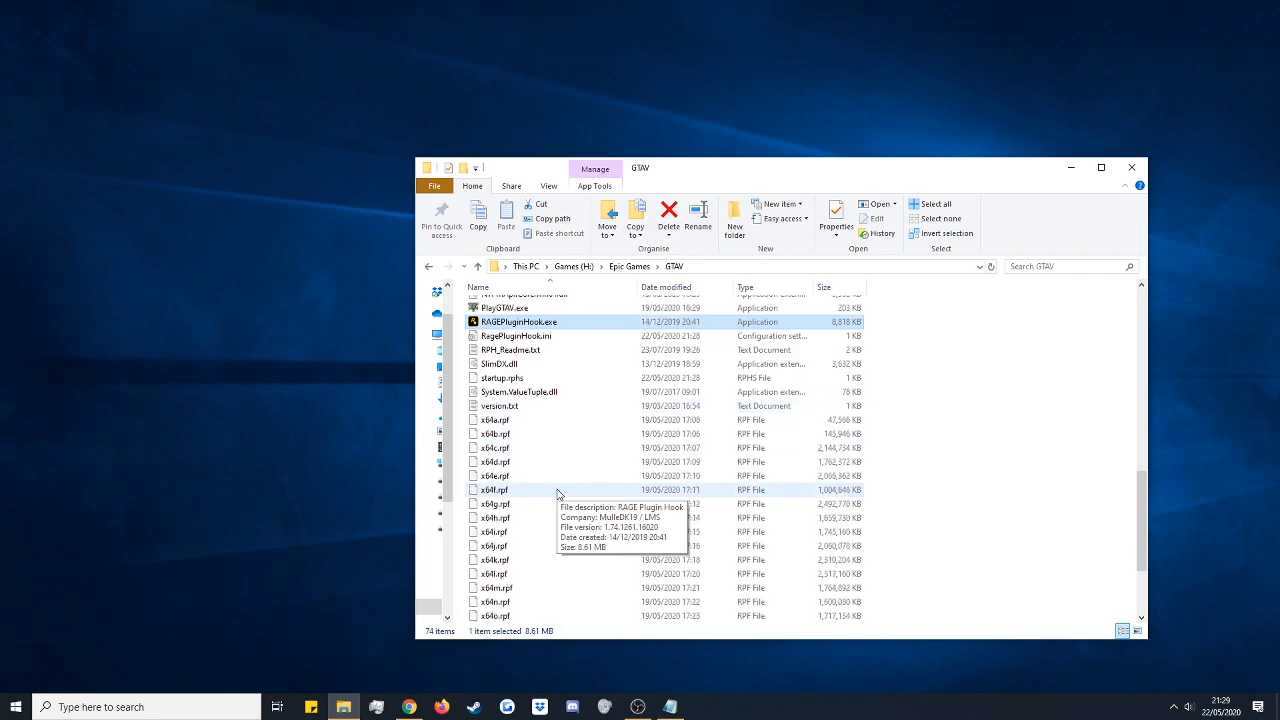
scroll("up", 3)
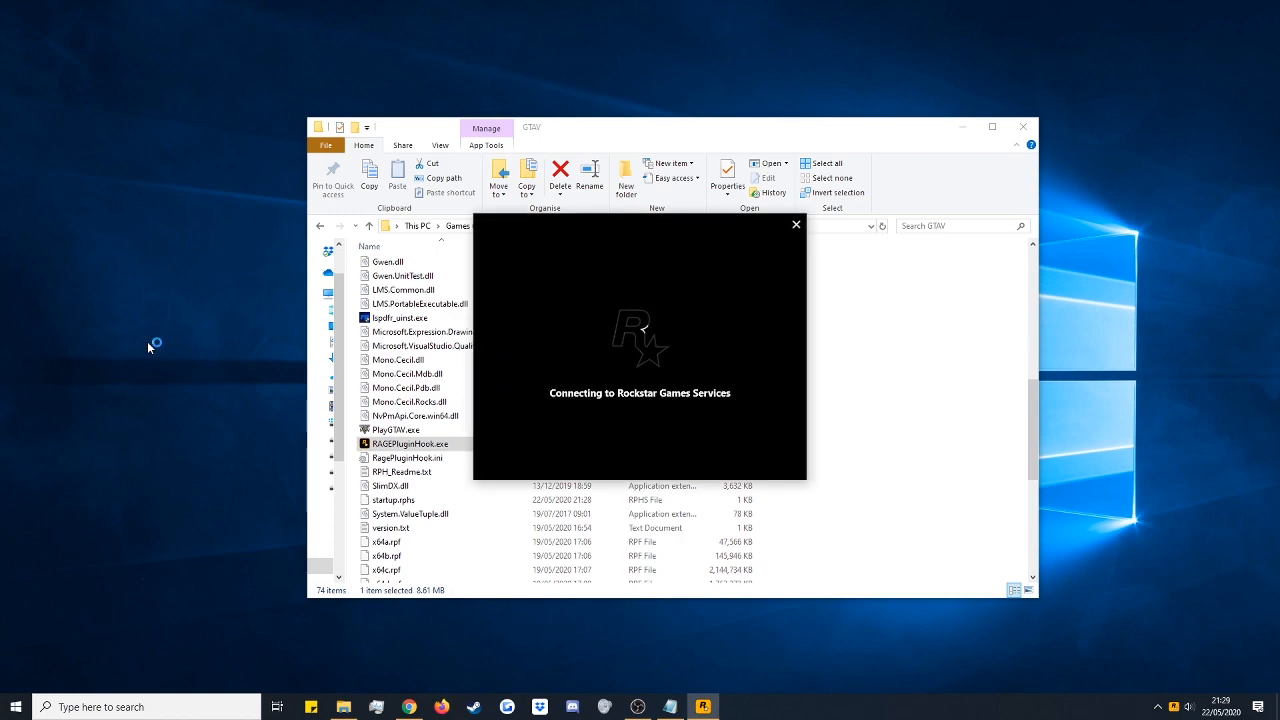
mouse_move(148, 348)
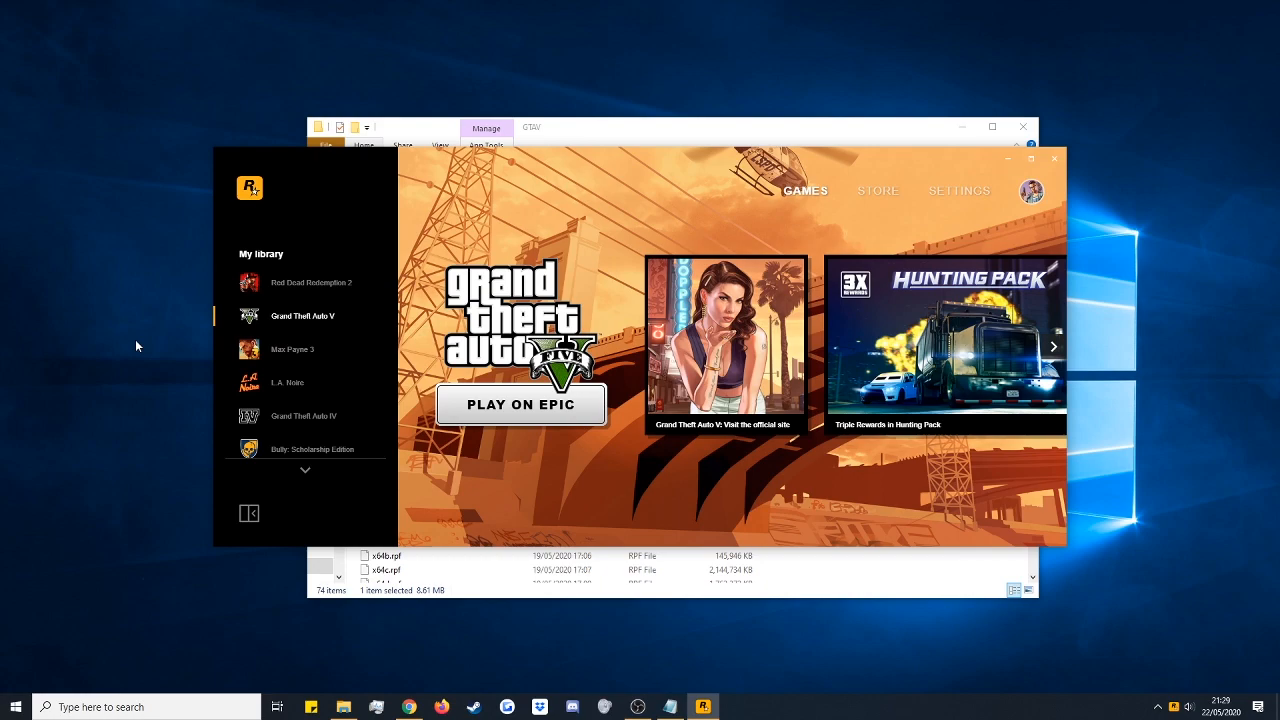
mouse_move(448, 370)
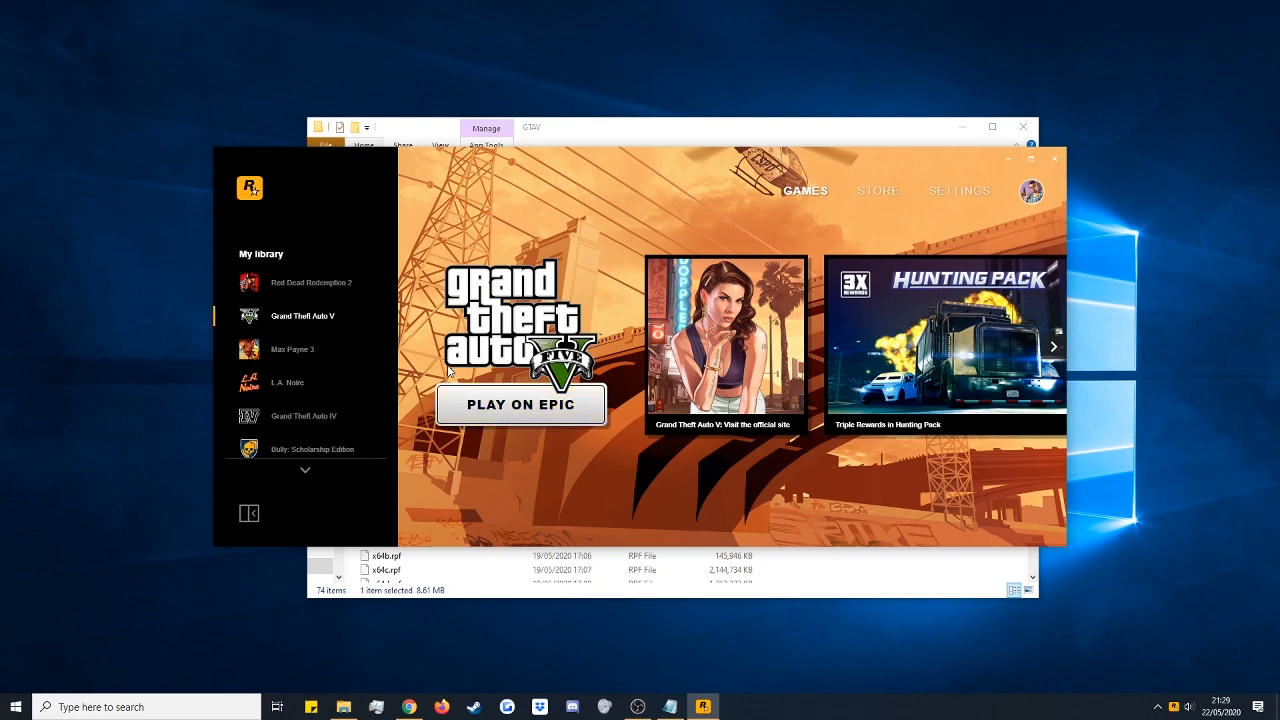
mouse_move(768, 294)
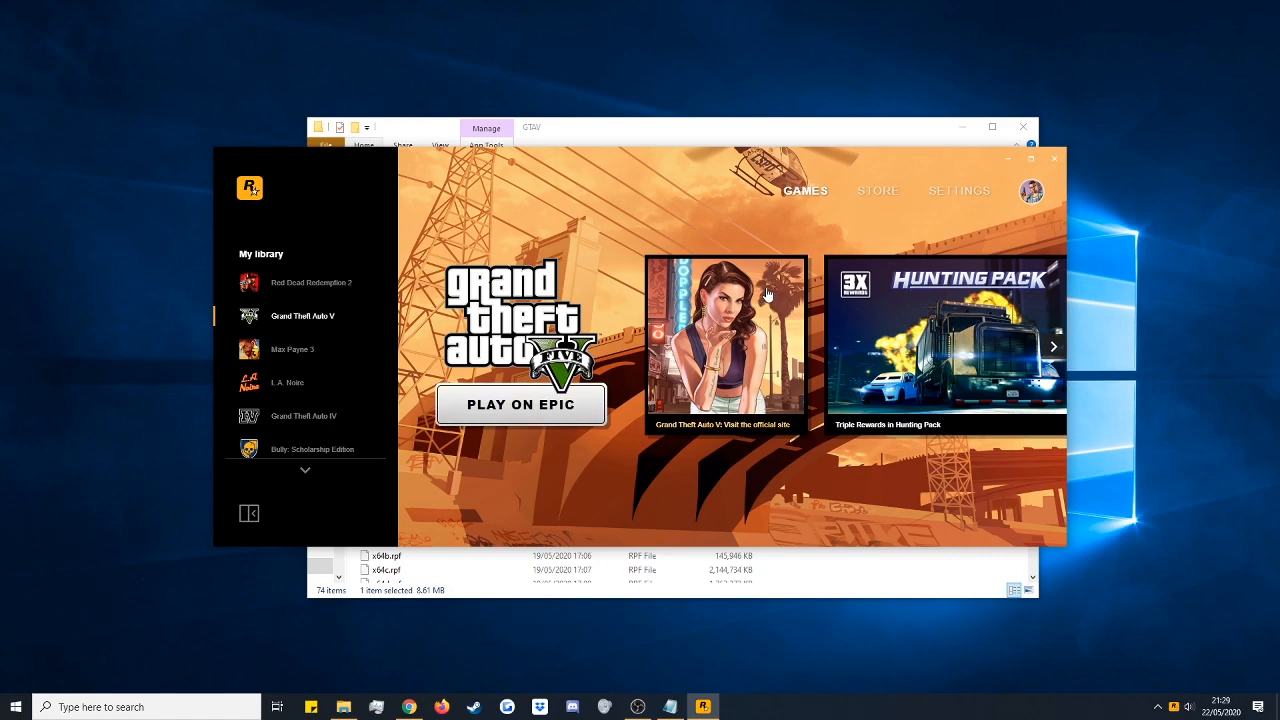
mouse_move(677, 145)
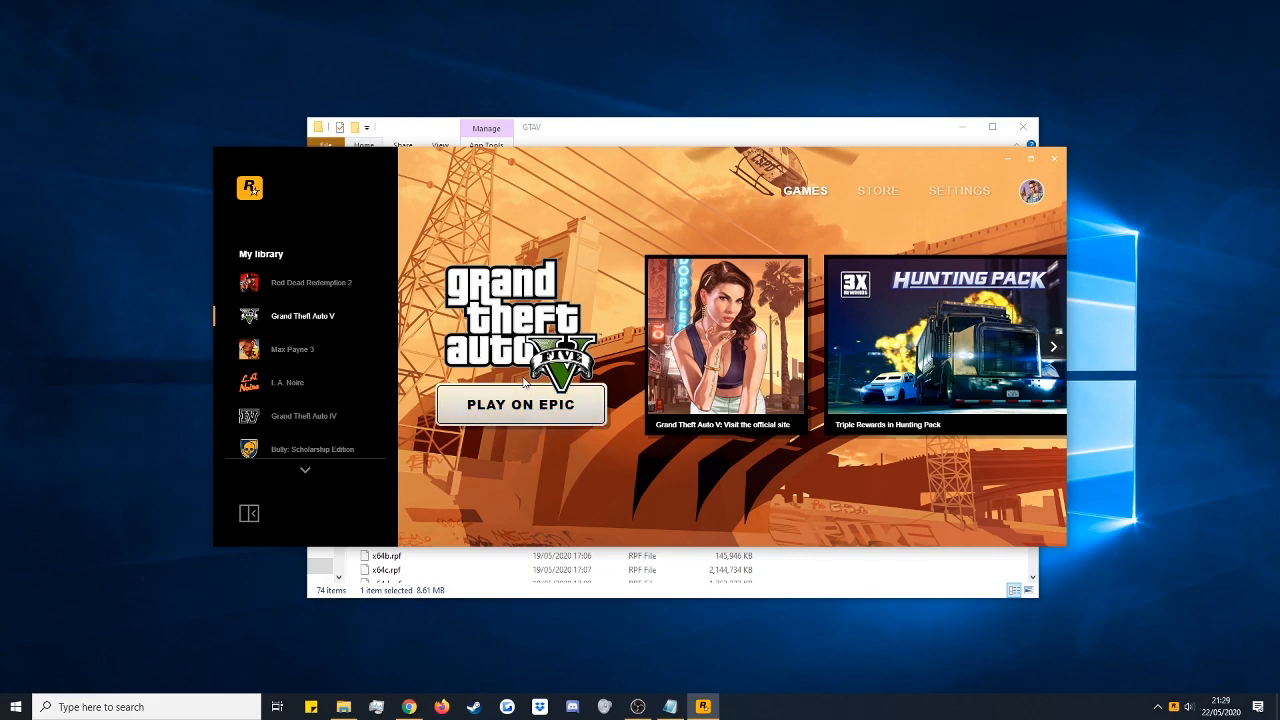
mouse_move(605, 131)
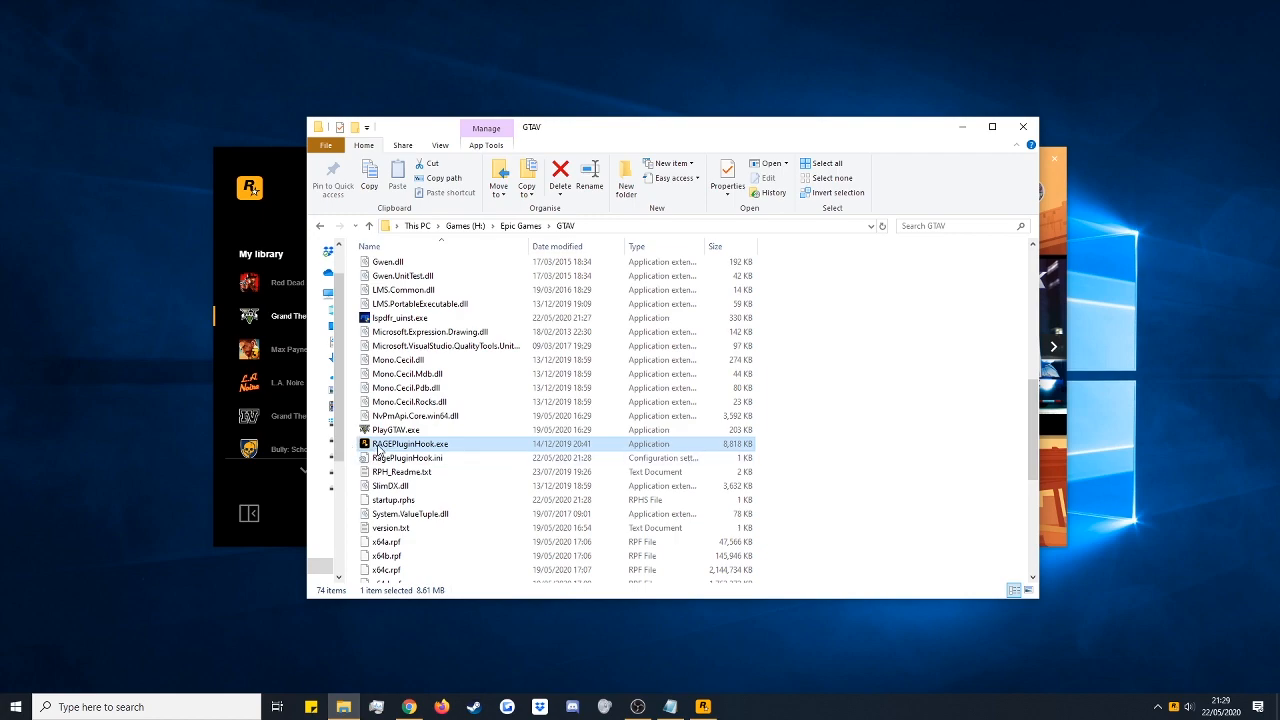
mouse_move(290, 171)
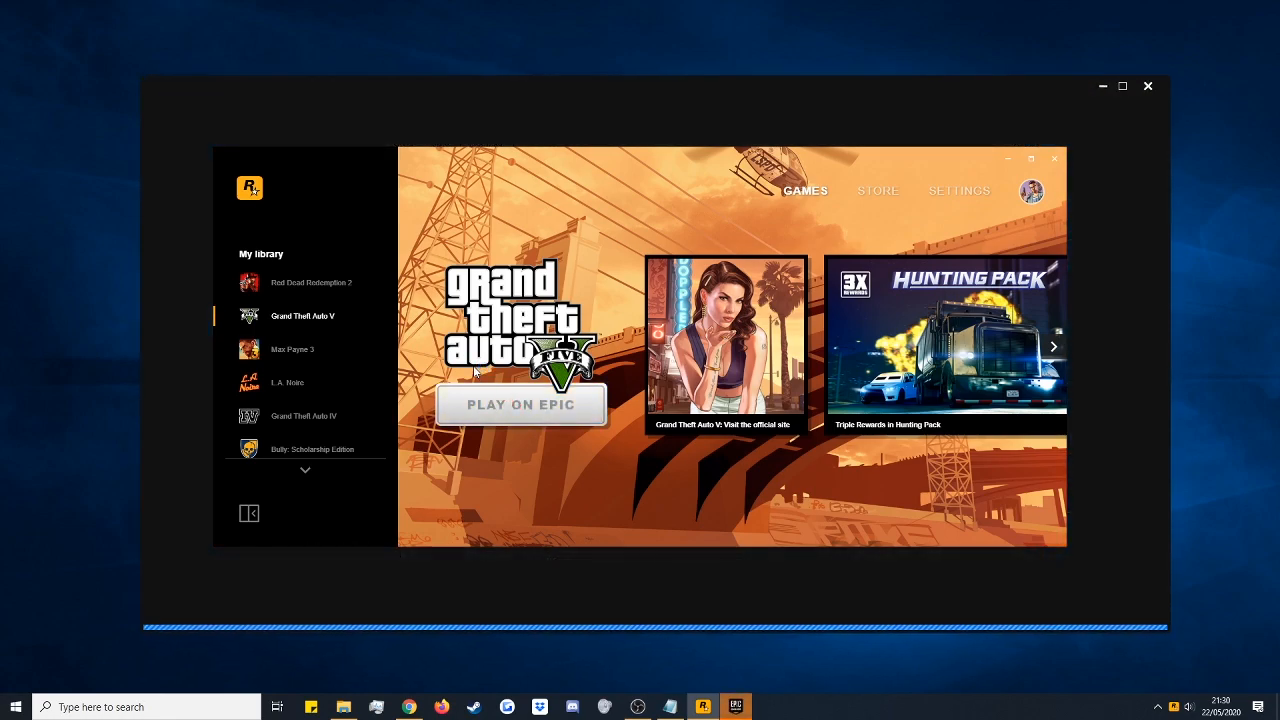
Launch Grand Theft Auto V from the Epic Games library until the Rockstar launcher shows loading.
left_click(520, 405)
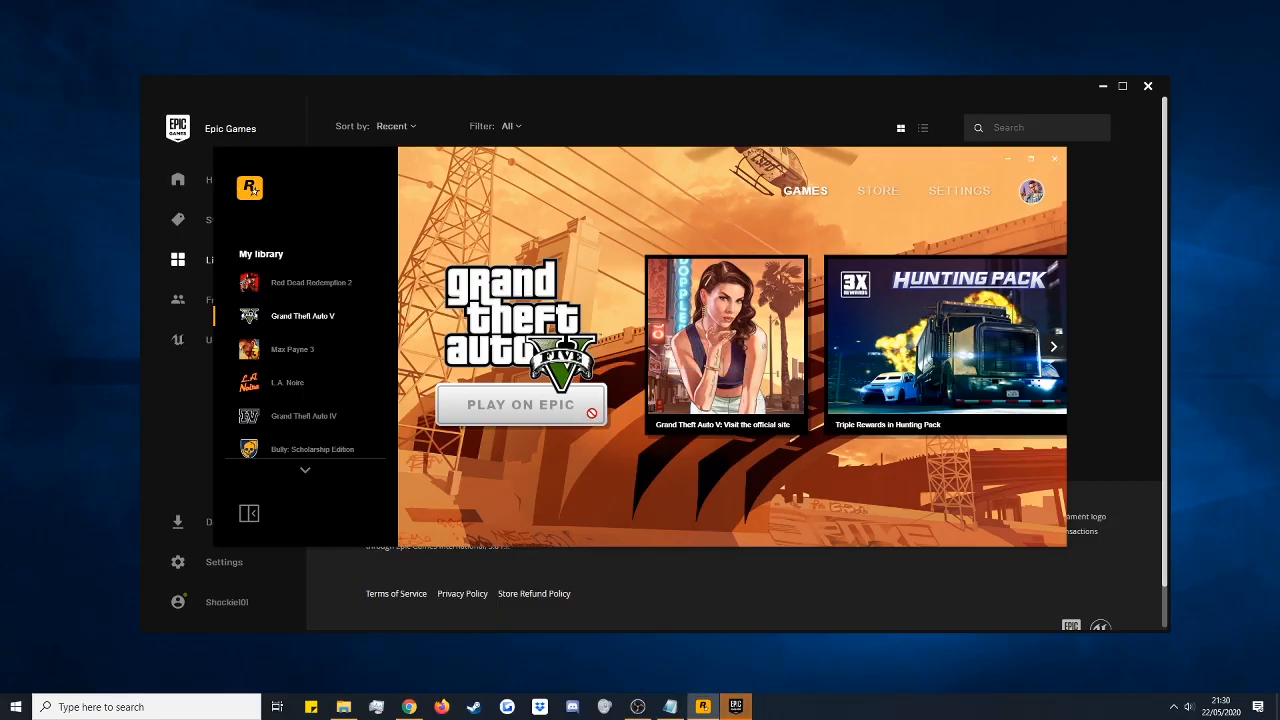
mouse_move(520, 404)
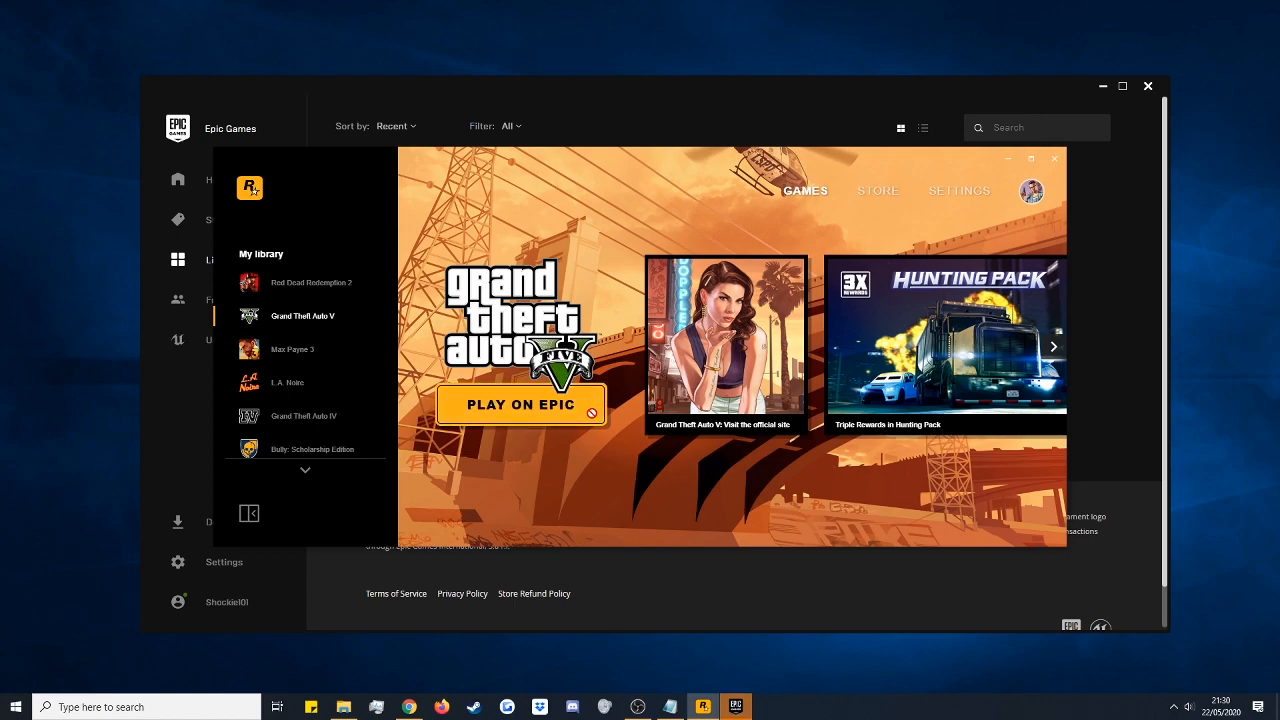
left_click(520, 404)
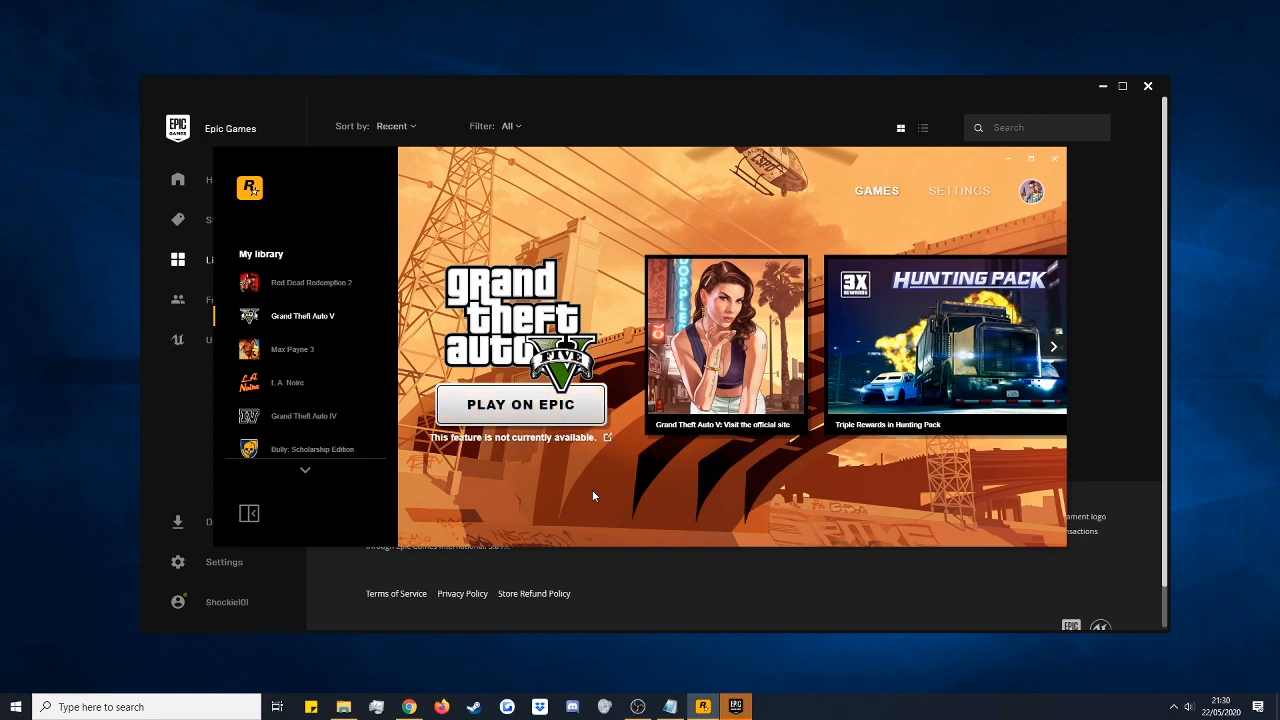
left_click(520, 404)
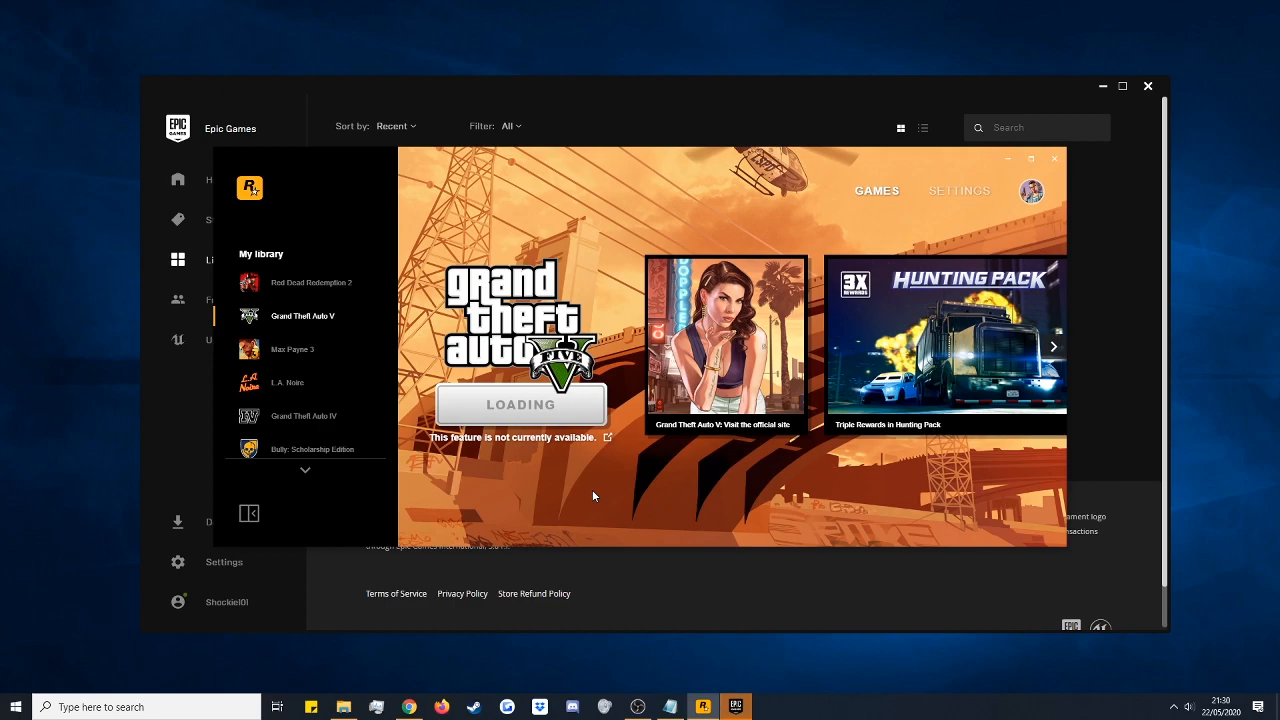
mouse_move(594, 497)
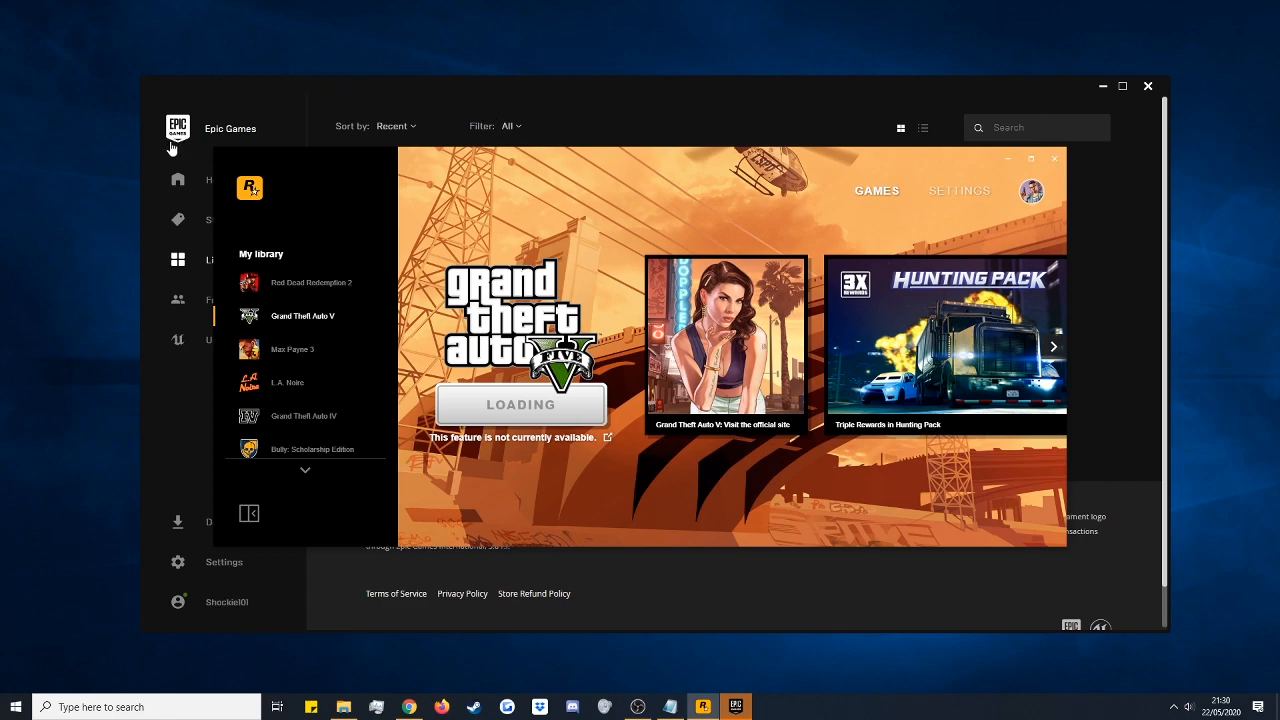
mouse_move(687, 670)
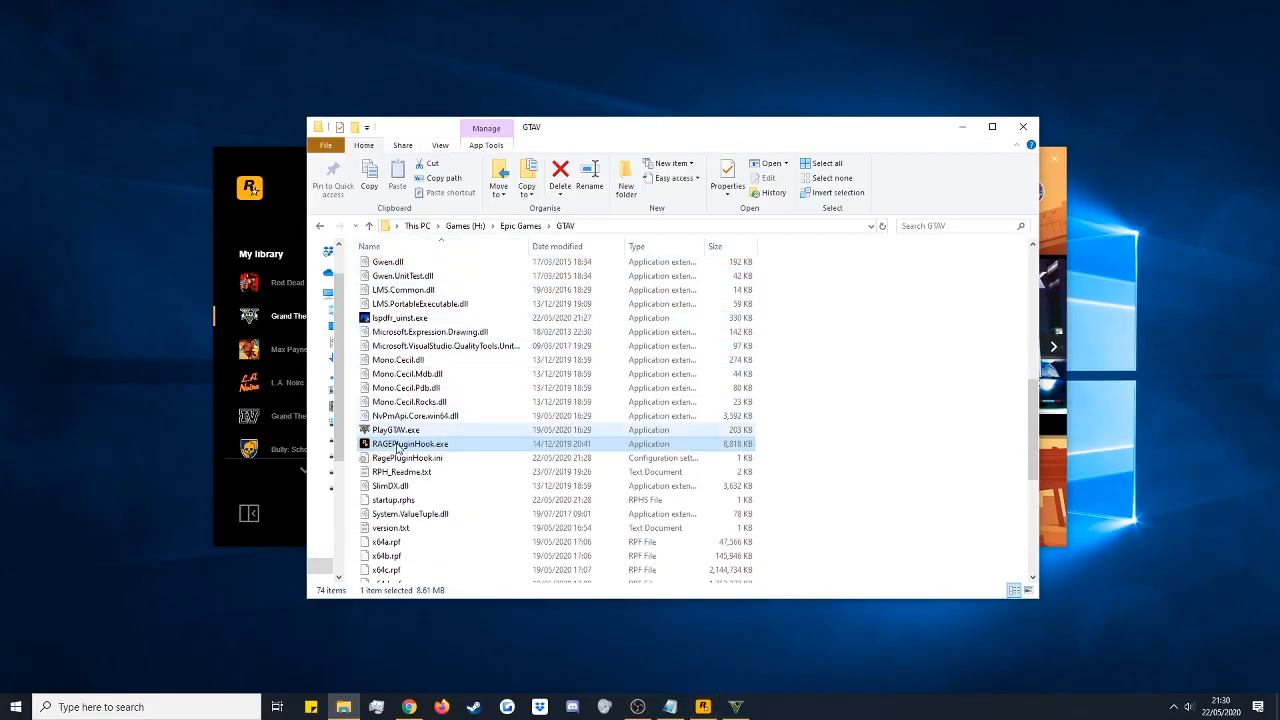
mouse_move(420, 450)
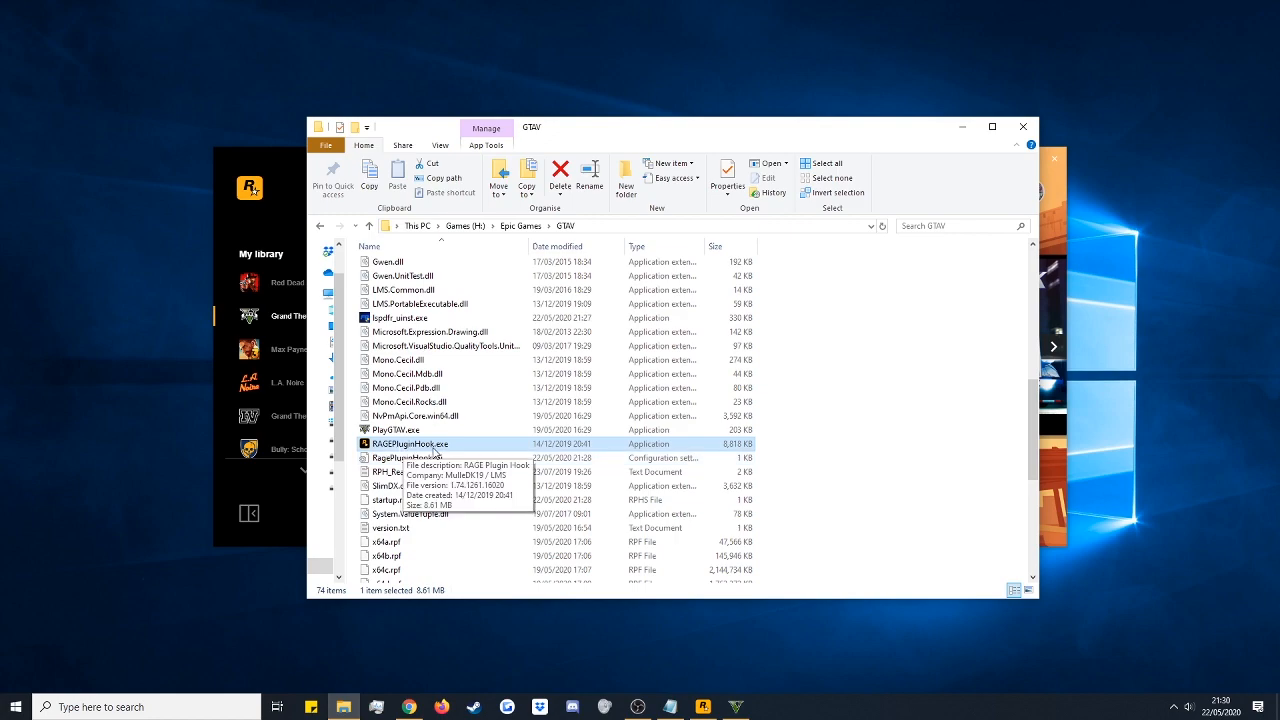
mouse_move(465, 453)
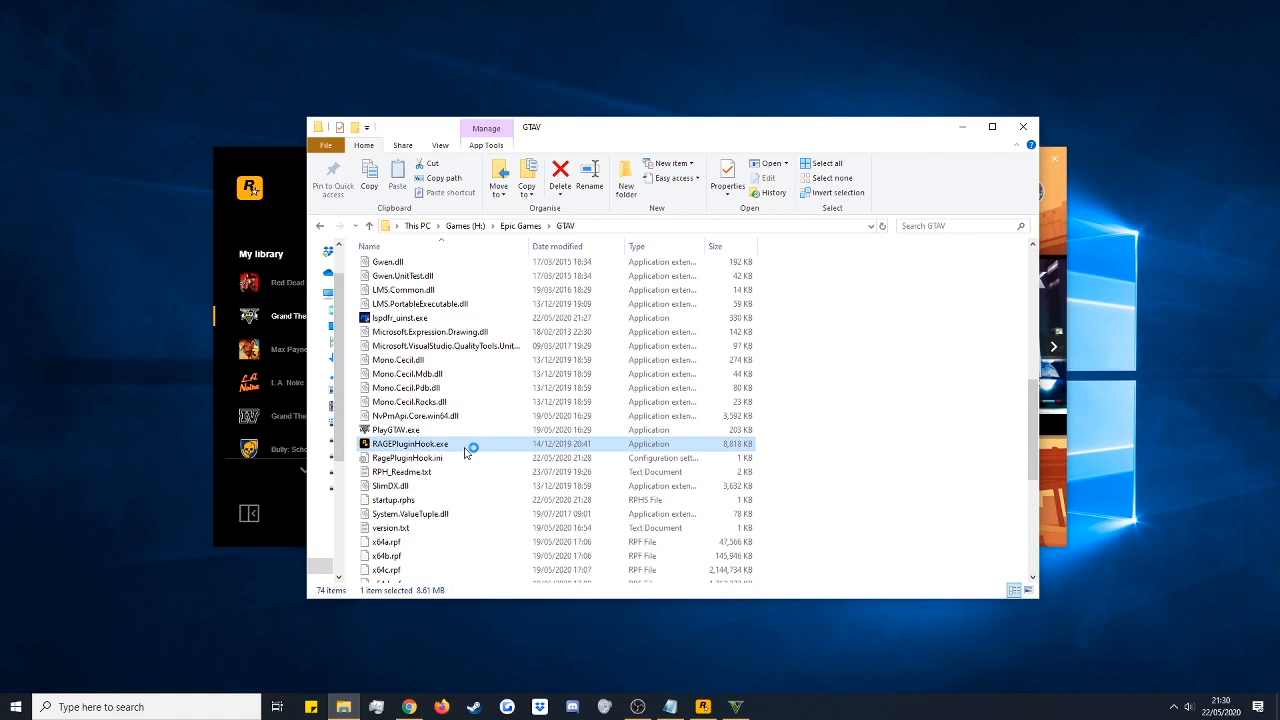
Run RAGEPluginHook.exe, review its advanced and game version settings, then save and launch.
double_click(410, 443)
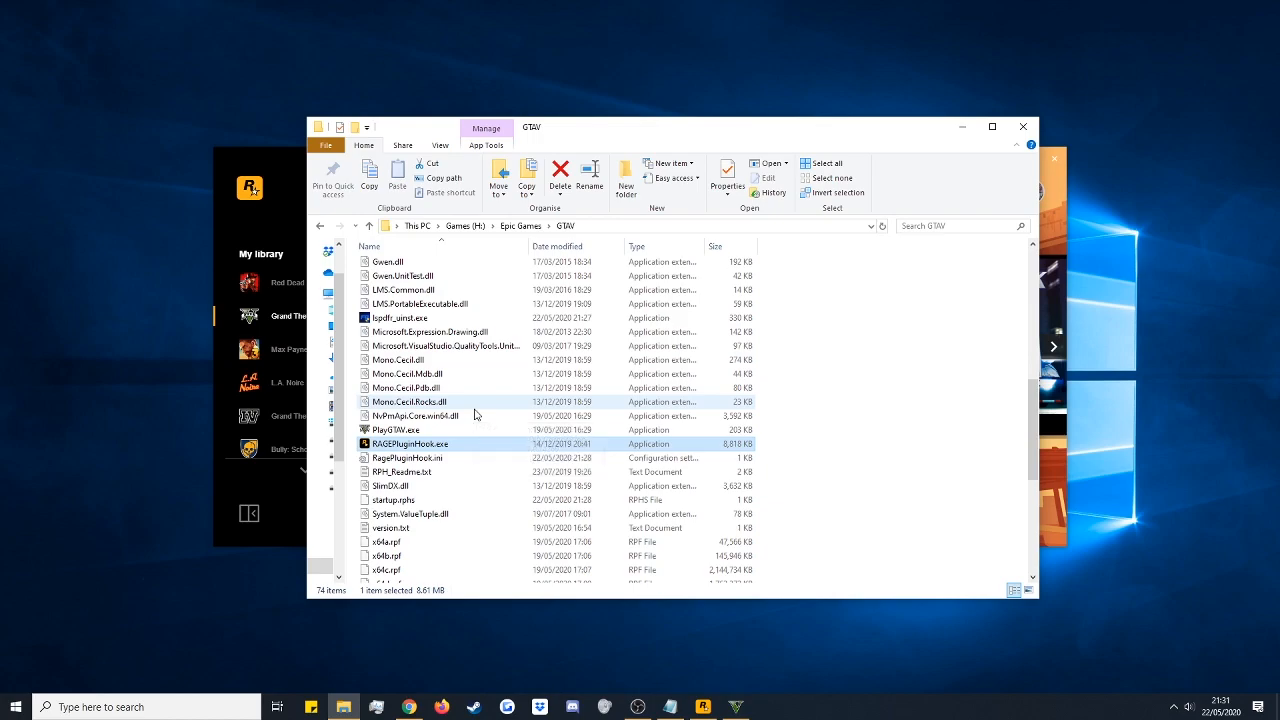
double_click(409, 443)
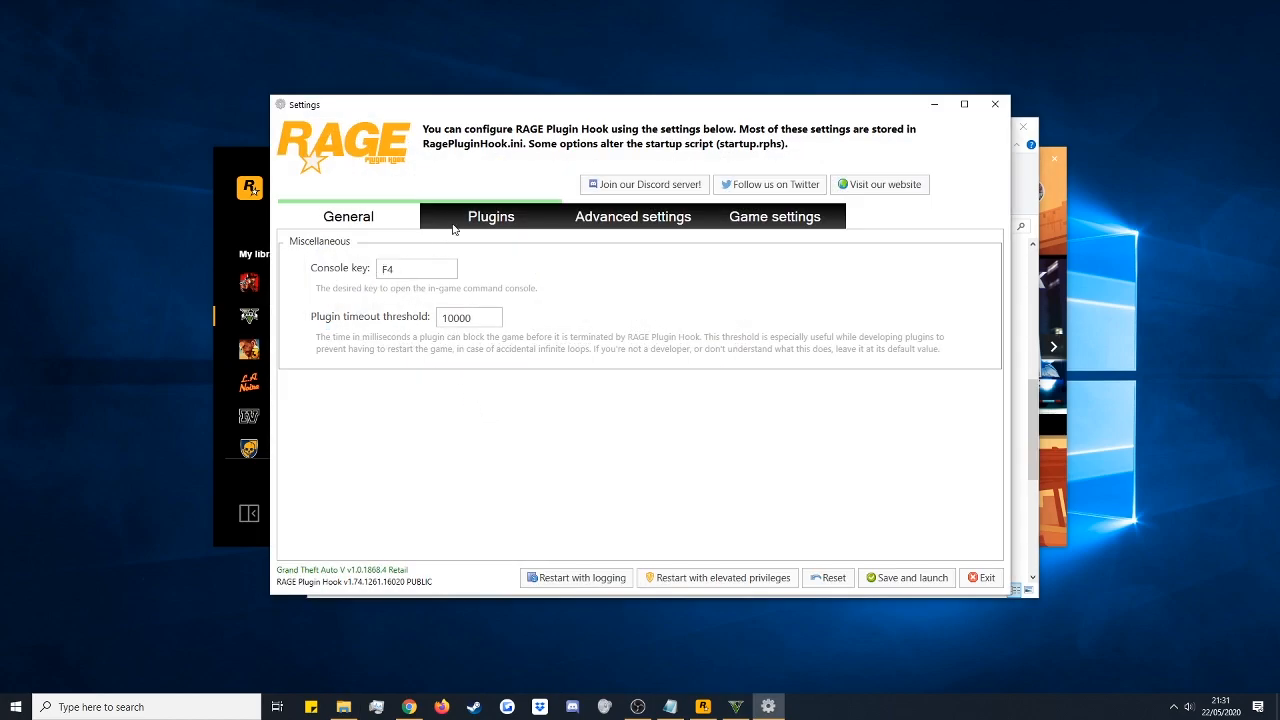
left_click(490, 216)
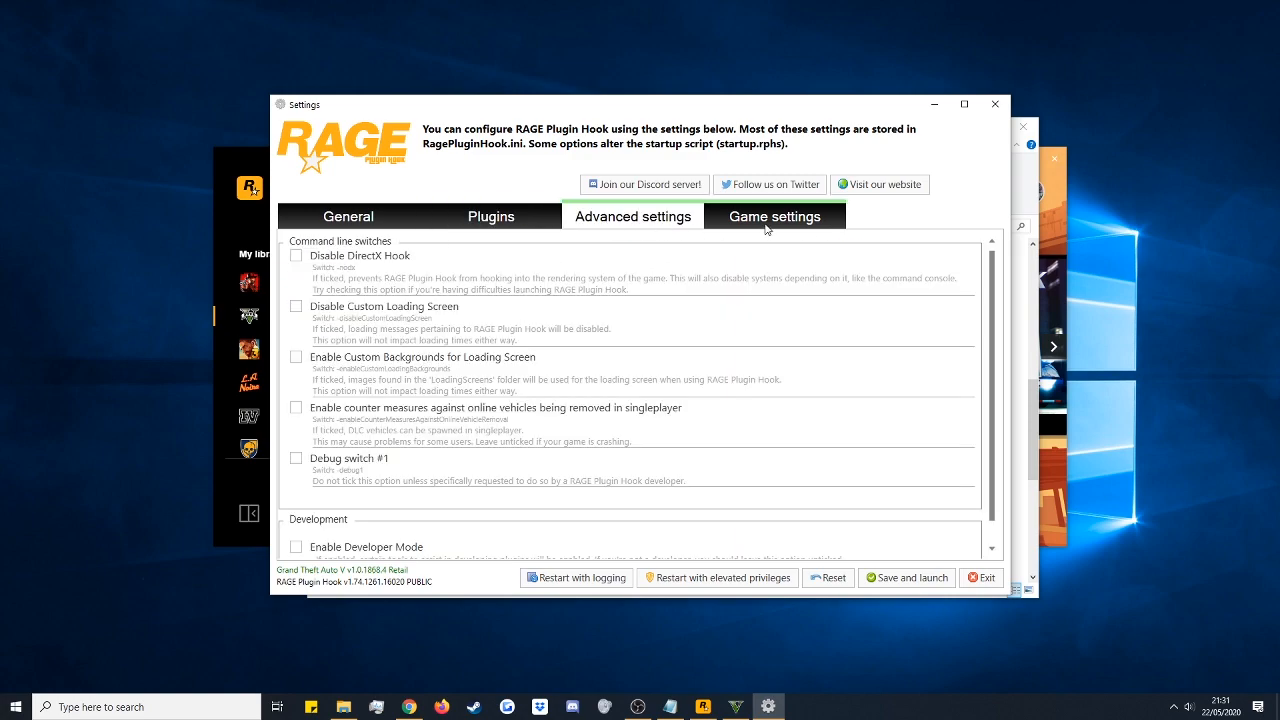
left_click(774, 216)
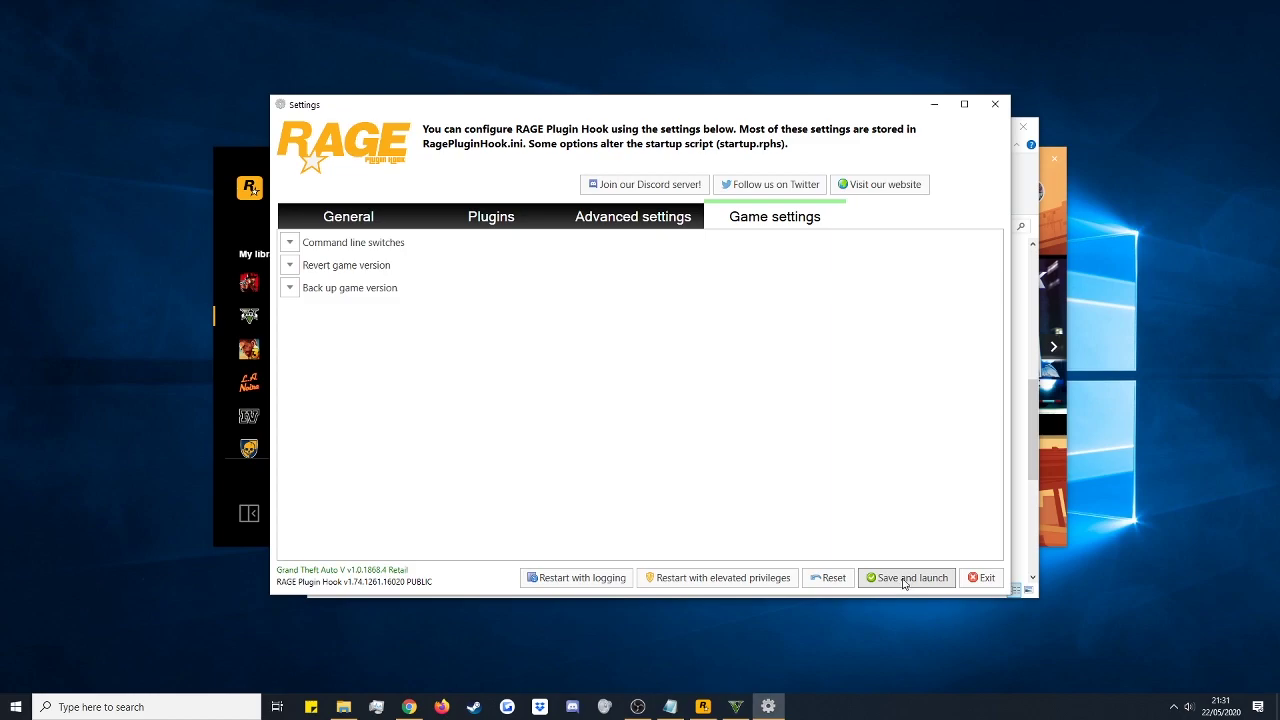
left_click(906, 577)
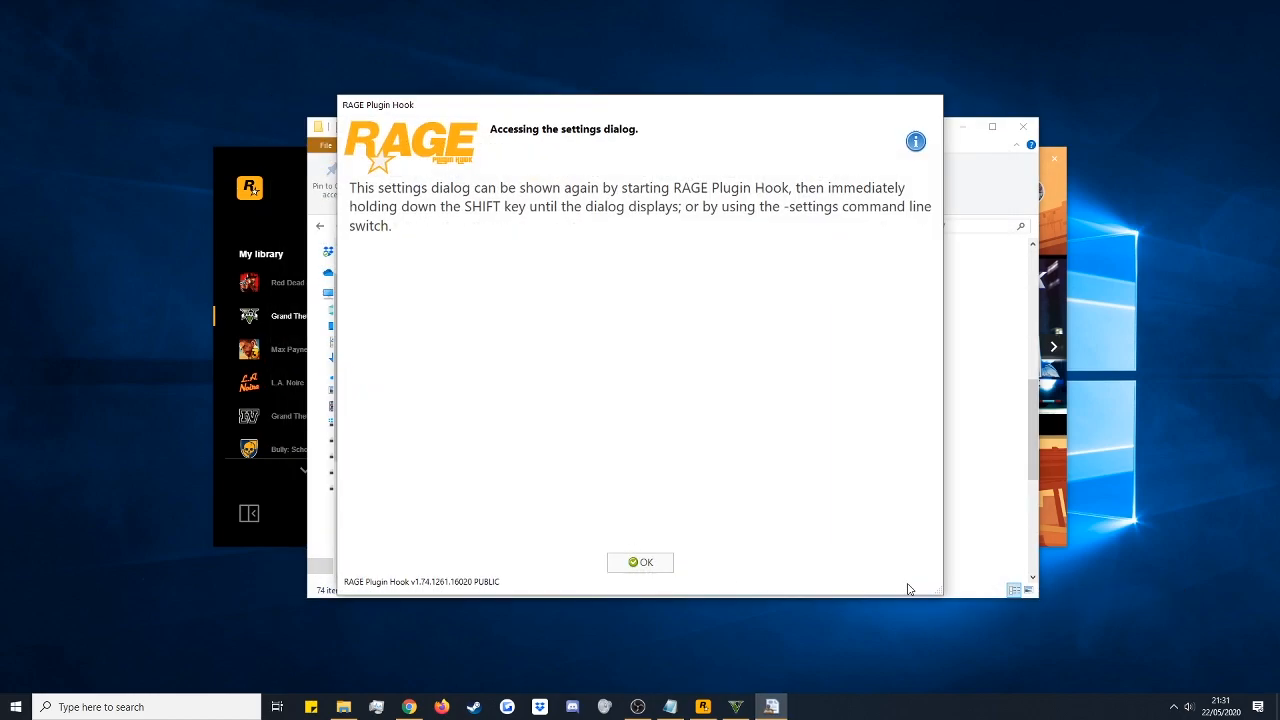
left_click(640, 562)
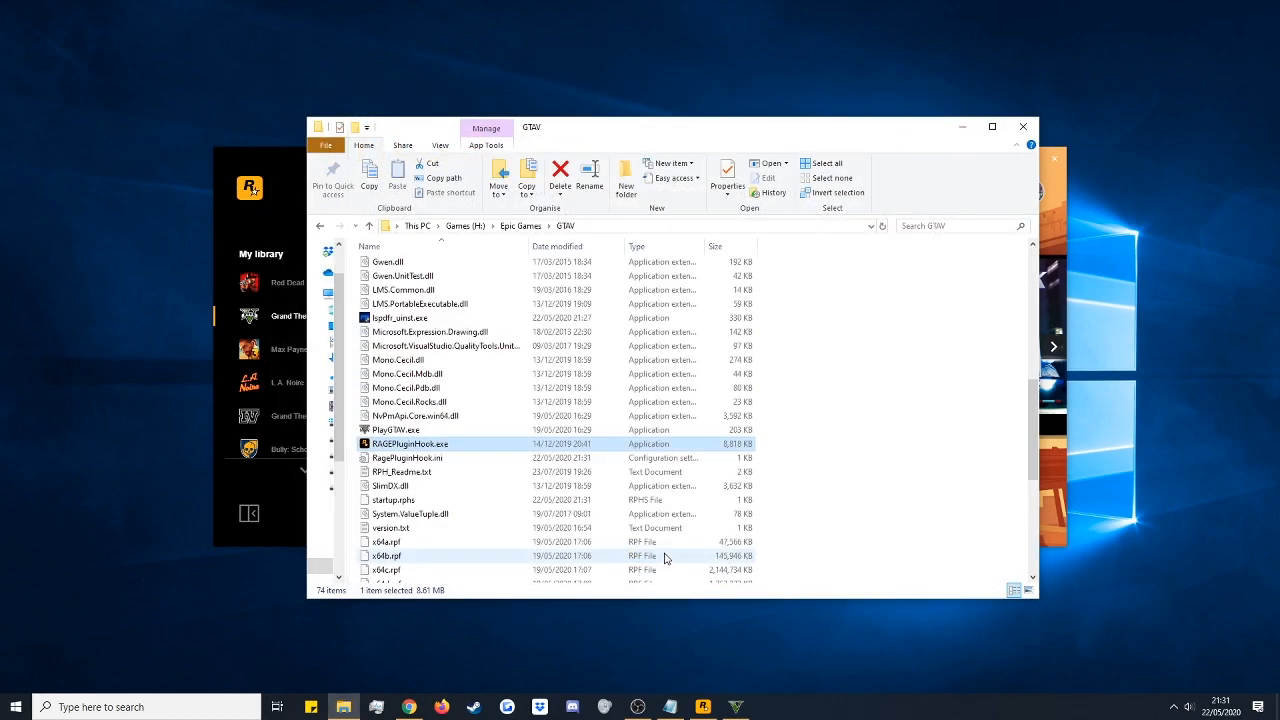
double_click(409, 443)
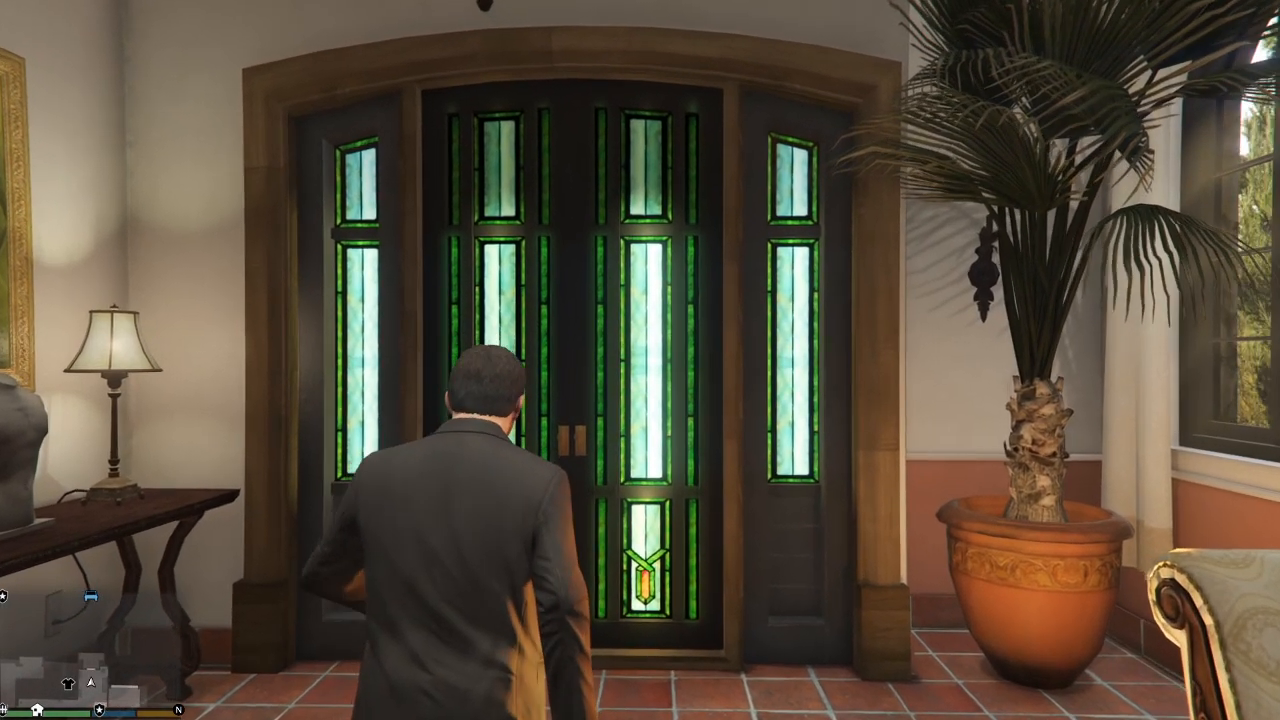
Walk out the front doors and travel to the Vinewood Police Station glass doors.
key("w")
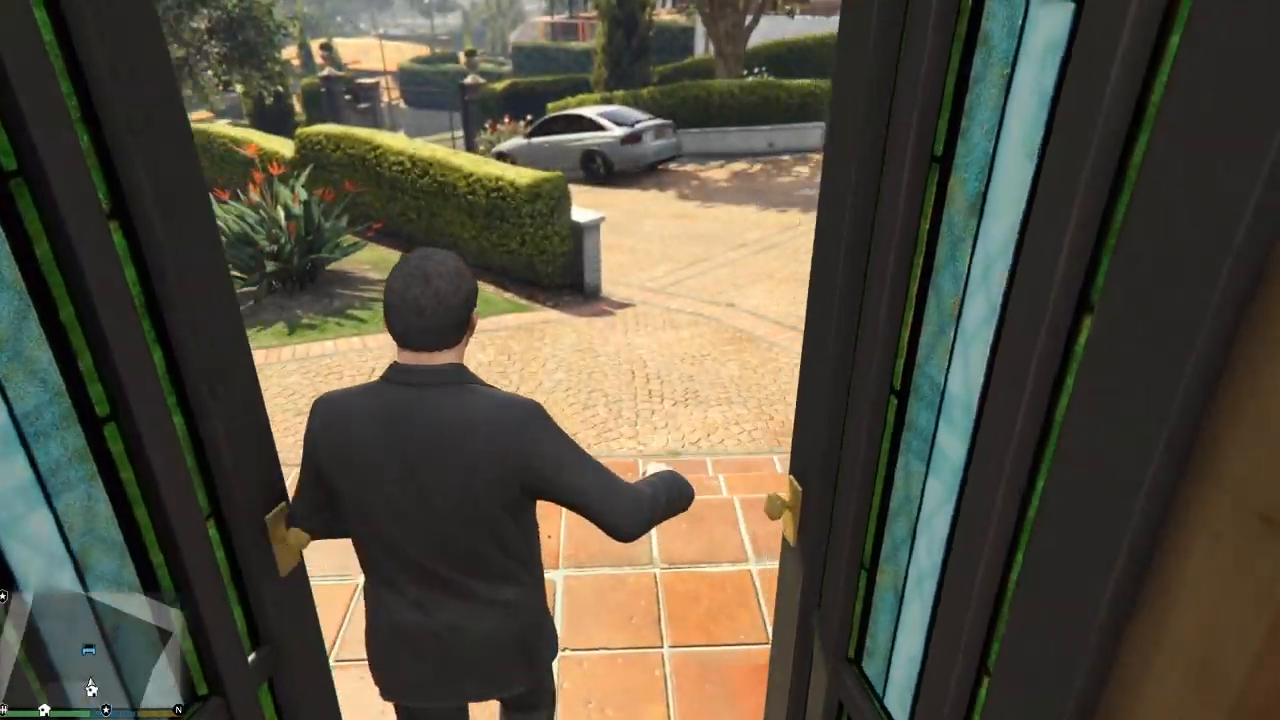
key("w")
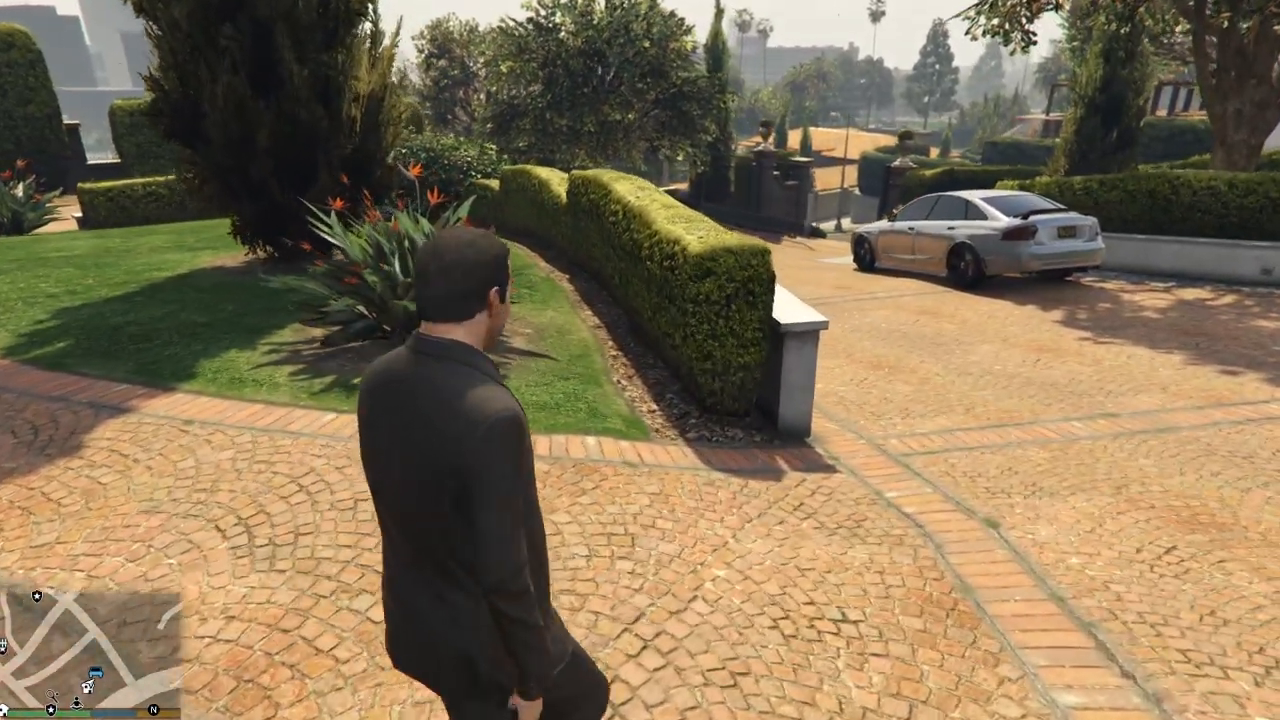
key("w")
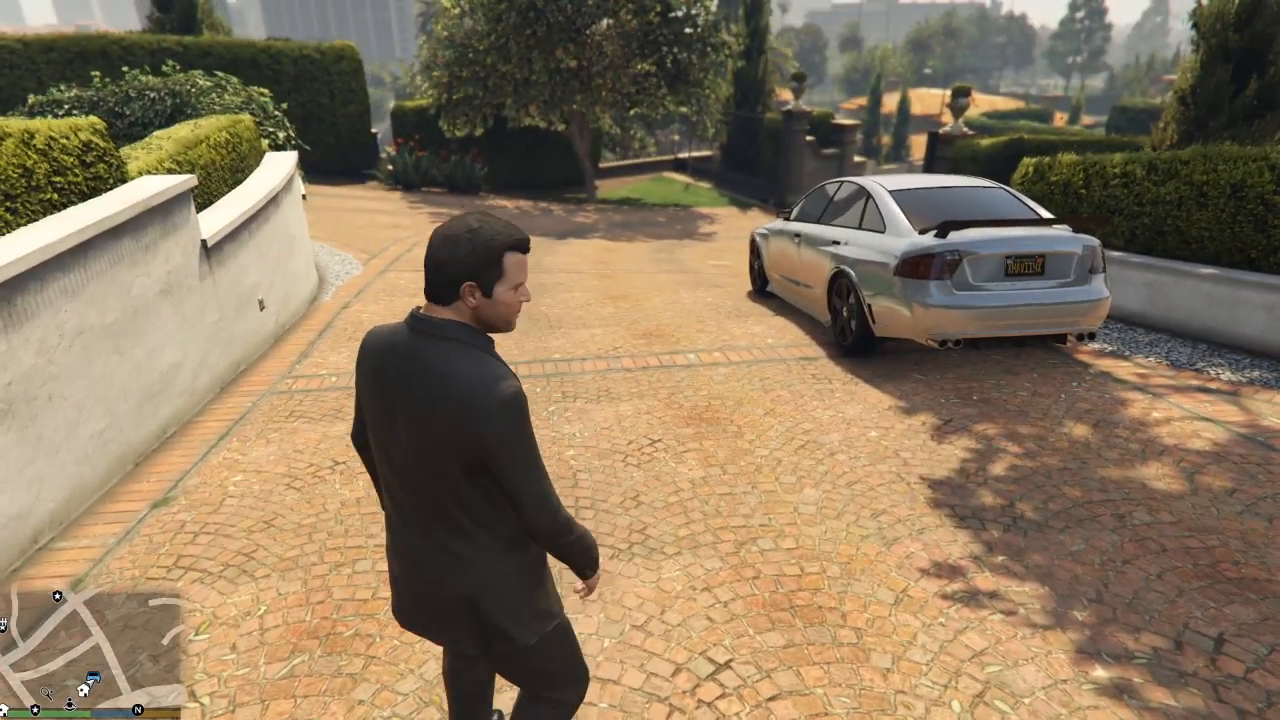
key("w")
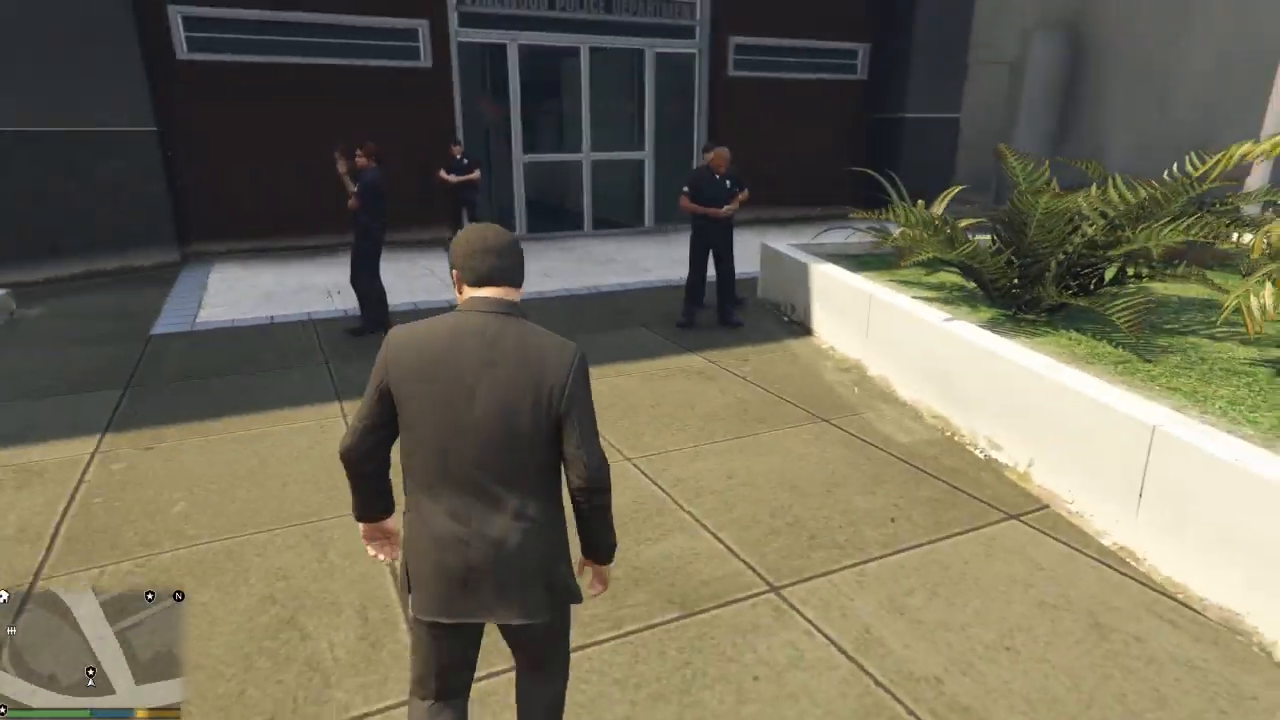
key("w")
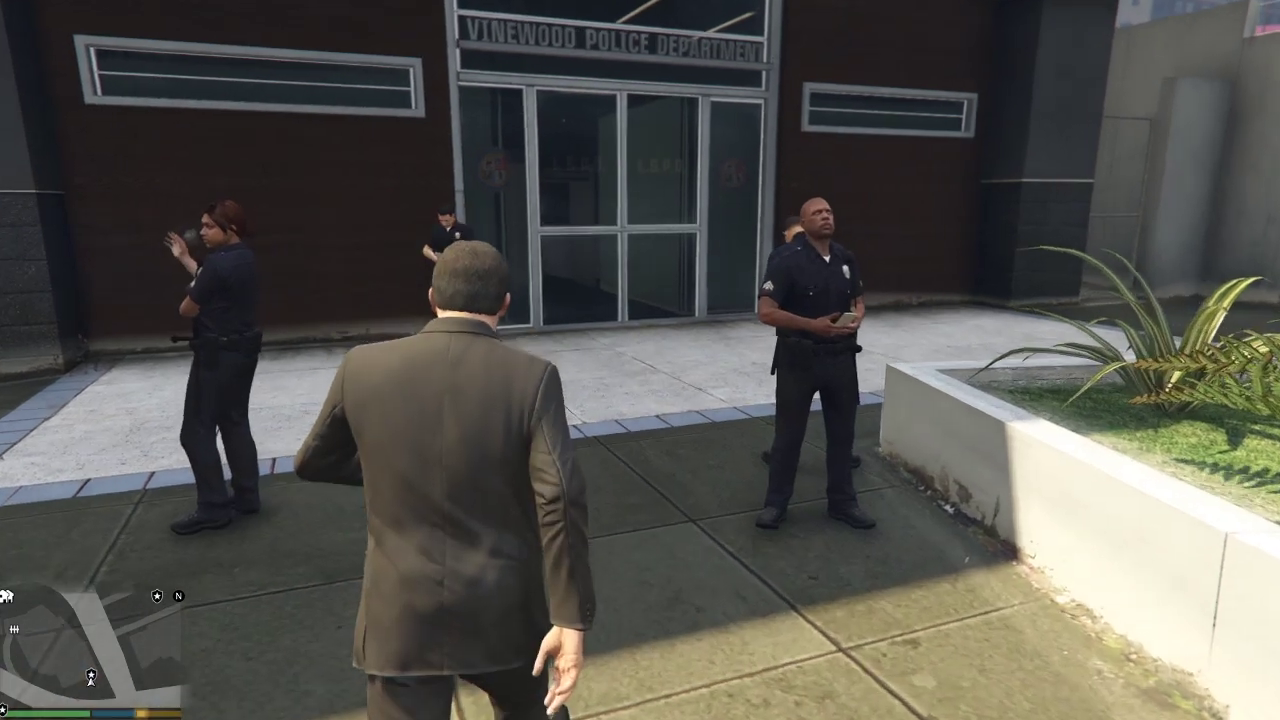
key("w")
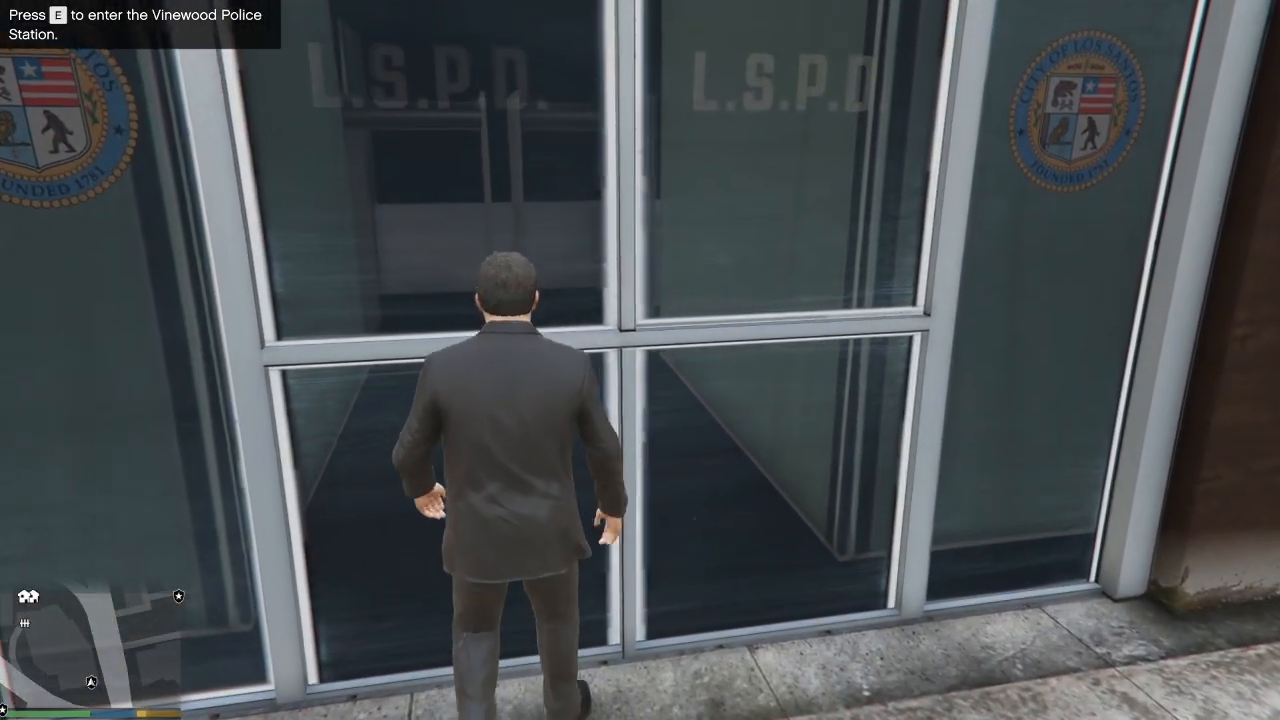
Enter the Vinewood station and create a new male officer in Character Creator.
key("e")
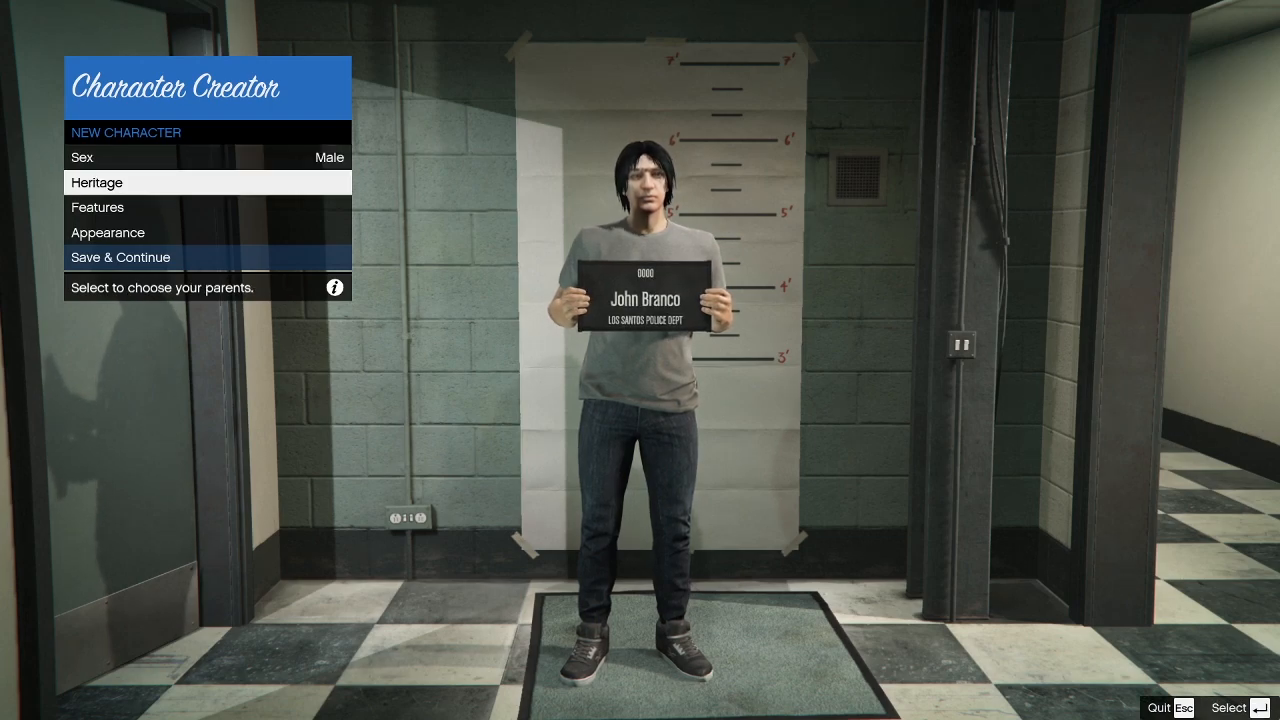
left_click(97, 182)
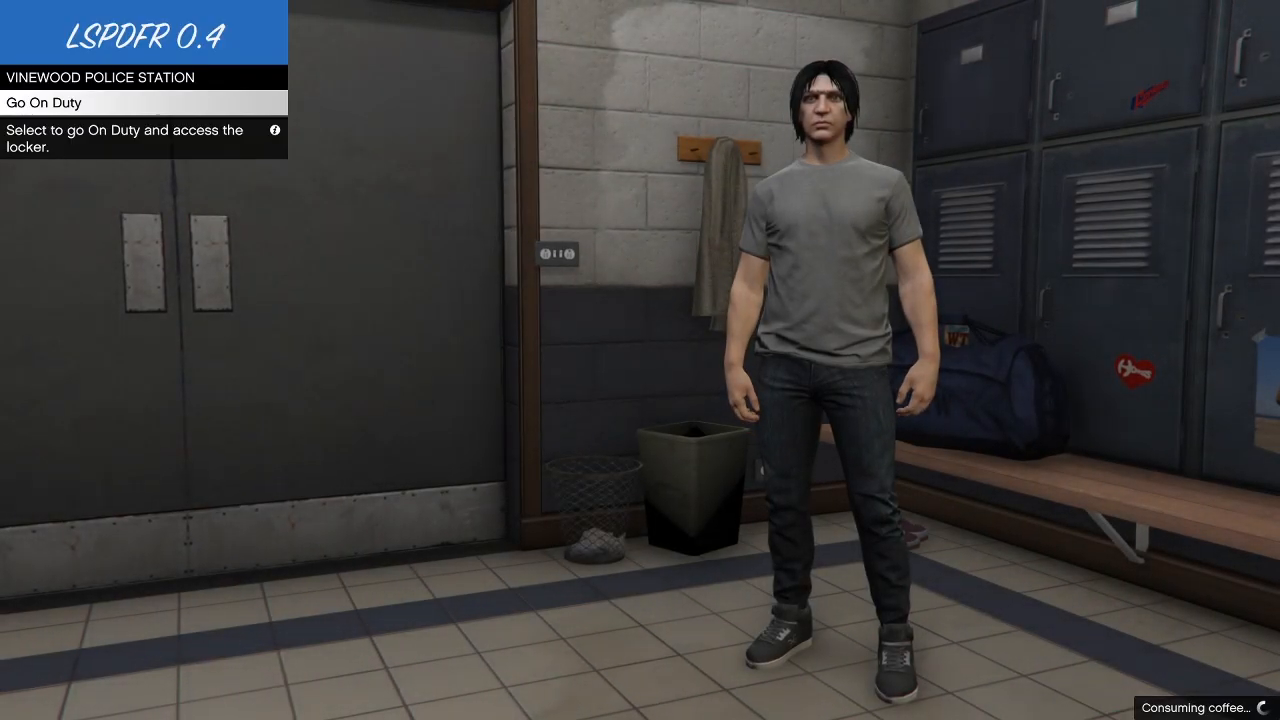
Go on duty and choose the LSPD agency, The Cop outfit and Officer variation.
left_click(143, 102)
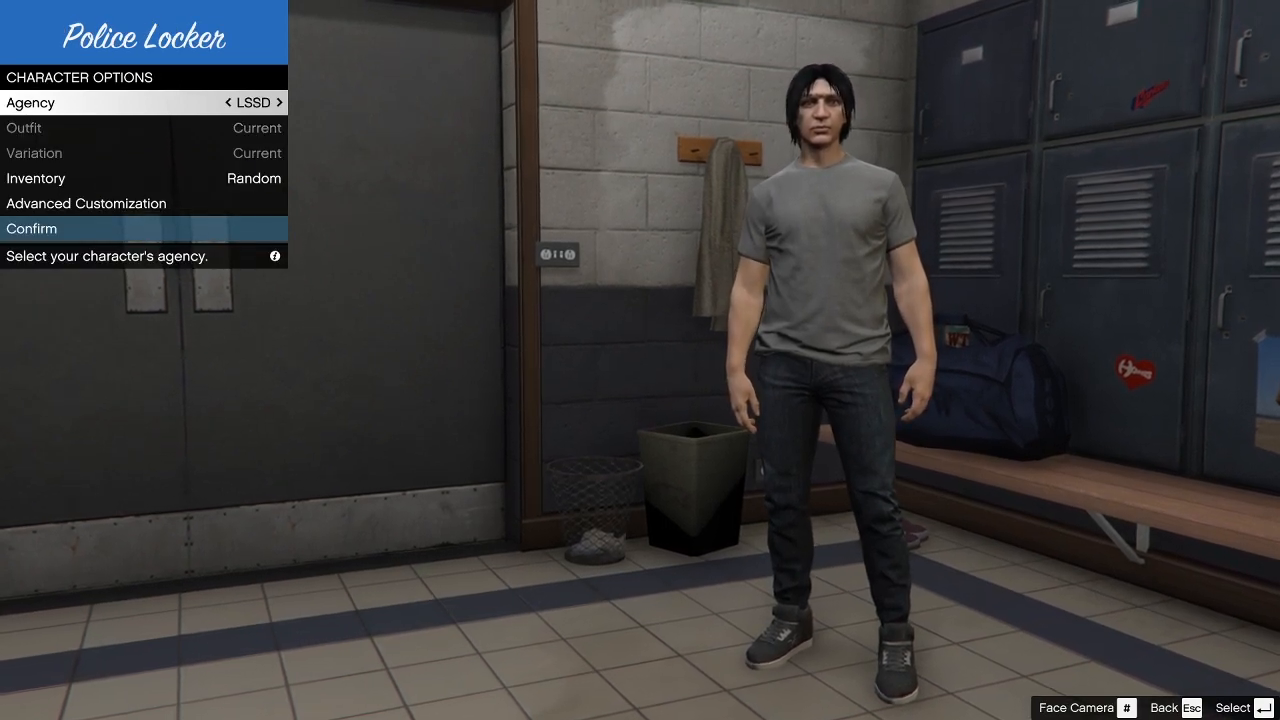
left_click(283, 102)
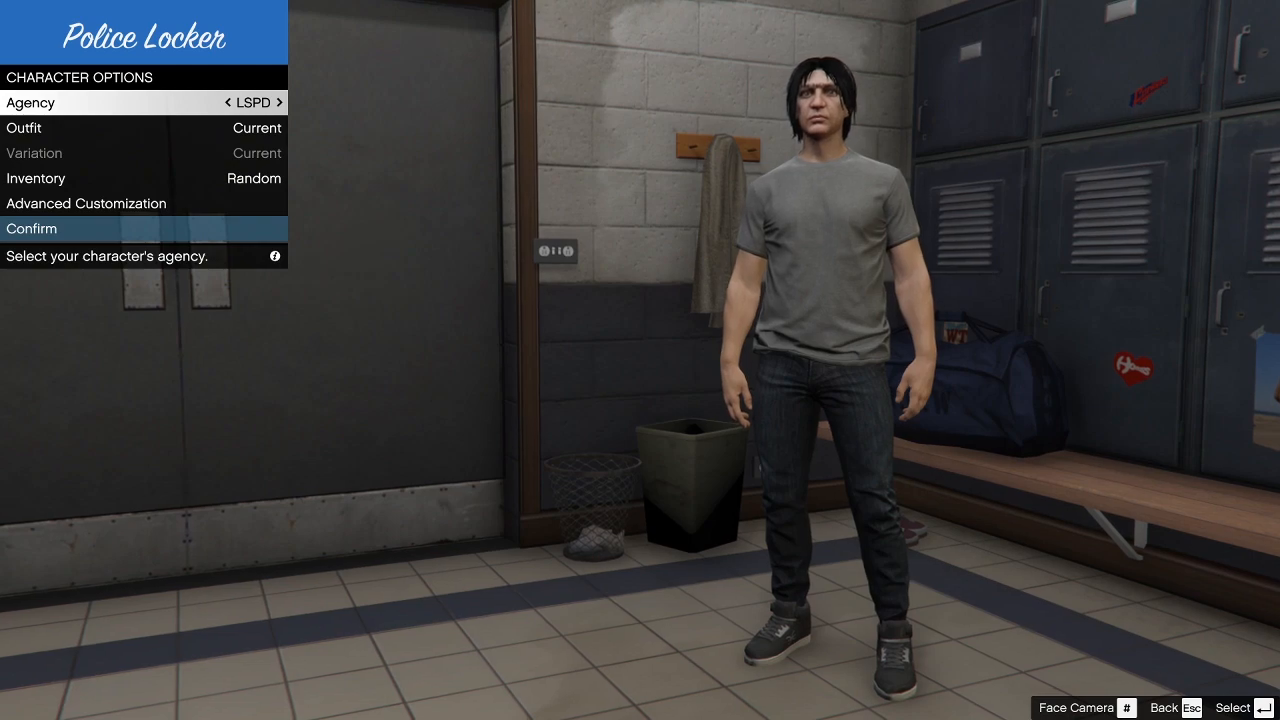
left_click(283, 102)
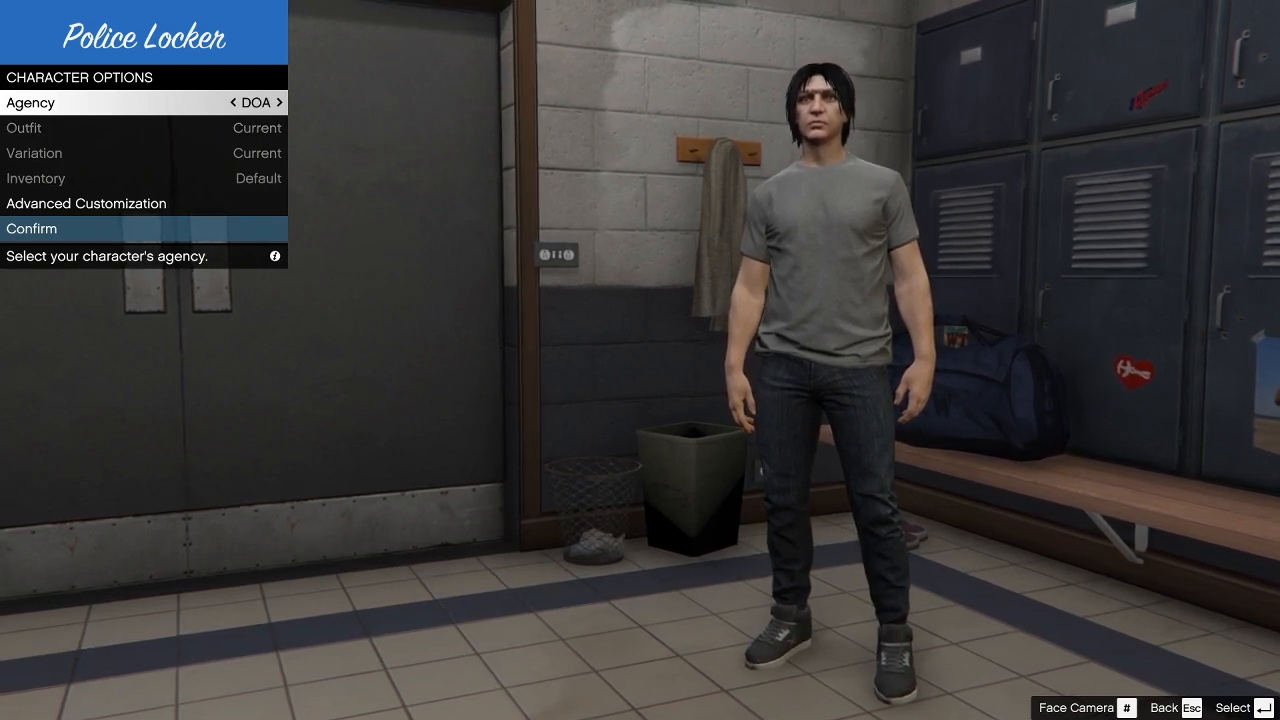
left_click(283, 102)
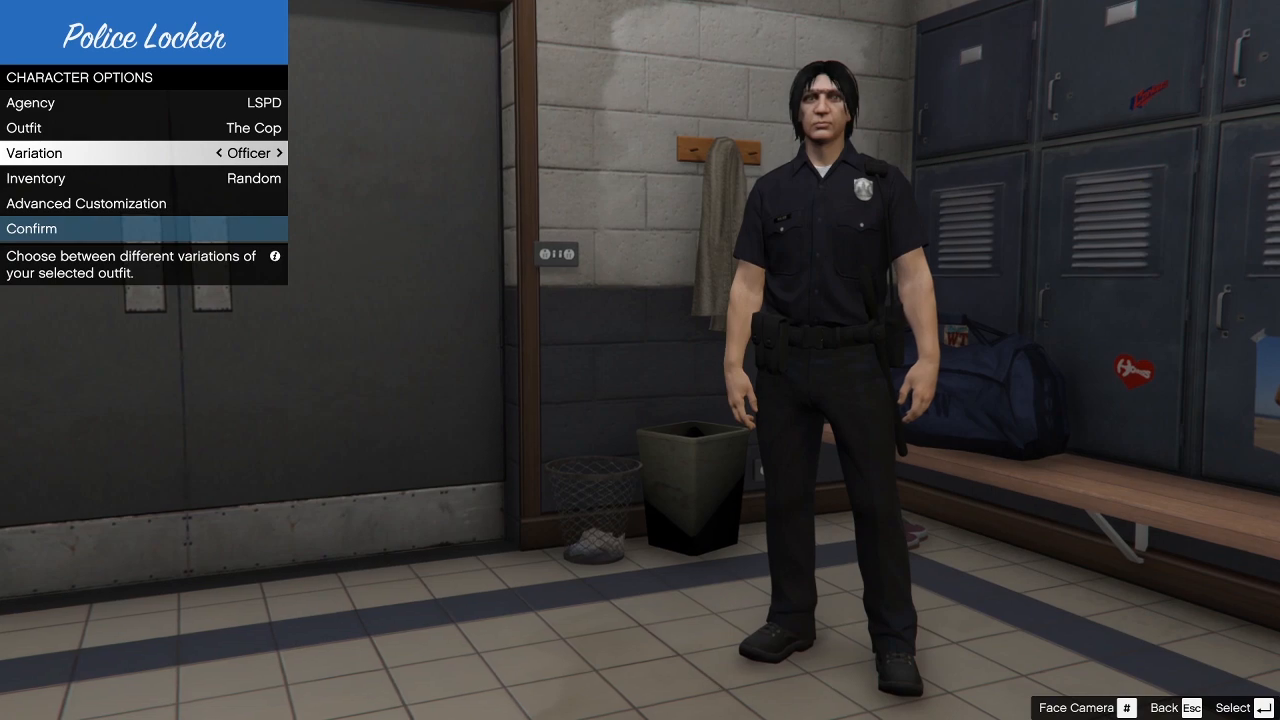
left_click(279, 153)
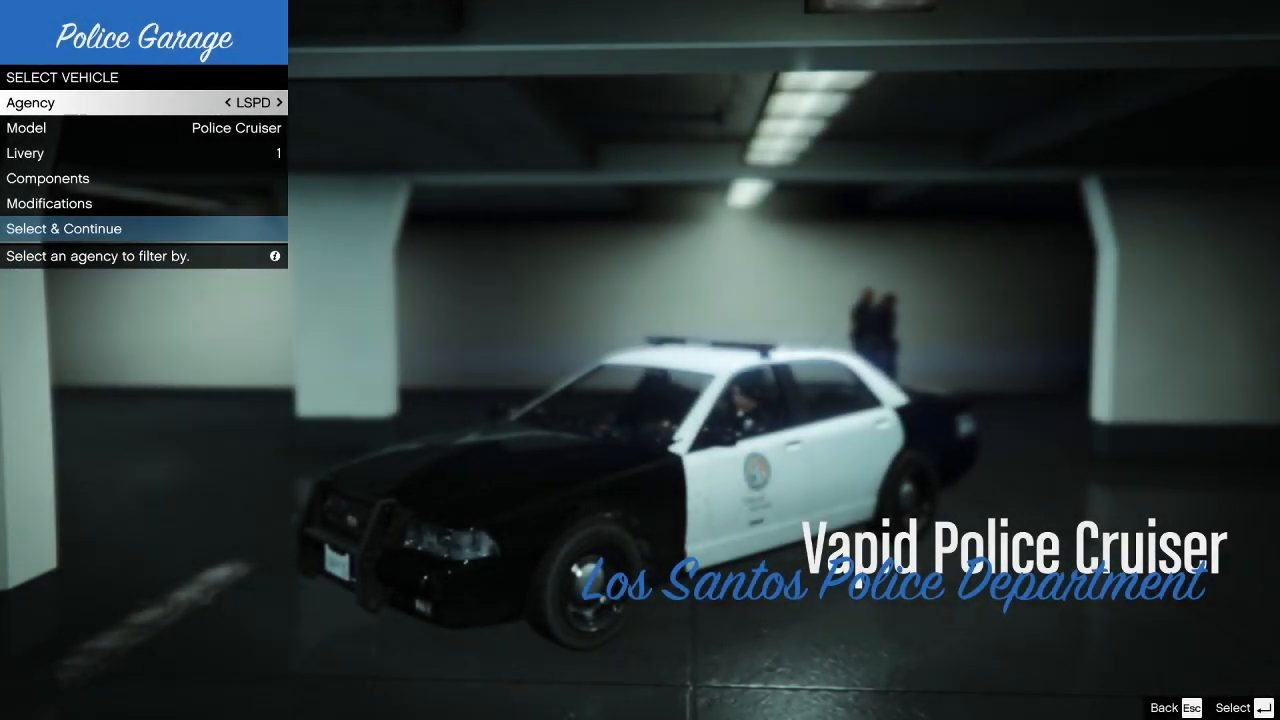
Cycle through the garage's agencies and select the LSPD Police Cruiser.
left_click(280, 102)
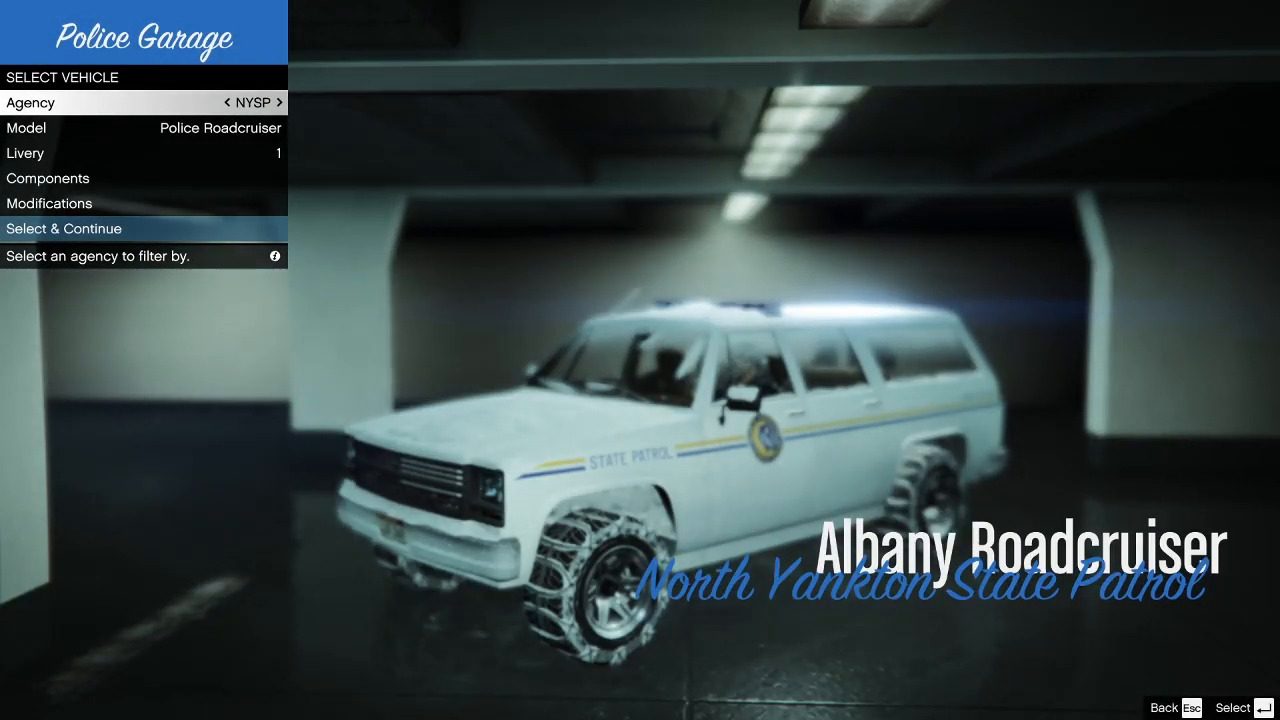
left_click(280, 102)
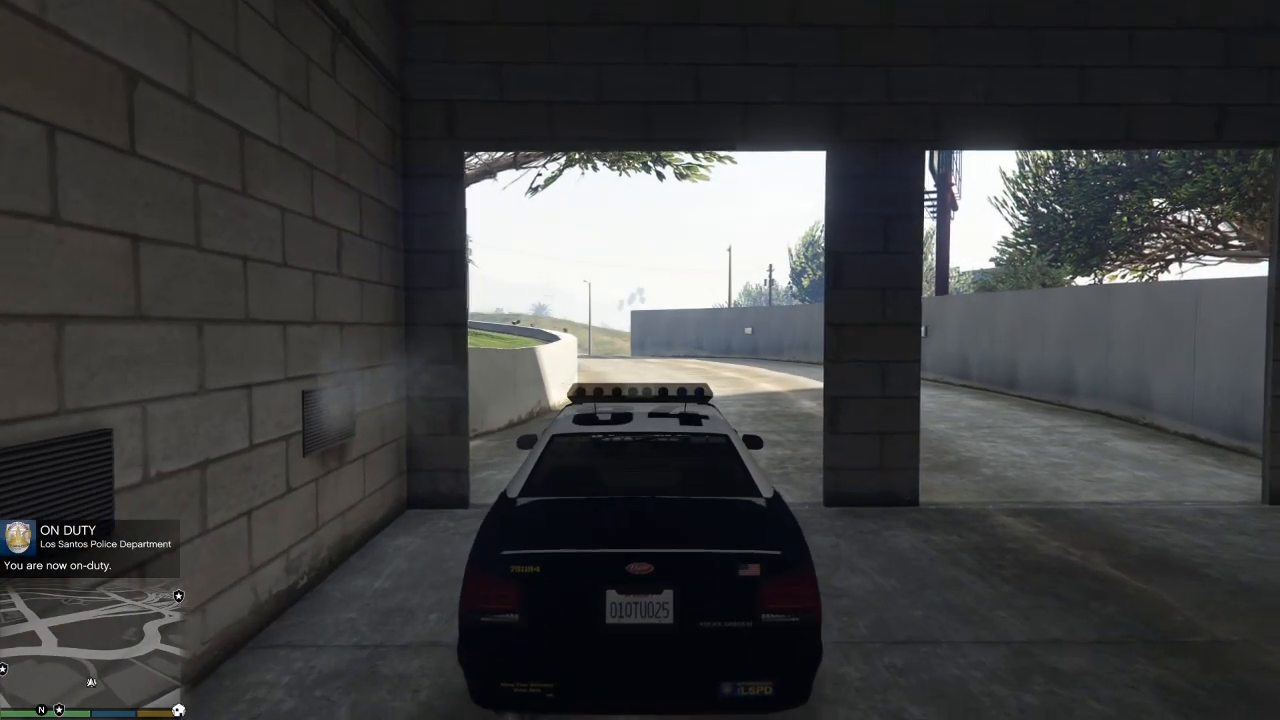
mouse_move(640, 360)
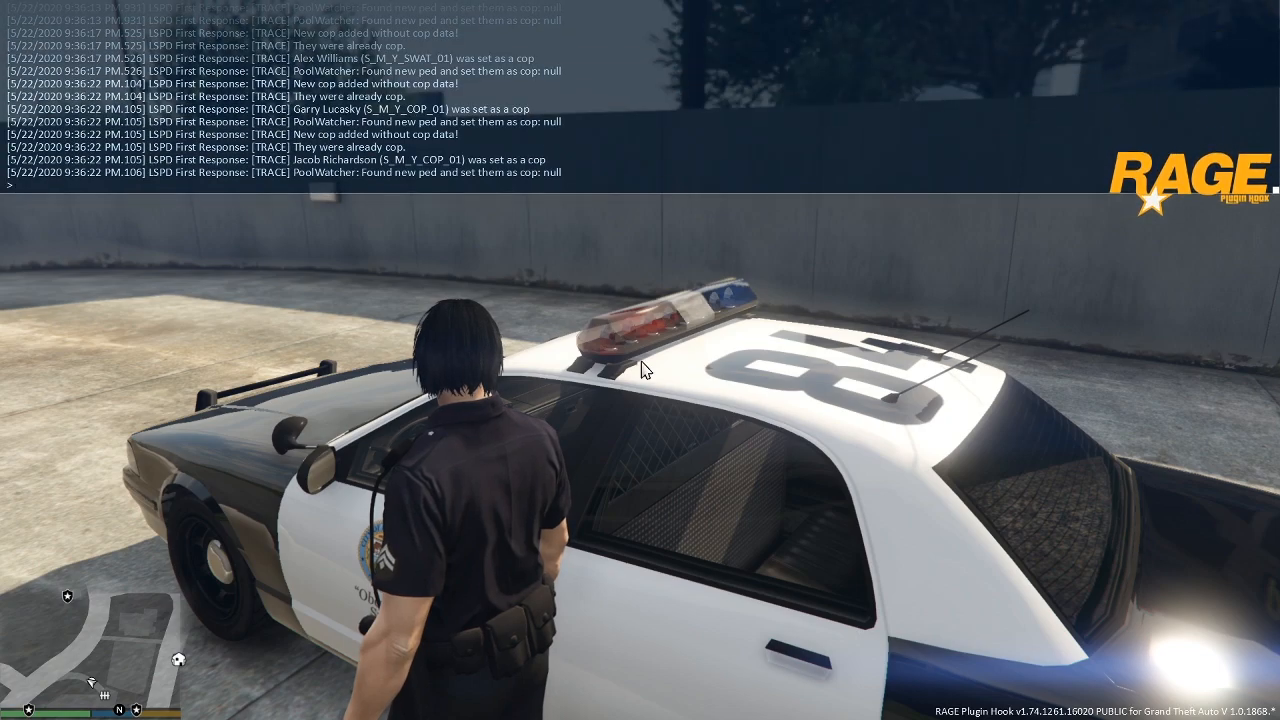
Run the ForceDuty command in the RAGE Plugin Hook console.
type("forcedu")
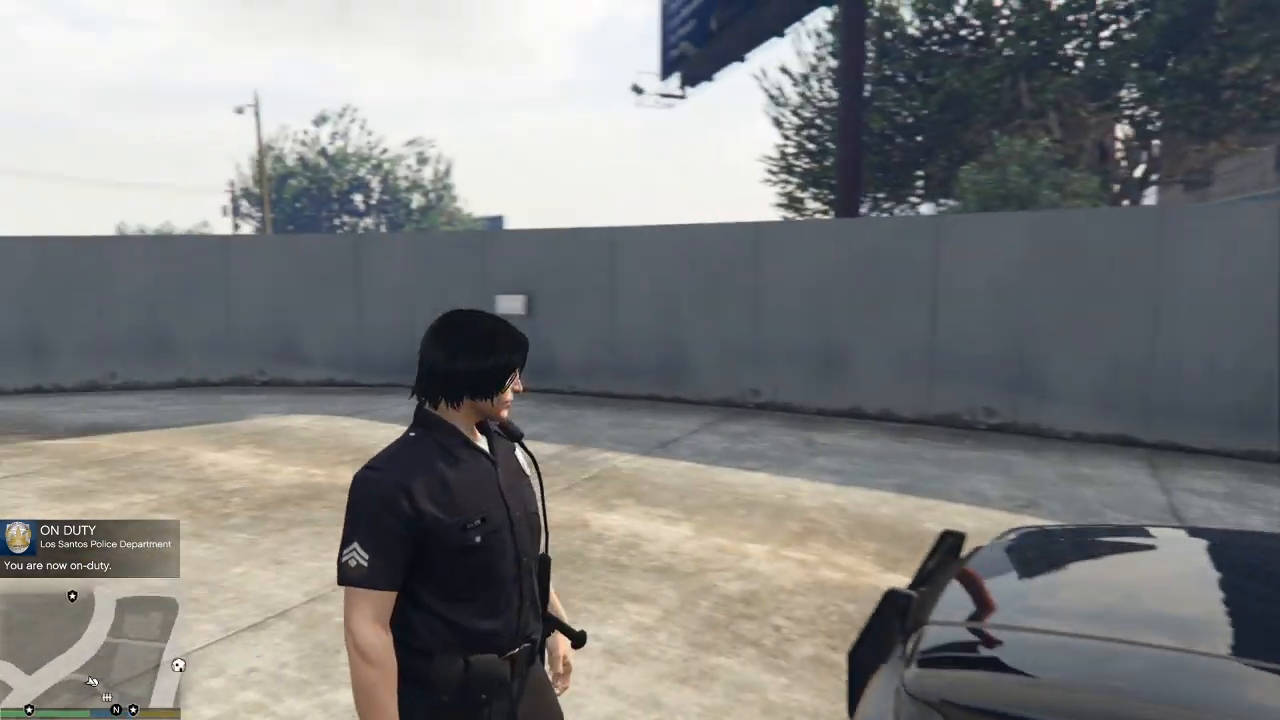
mouse_move(640, 360)
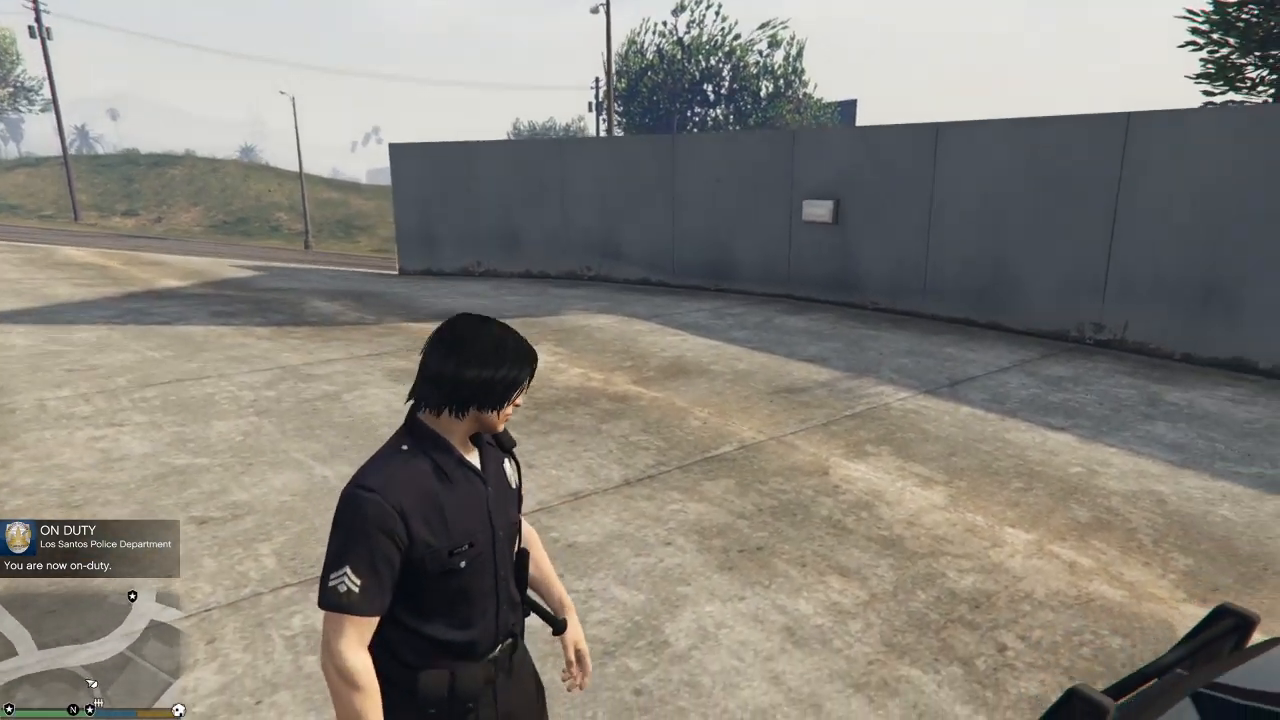